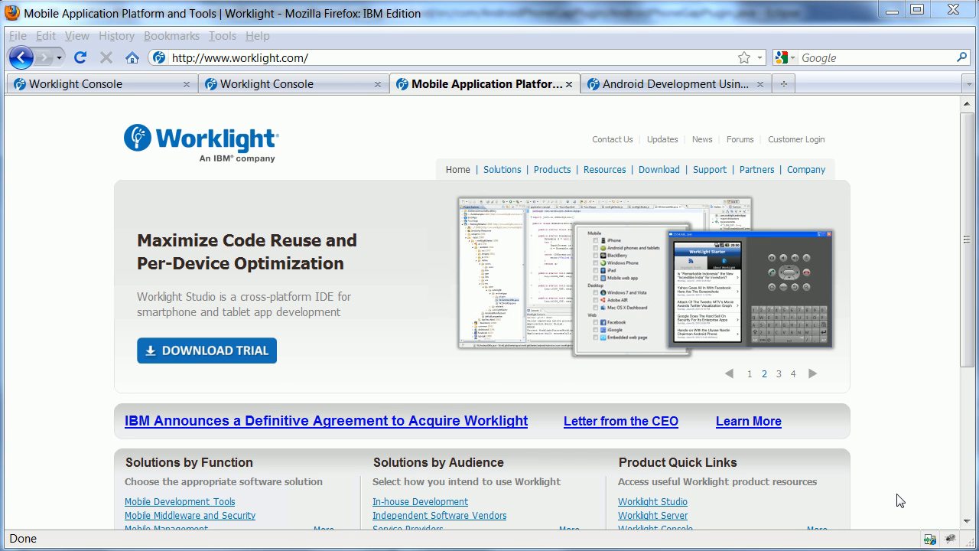
- Open the Version 4.2.1 evaluation download page from Download and scroll to its six installation steps
left_click(778, 373)
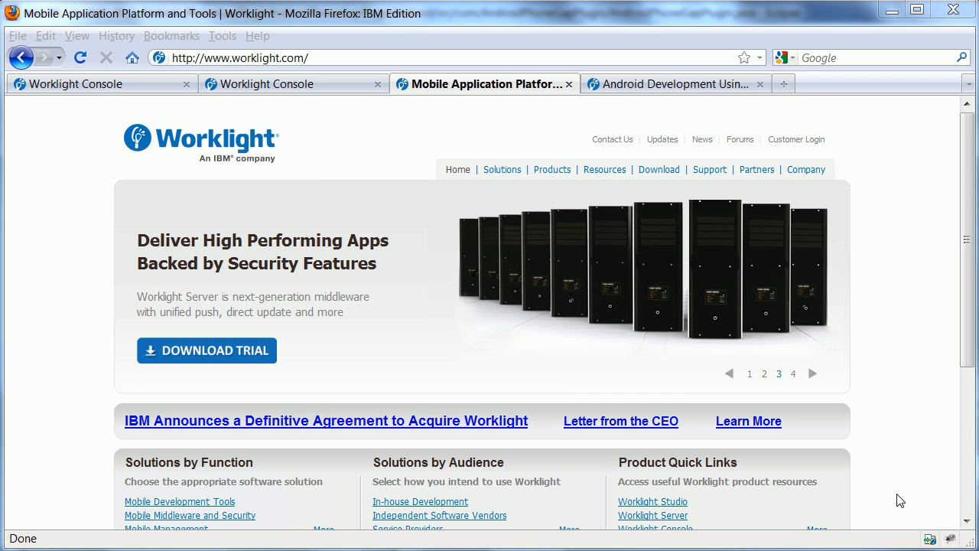
left_click(794, 373)
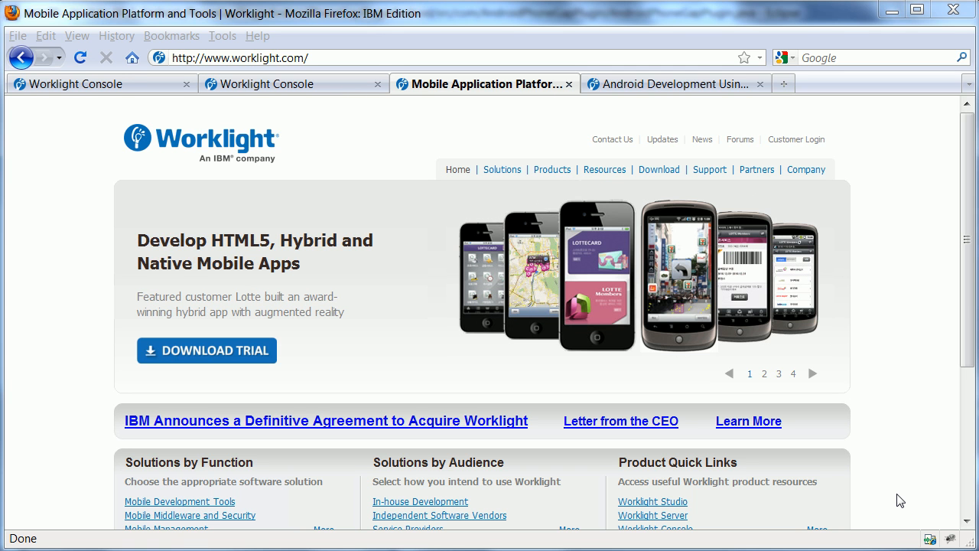
left_click(764, 373)
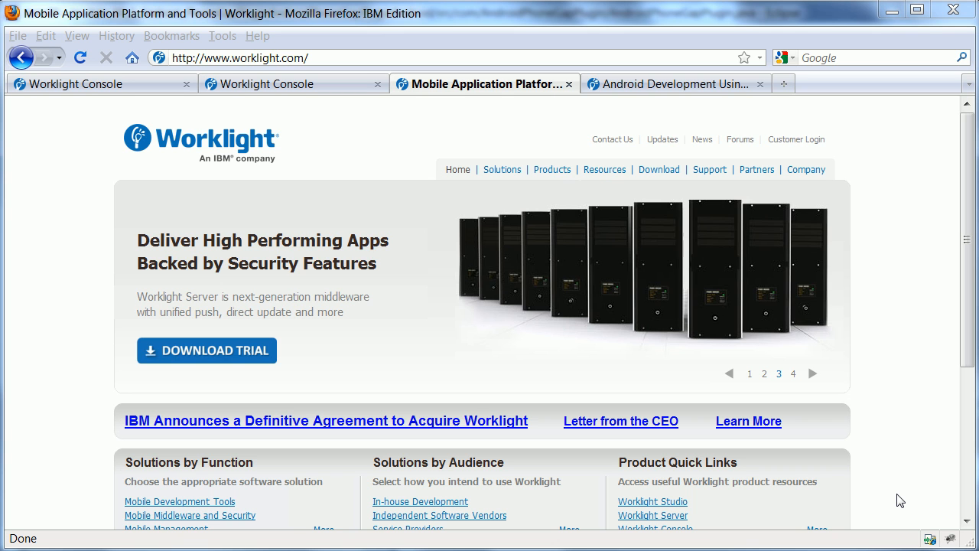
left_click(793, 373)
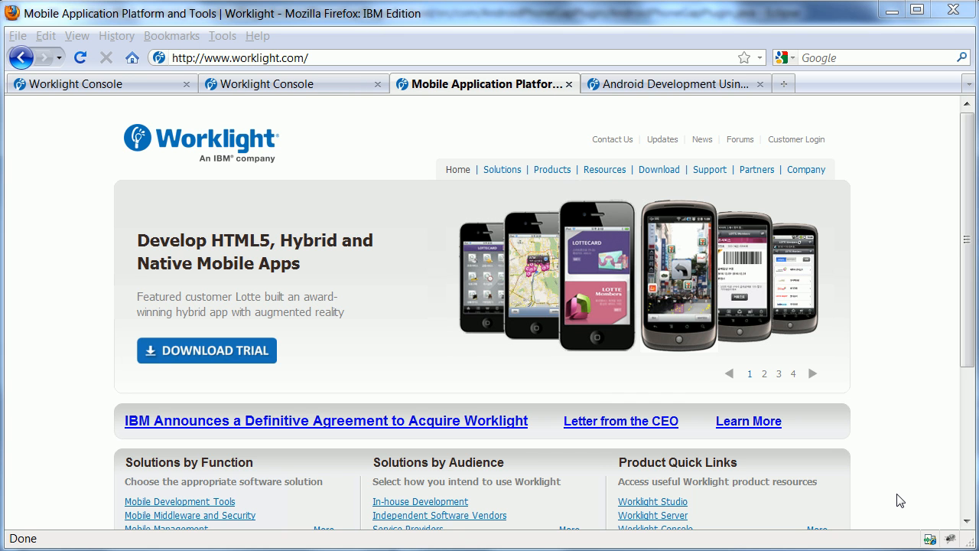
left_click(764, 374)
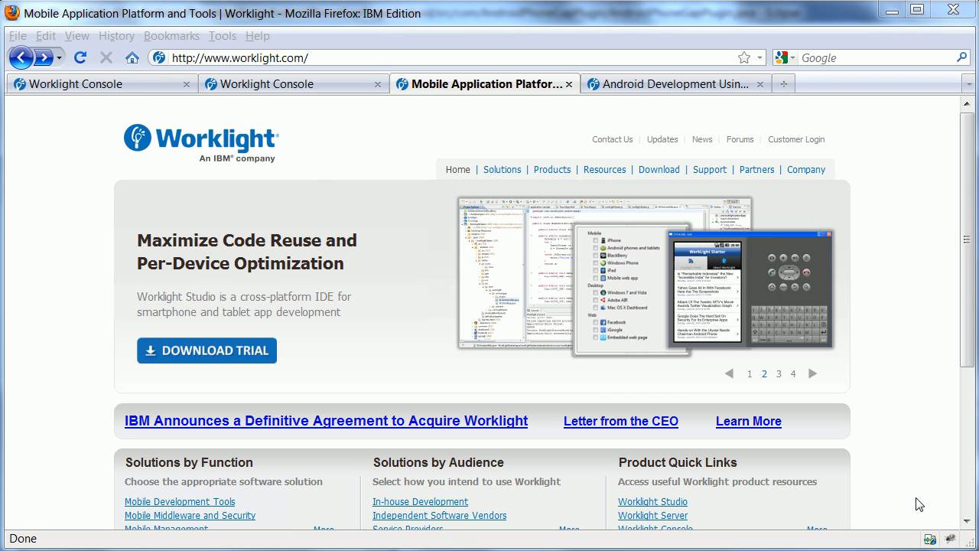
left_click(778, 374)
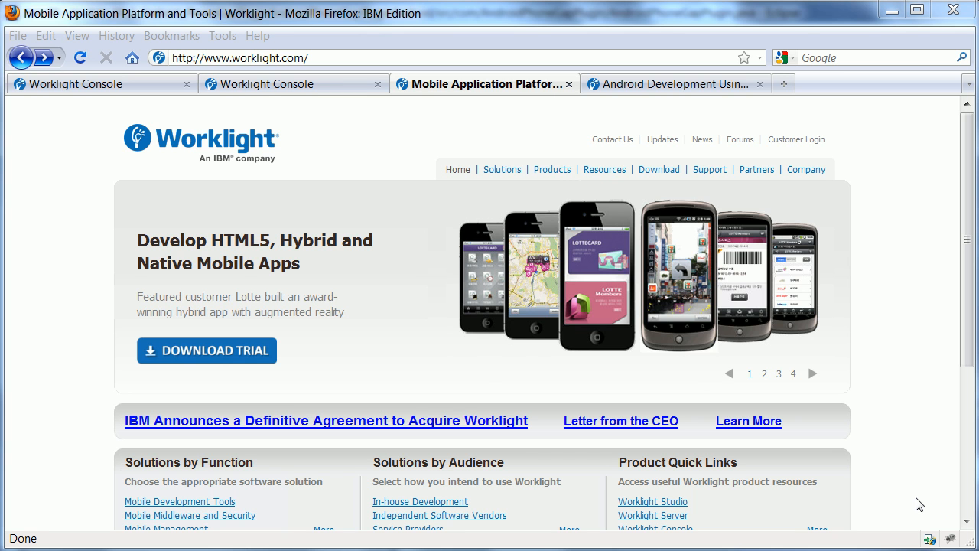
left_click(764, 374)
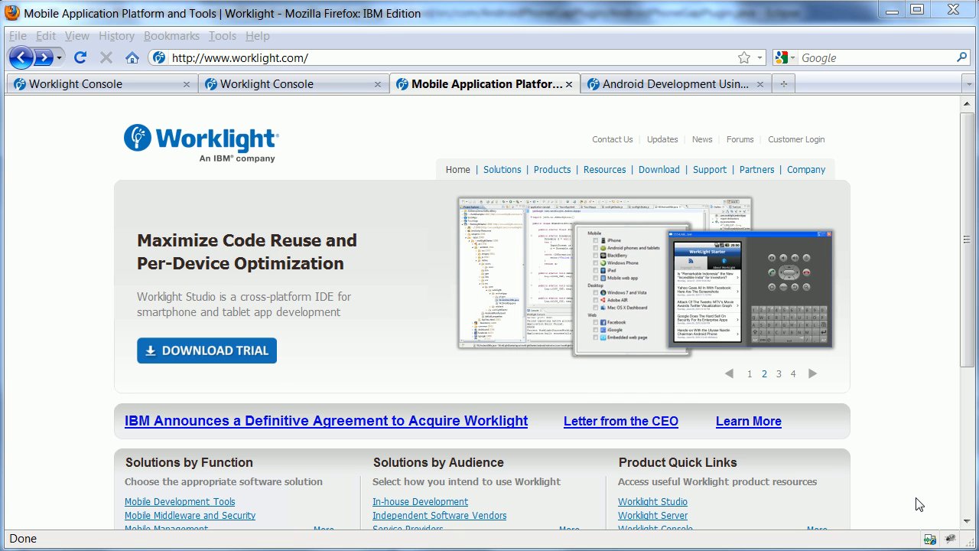
left_click(779, 374)
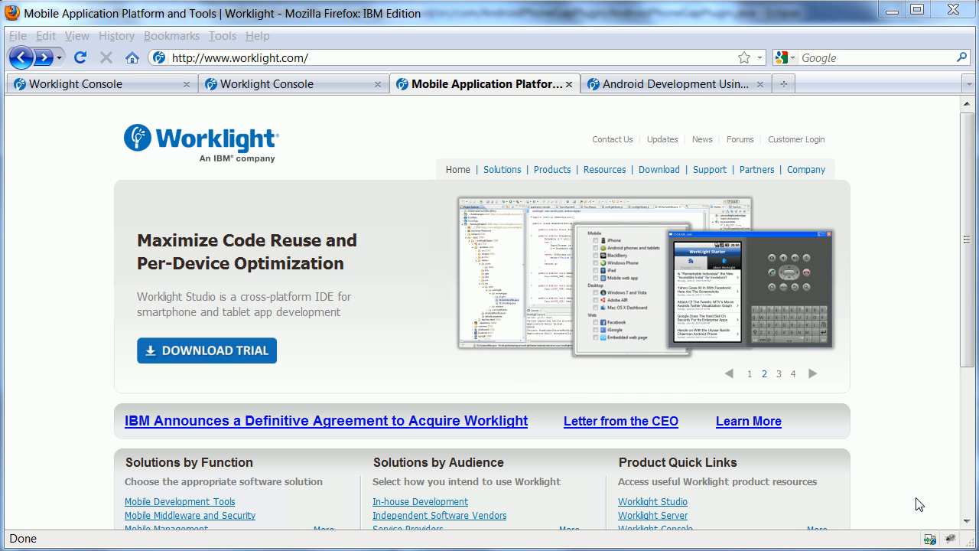
left_click(658, 169)
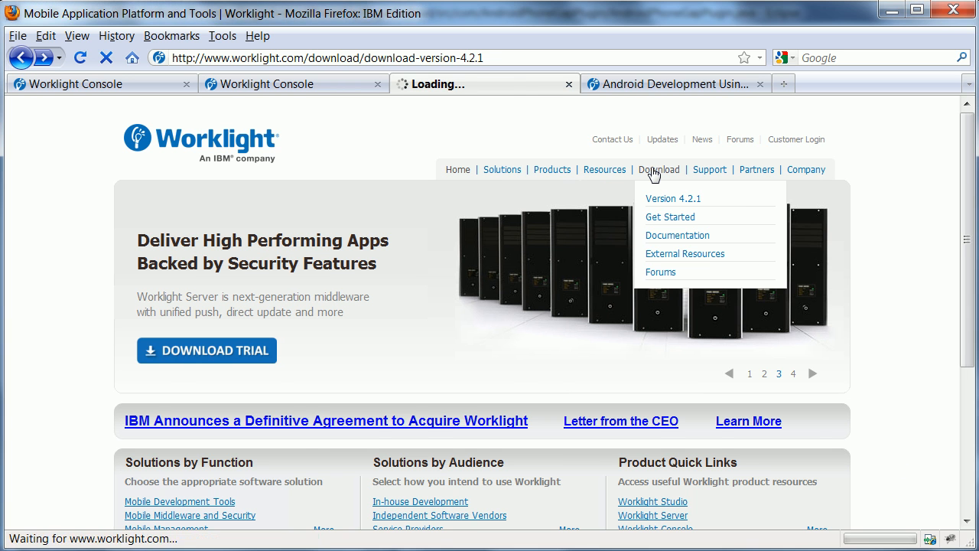
left_click(672, 199)
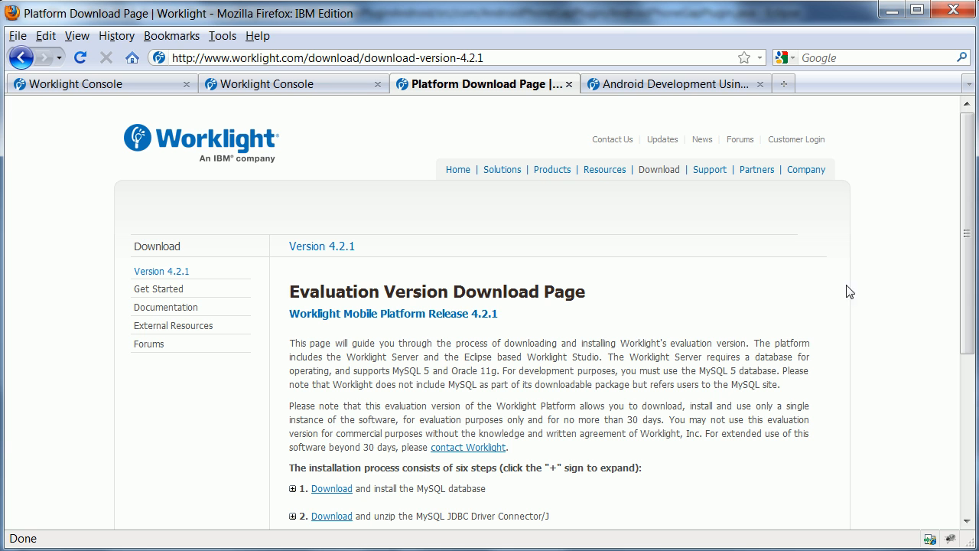
mouse_move(961, 200)
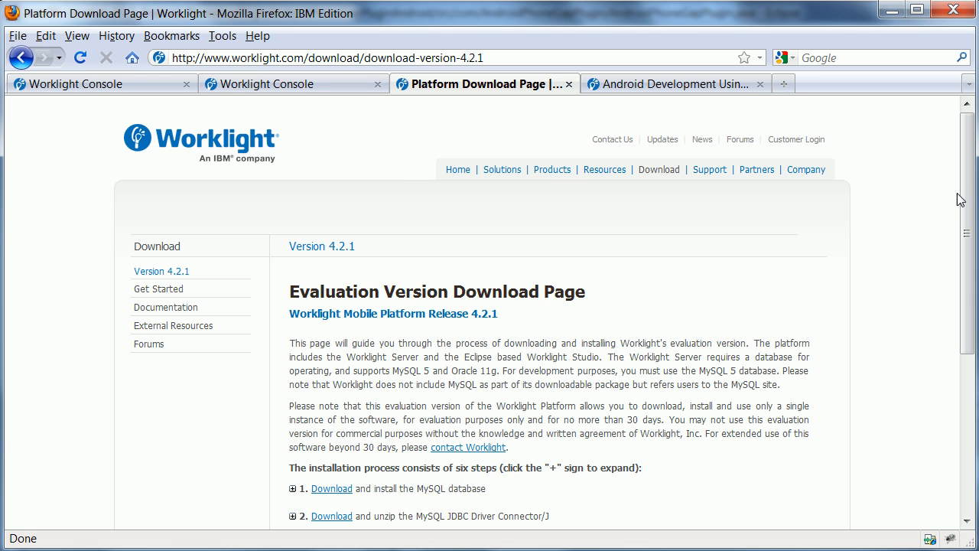
scroll("down", 3)
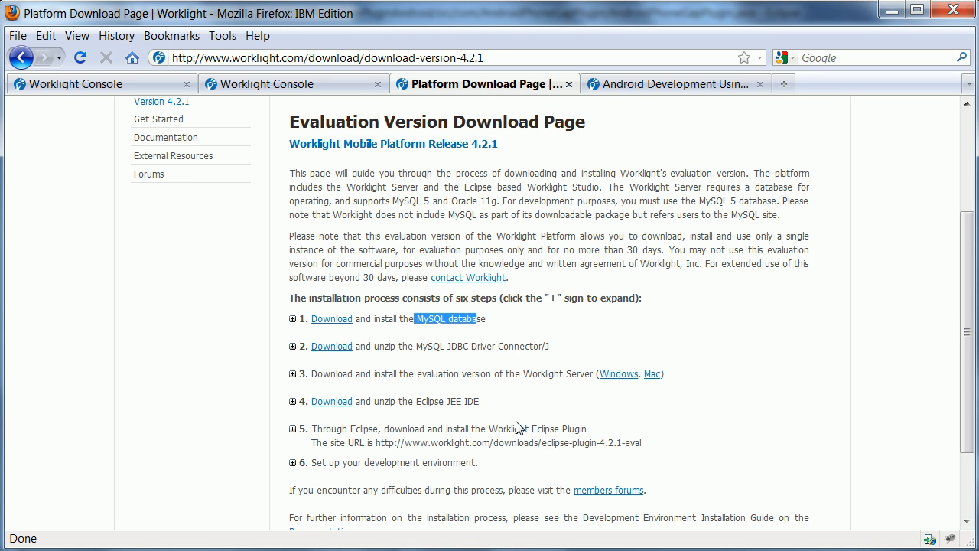
mouse_move(565, 374)
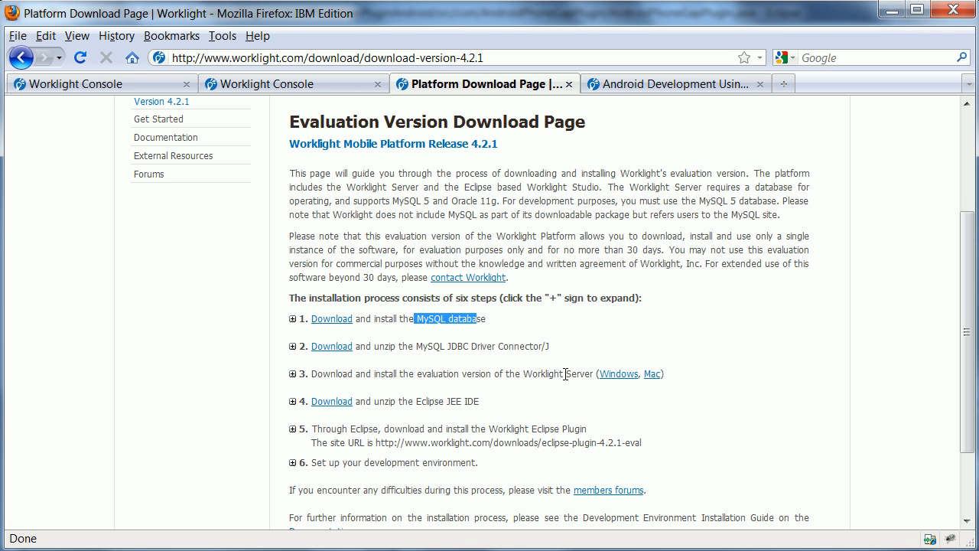
mouse_move(21, 215)
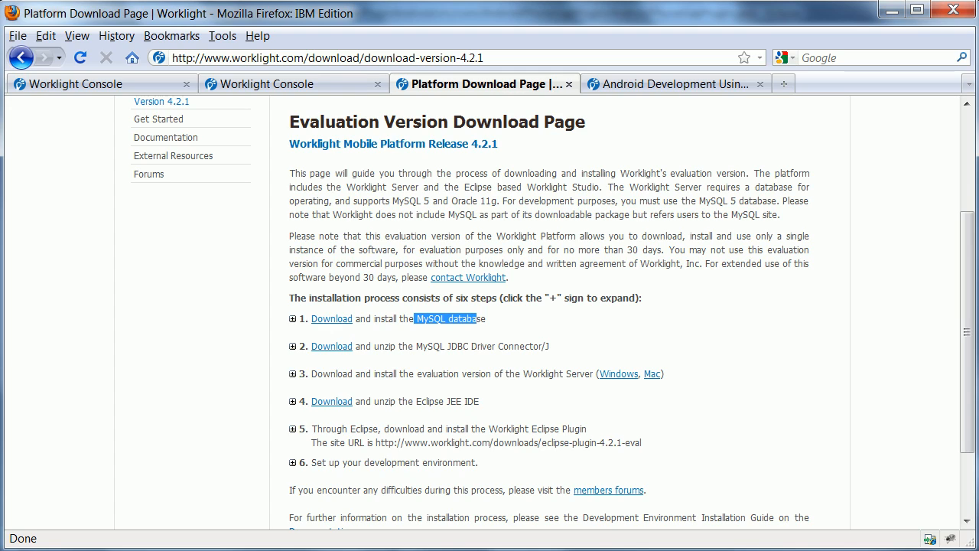
left_click(293, 83)
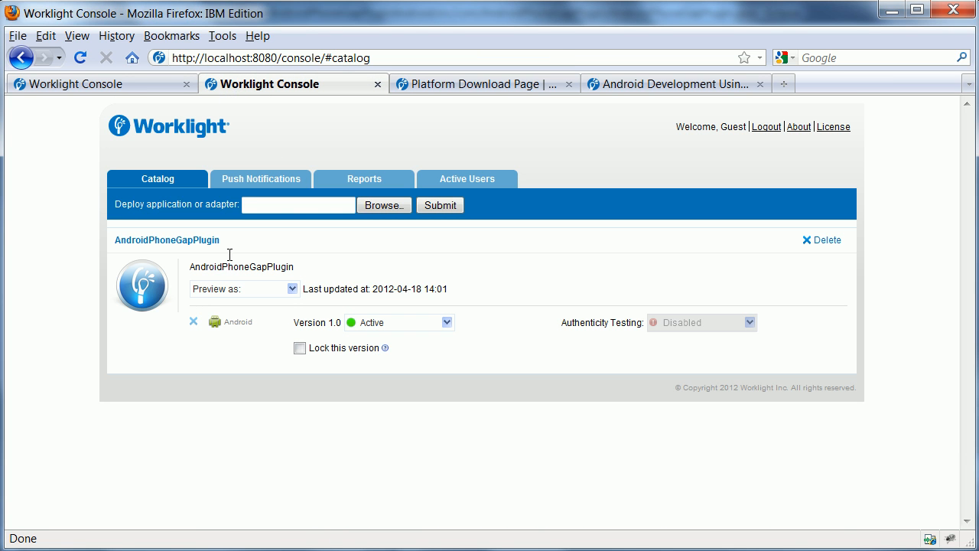
mouse_move(364, 84)
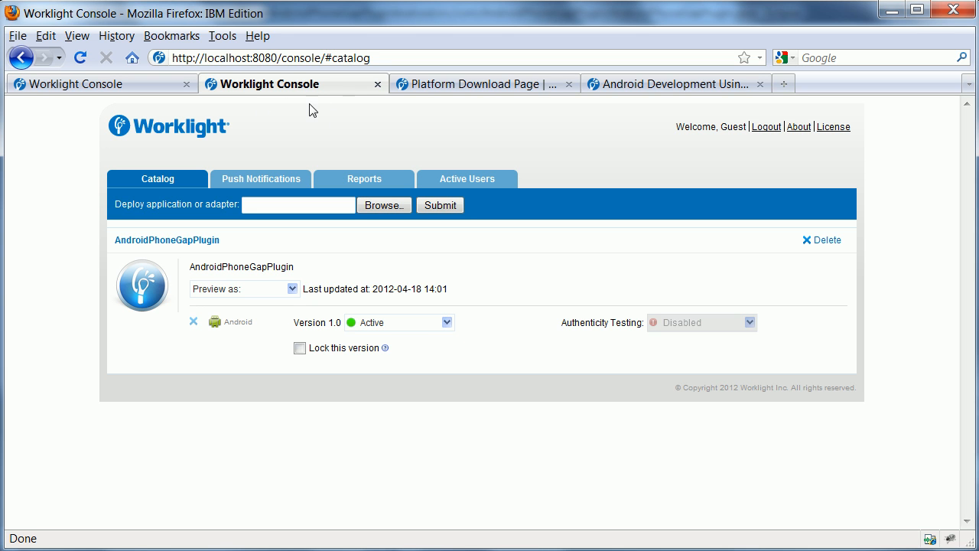
mouse_move(325, 149)
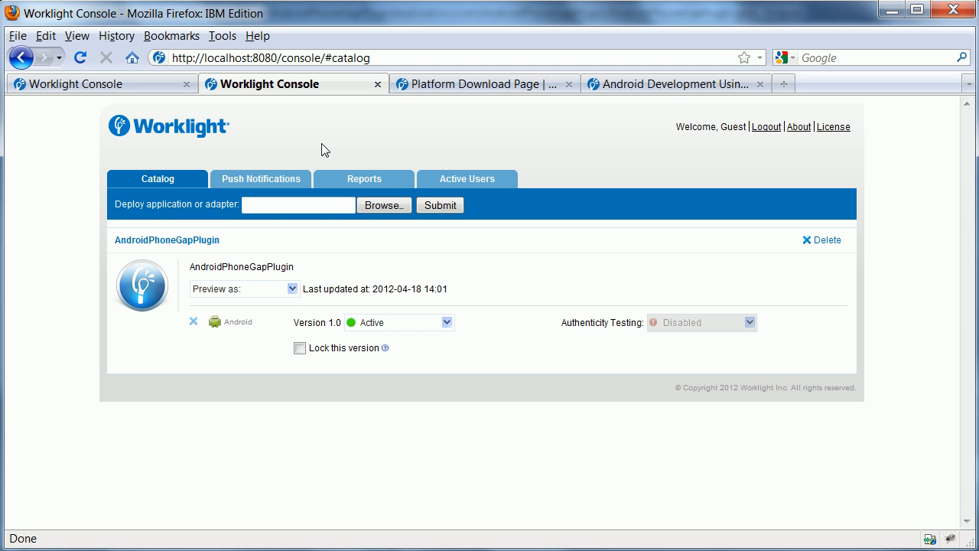
mouse_move(547, 191)
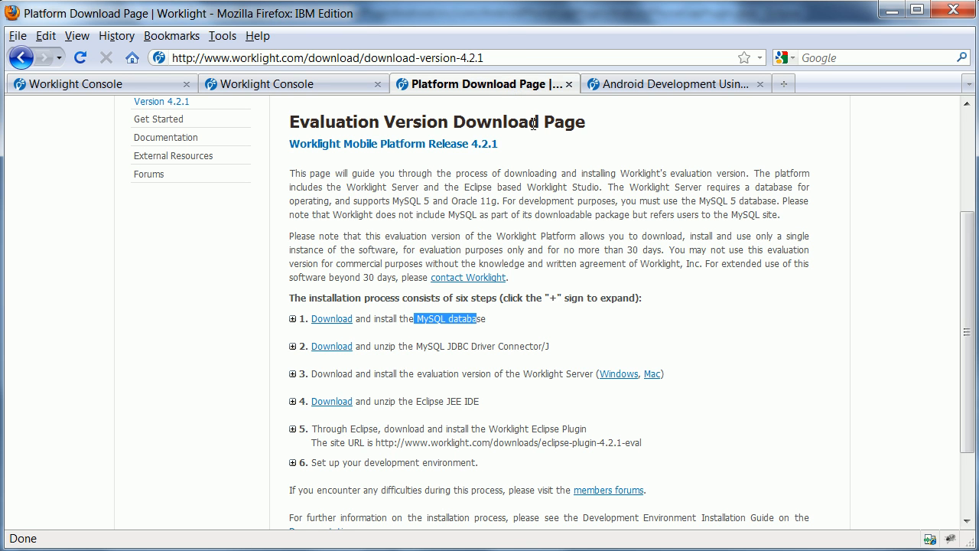
scroll("down", 3)
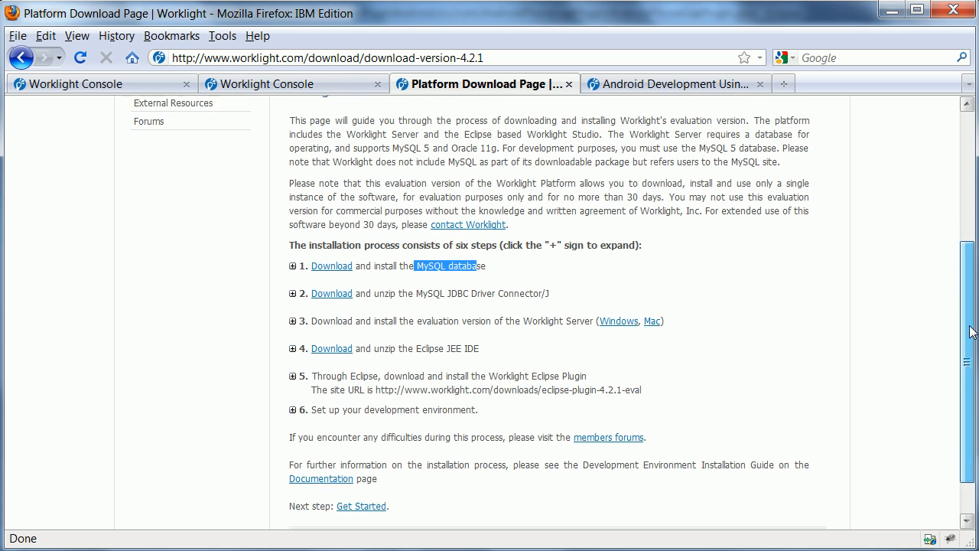
scroll("down", 3)
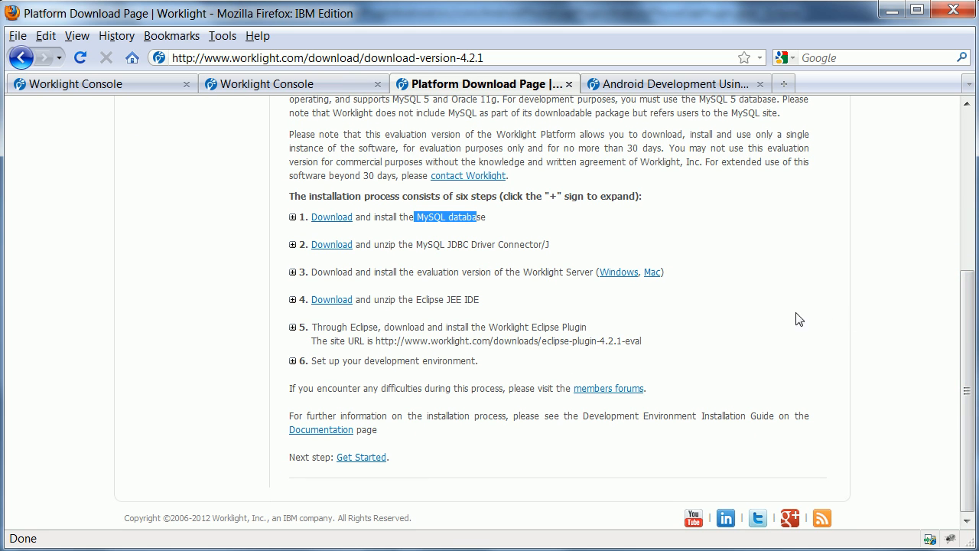
mouse_move(412, 299)
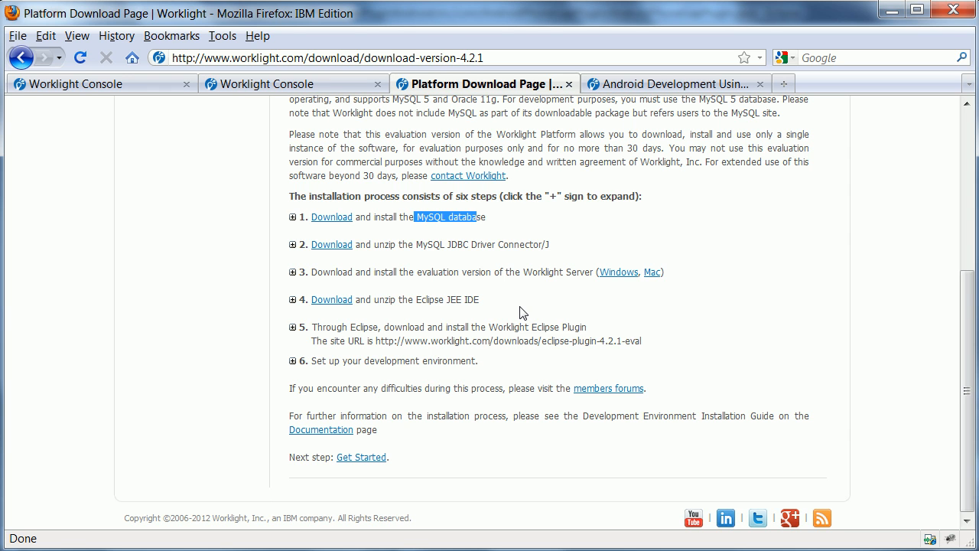
mouse_move(509, 312)
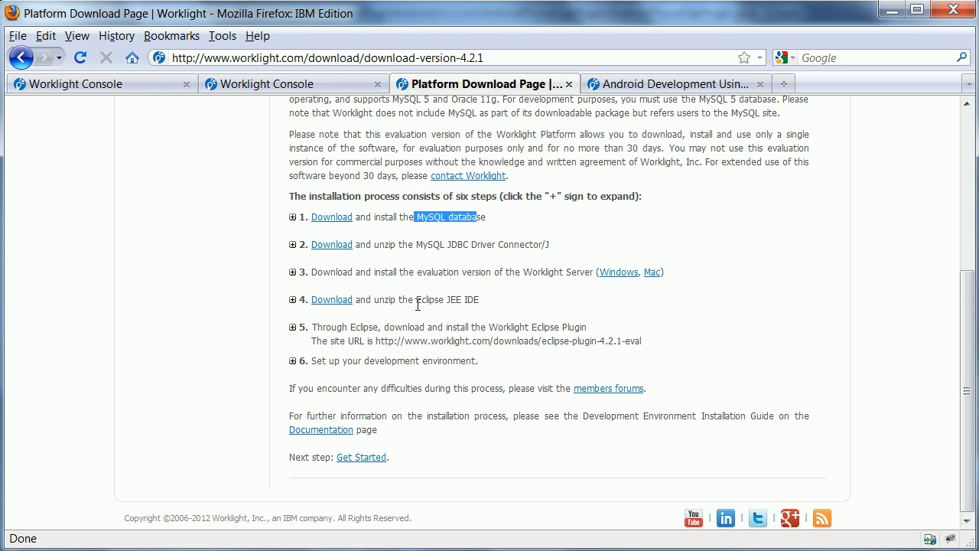
mouse_move(541, 303)
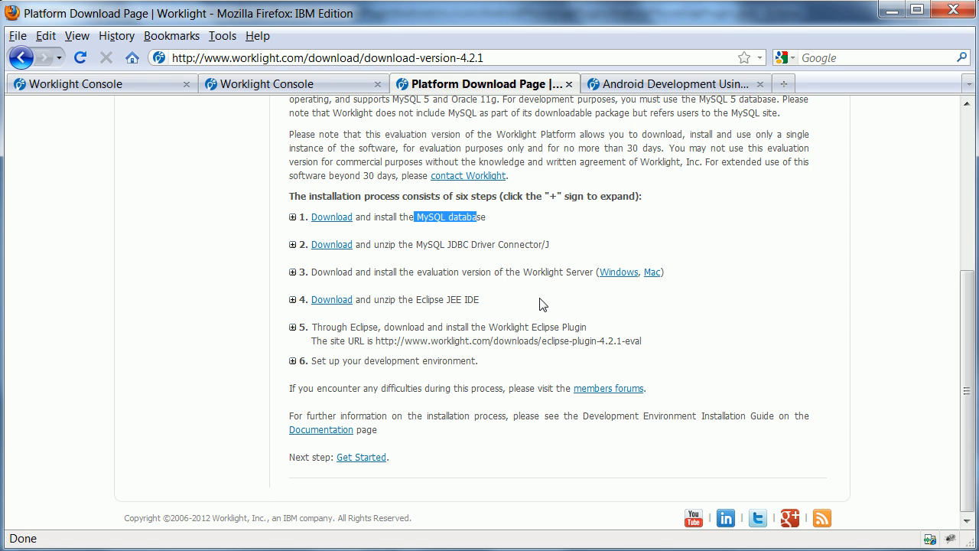
mouse_move(518, 337)
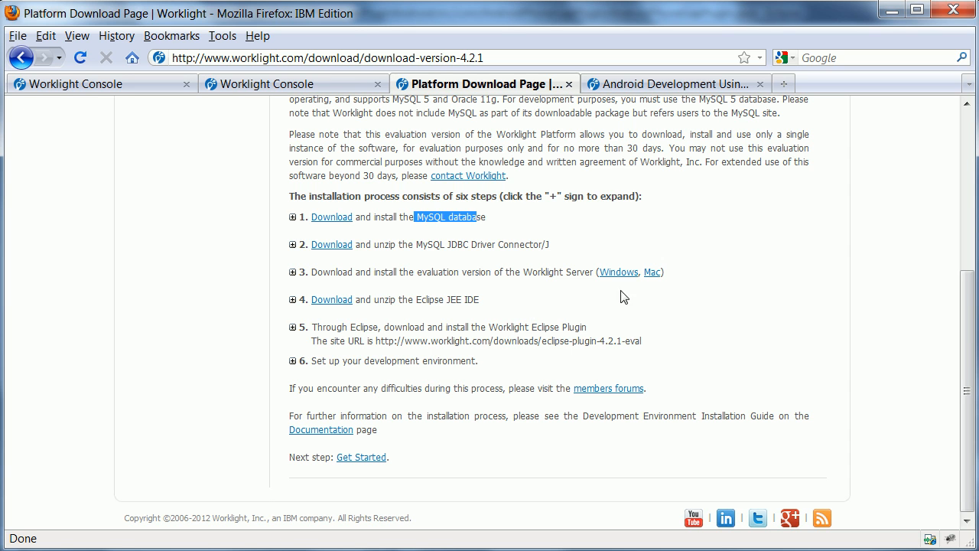
mouse_move(652, 271)
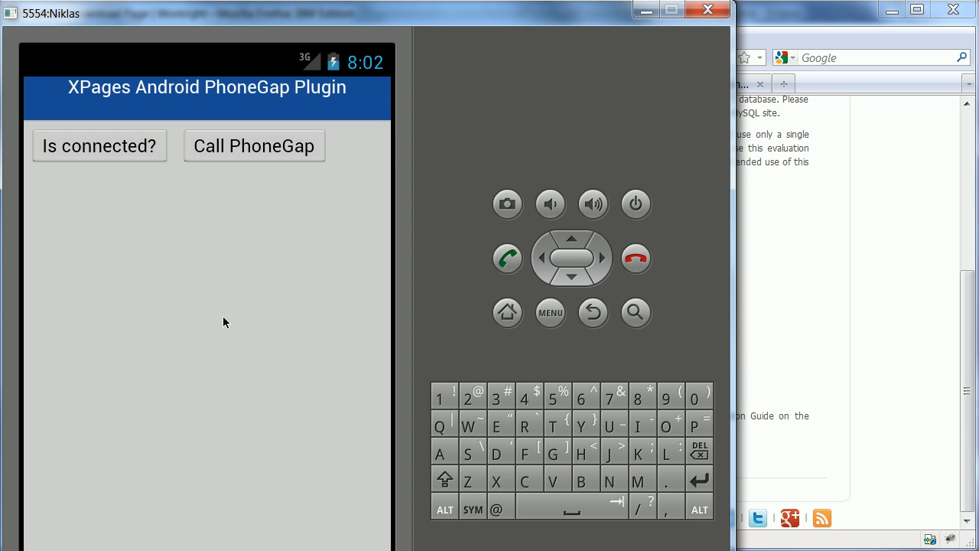
mouse_move(214, 272)
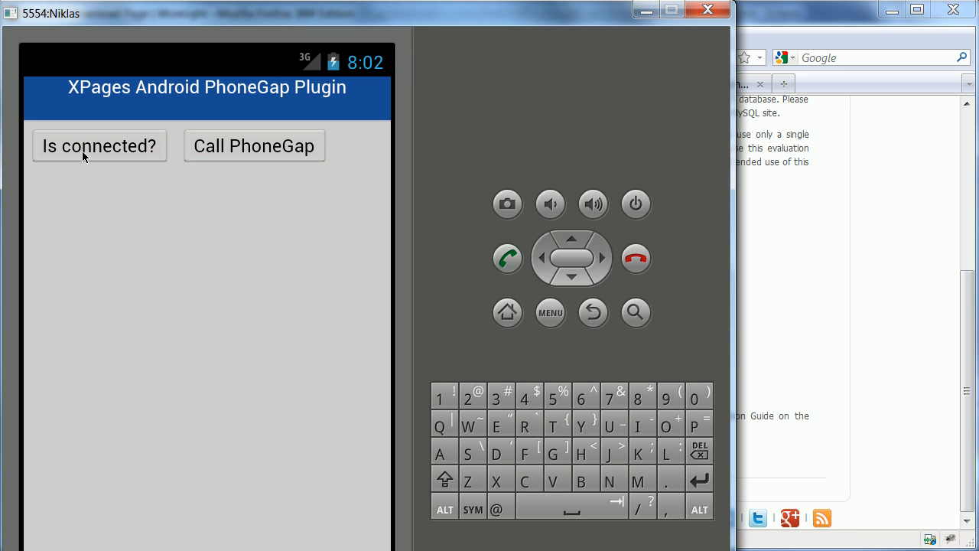
- Check 'Is connected: true' and the 'Hello world, XPages Developers' Call PhoneGap alert, dismissing both
left_click(99, 146)
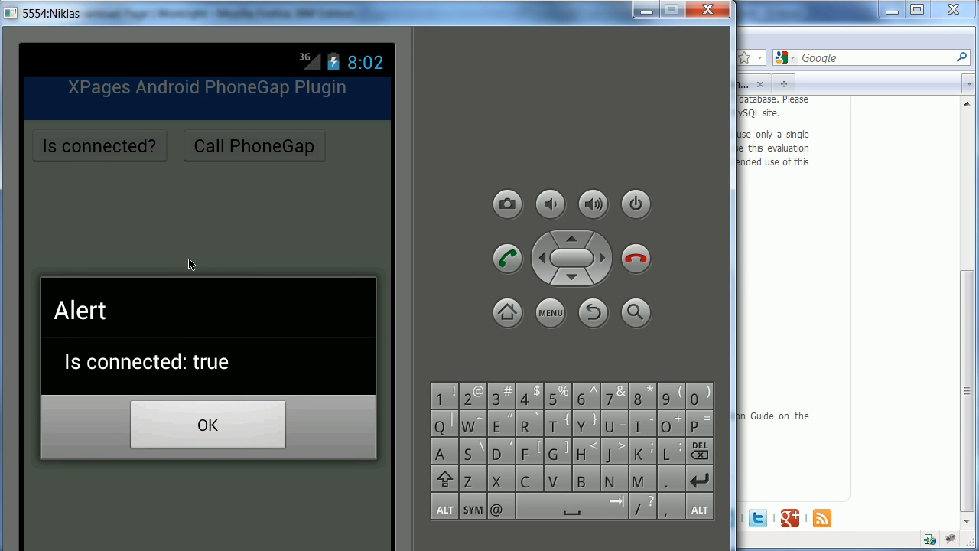
mouse_move(244, 306)
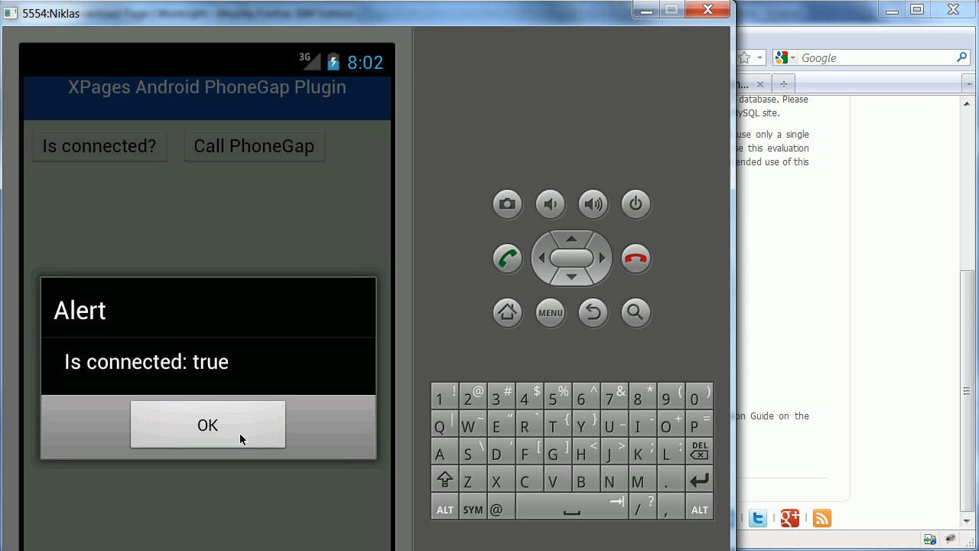
left_click(207, 424)
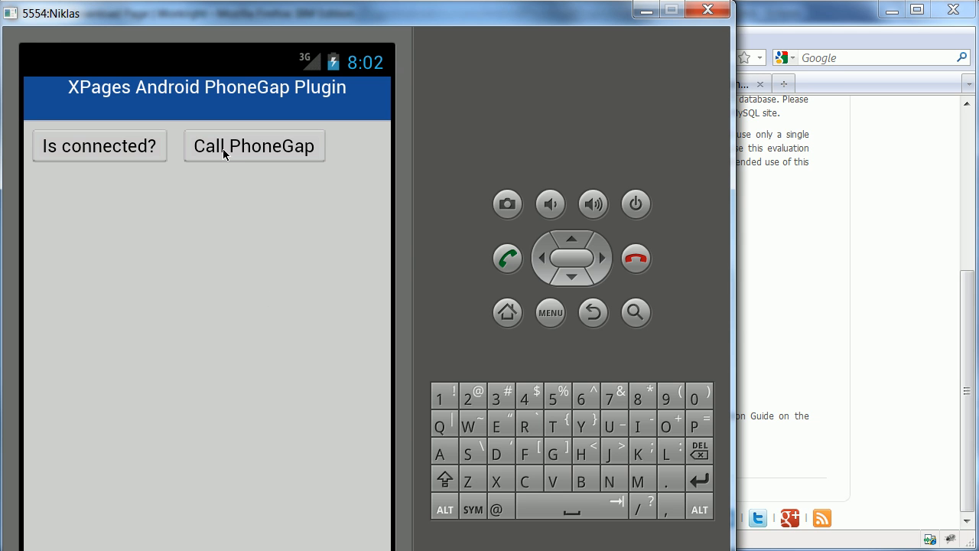
left_click(254, 145)
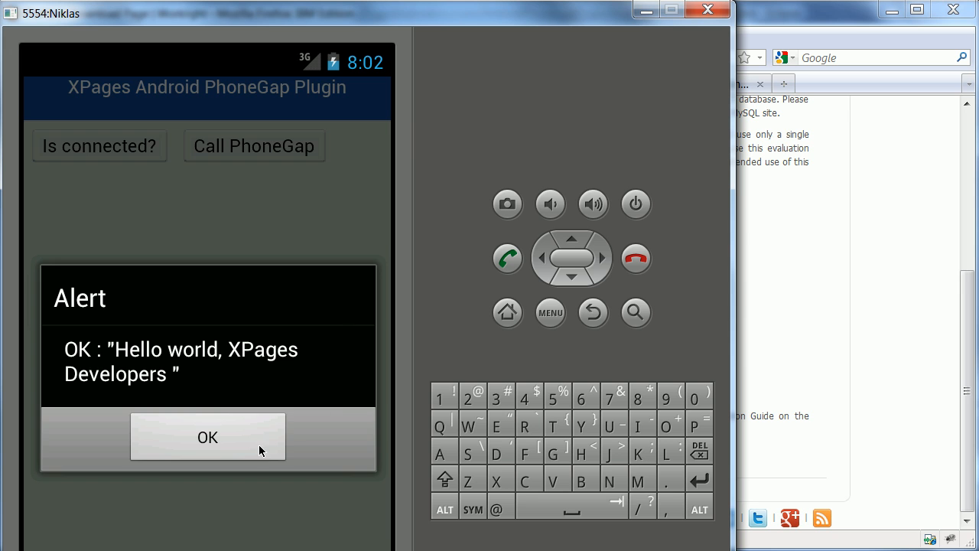
left_click(207, 437)
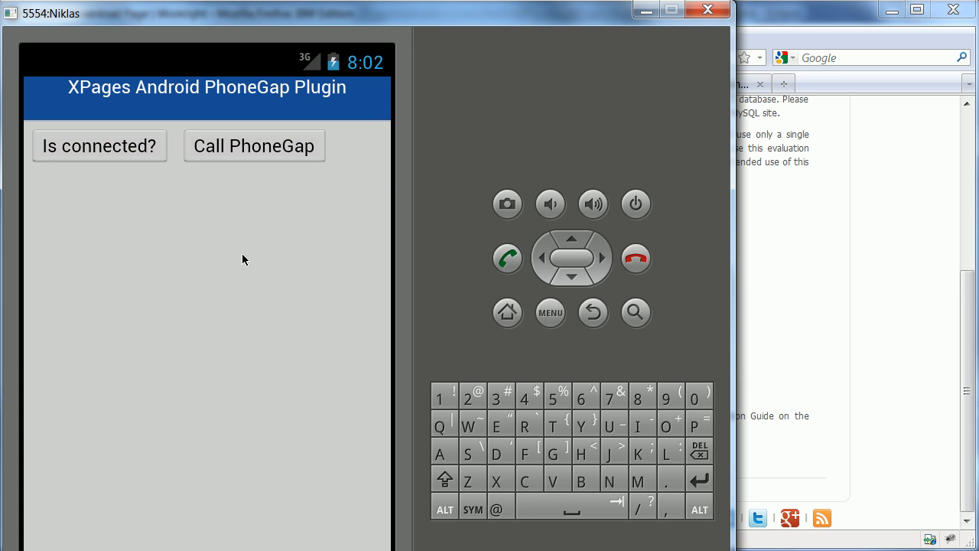
mouse_move(785, 38)
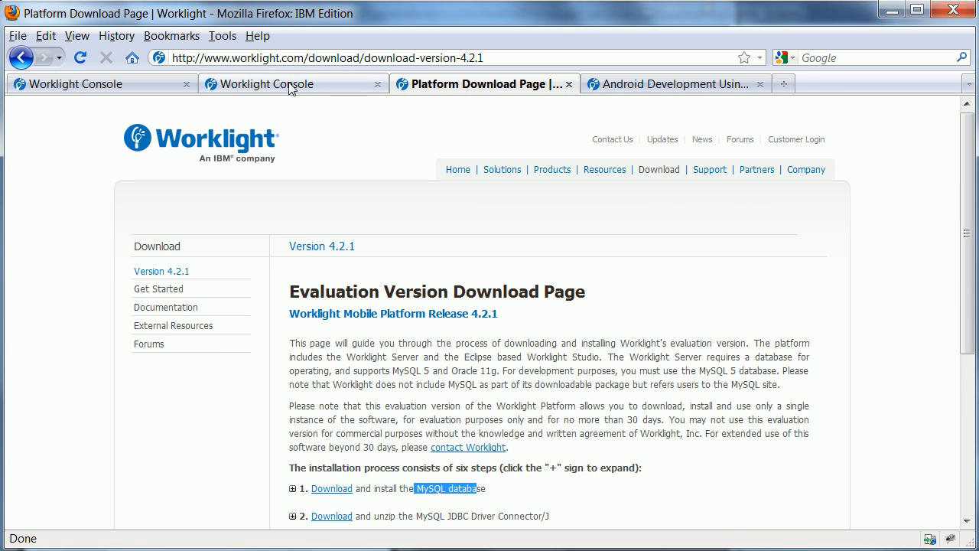
mouse_move(430, 108)
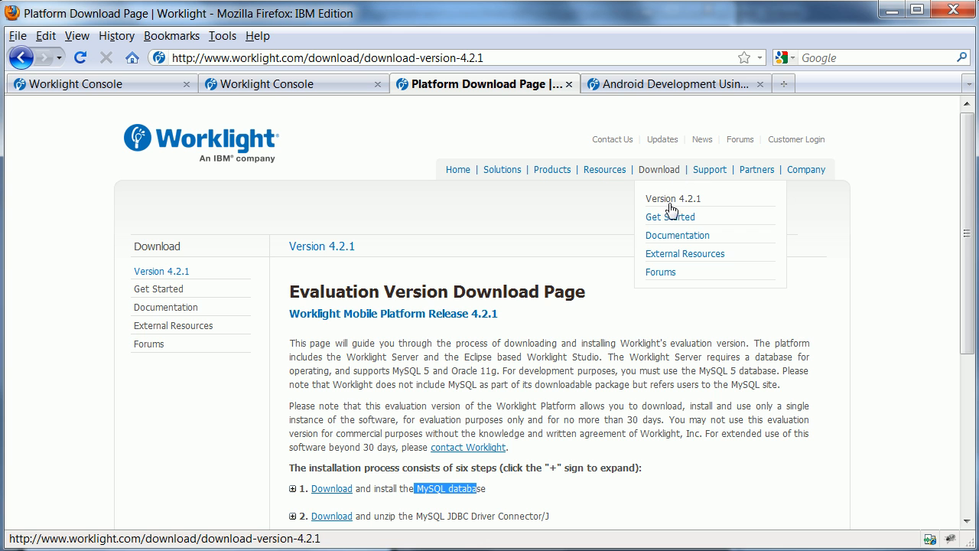
- From Get Started, open Module 9.3 Android PhoneGap Plugin and advance to its Overview slide
left_click(670, 217)
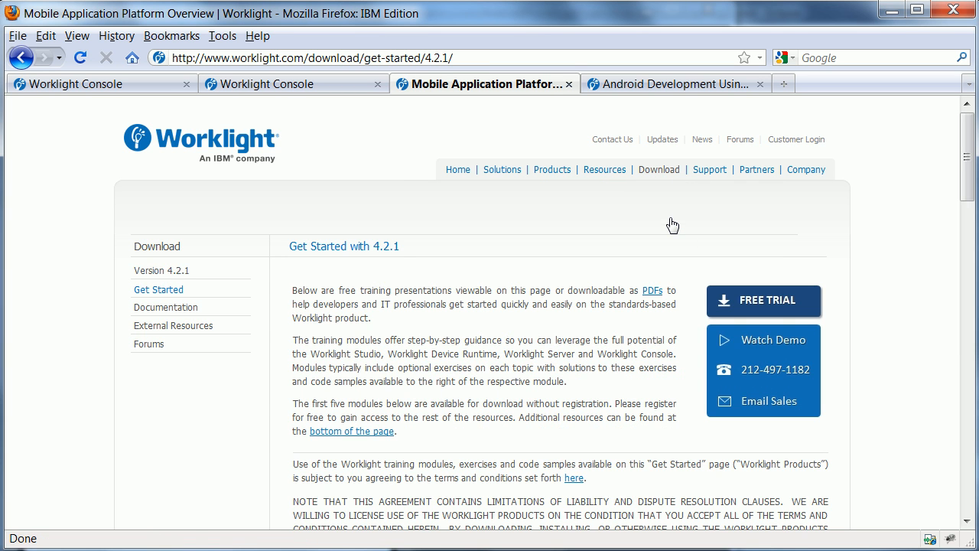
mouse_move(90, 251)
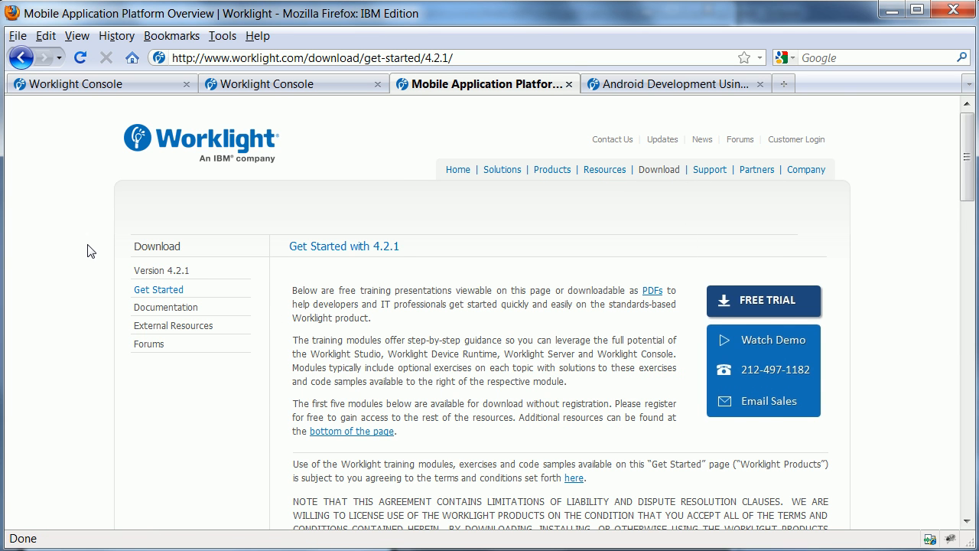
scroll("down", 3)
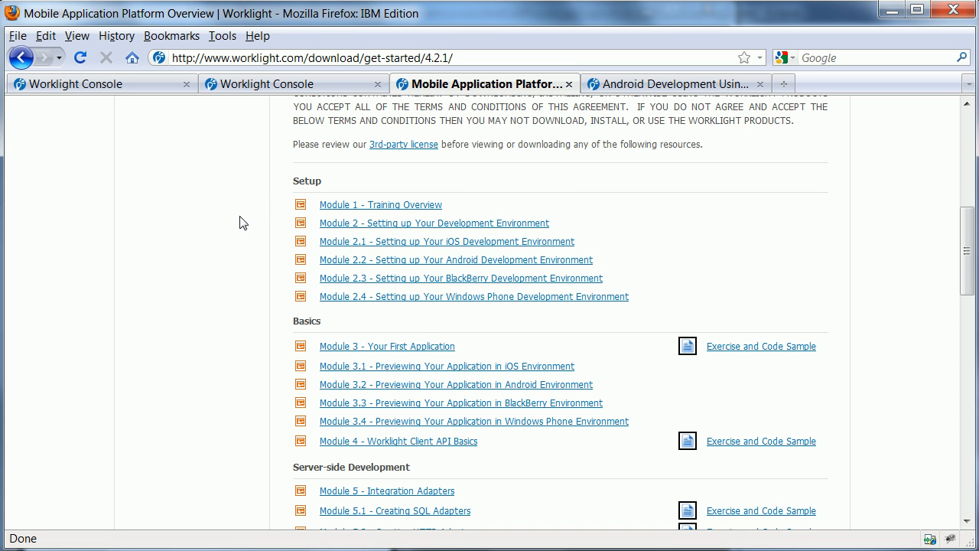
scroll("down", 3)
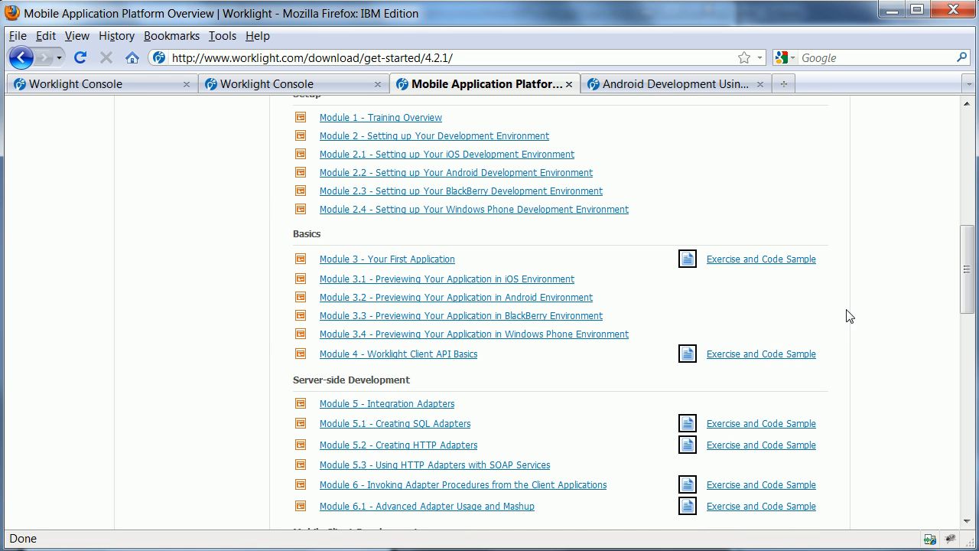
scroll("down", 3)
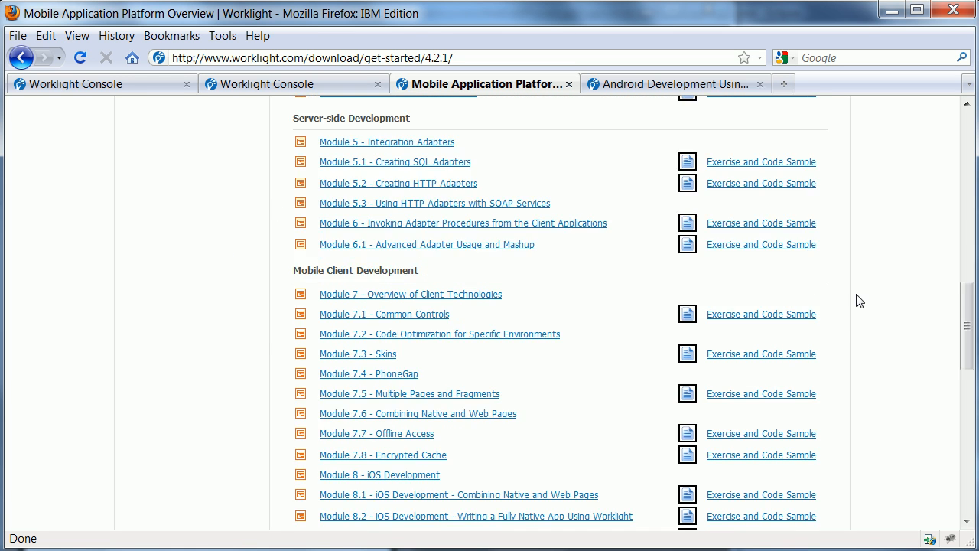
scroll("down", 3)
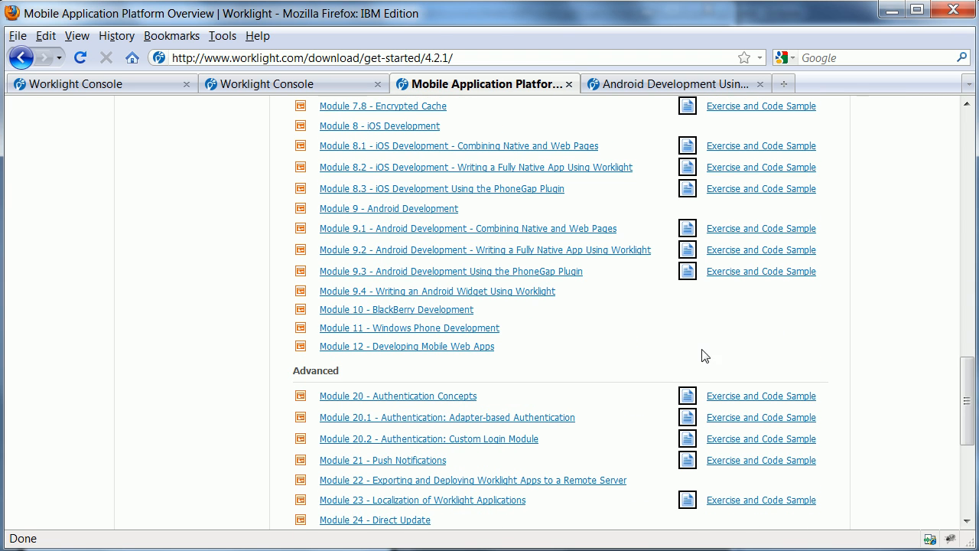
mouse_move(355, 271)
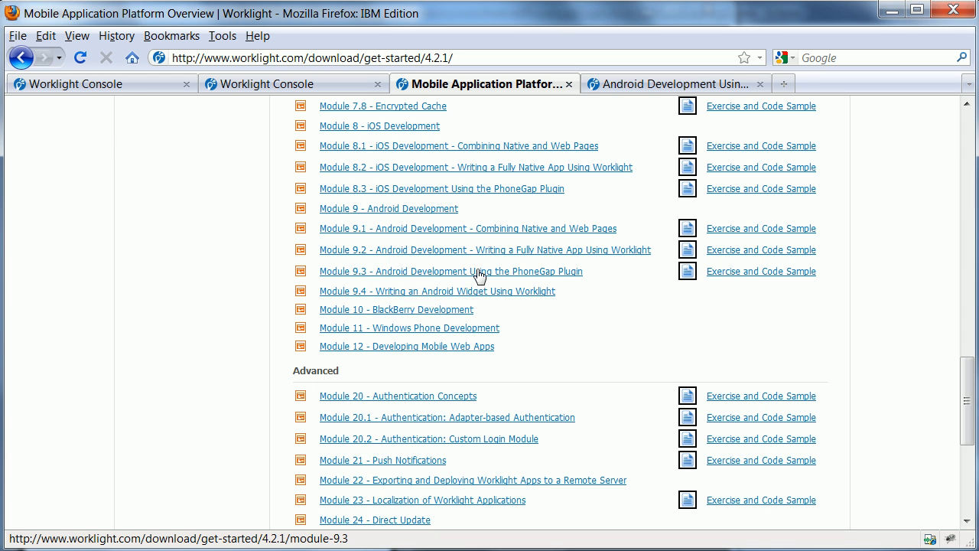
mouse_move(478, 275)
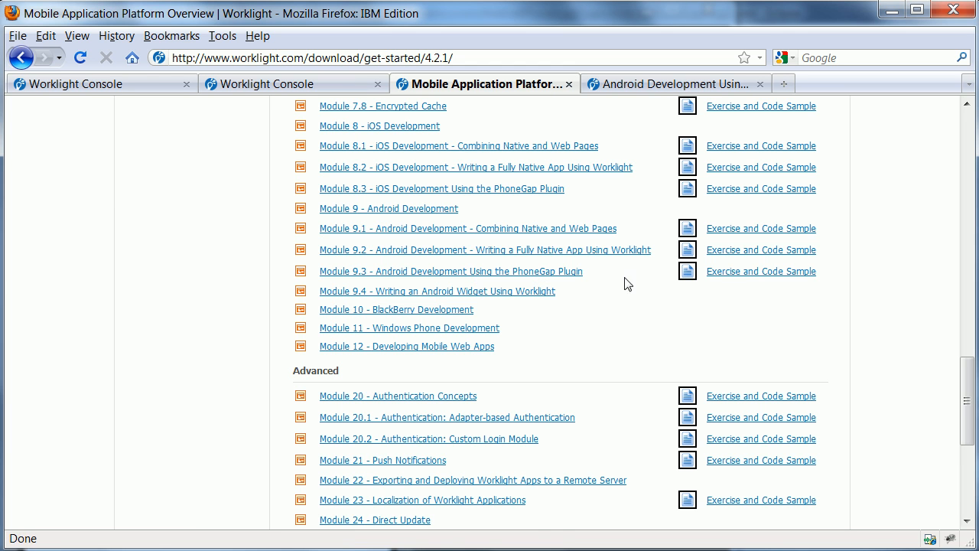
mouse_move(544, 279)
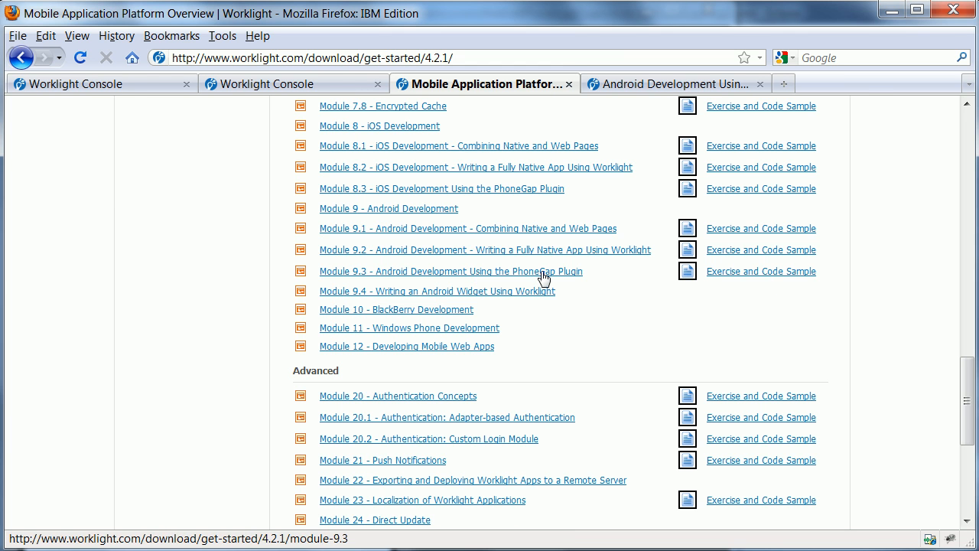
left_click(450, 271)
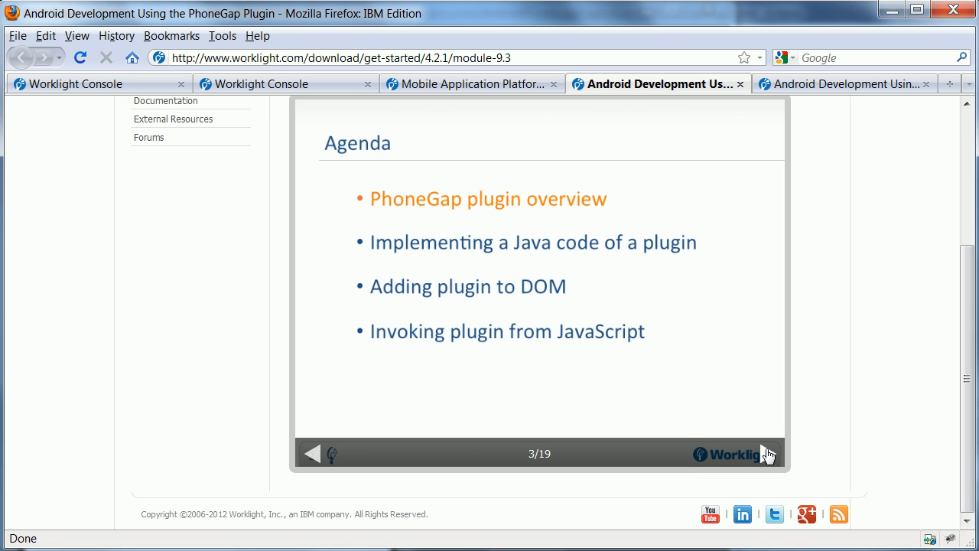
left_click(769, 452)
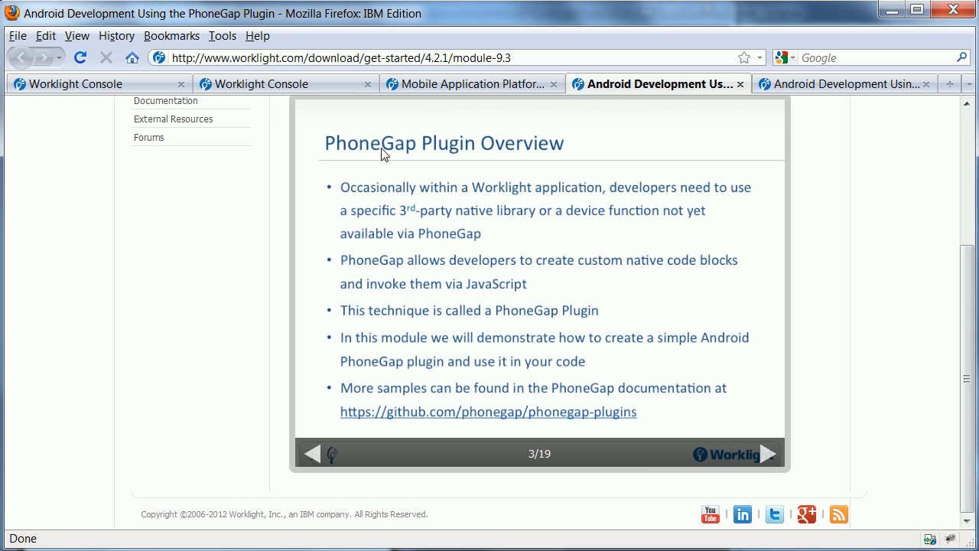
mouse_move(931, 329)
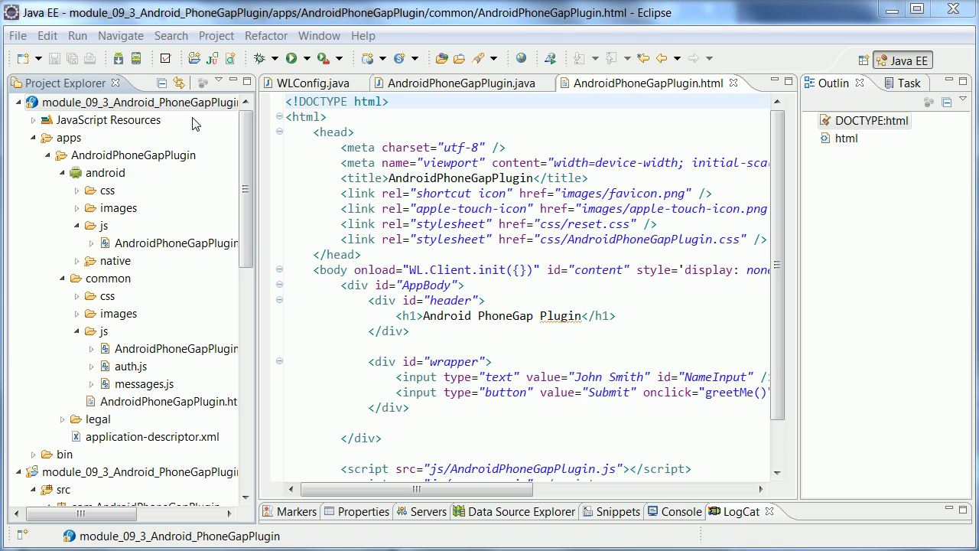
mouse_move(221, 168)
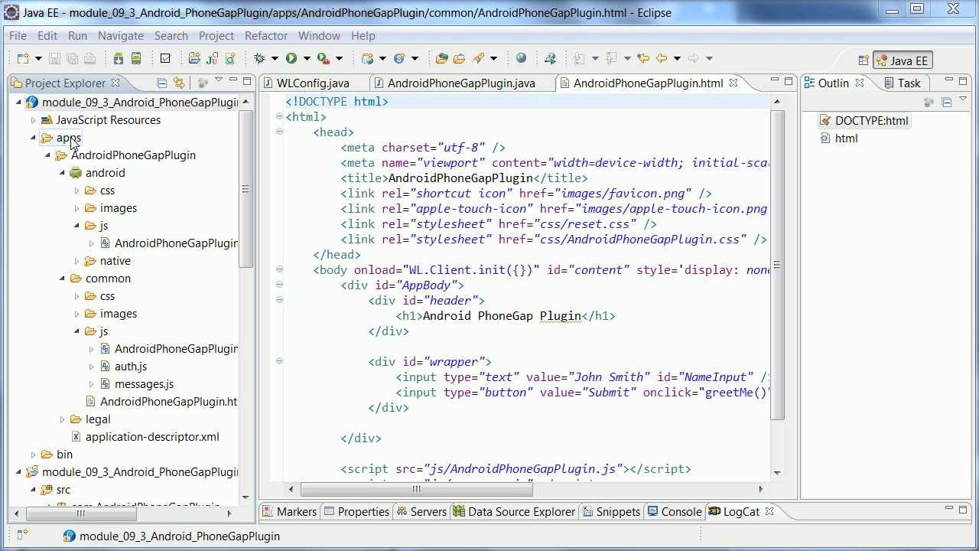
- Collapse the AndroidPhoneGapPlugin android folder and expand only the common folder
left_click(134, 155)
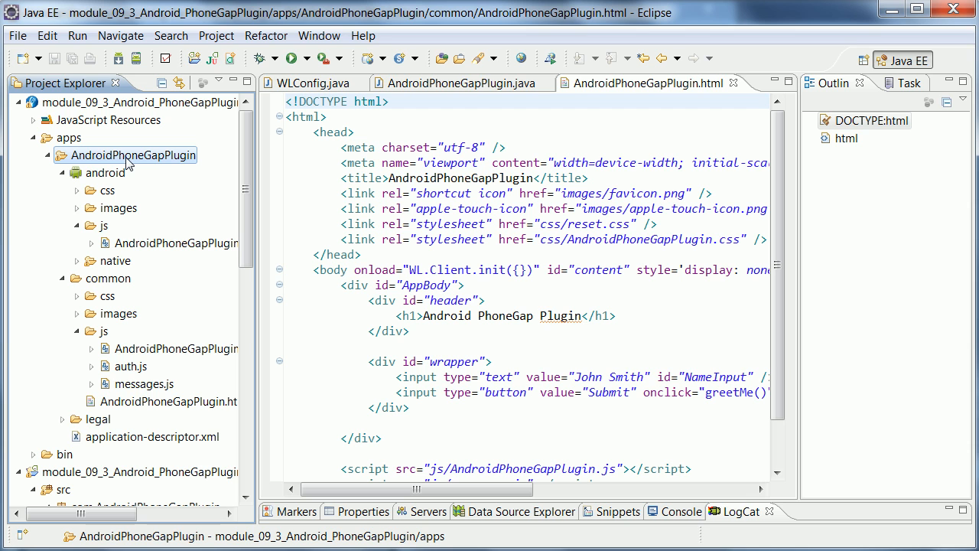
mouse_move(119, 171)
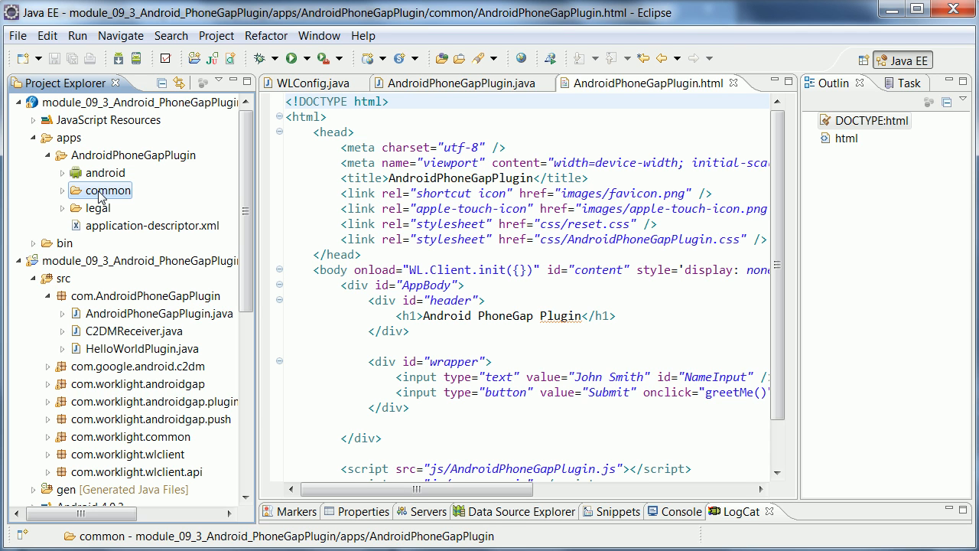
mouse_move(95, 194)
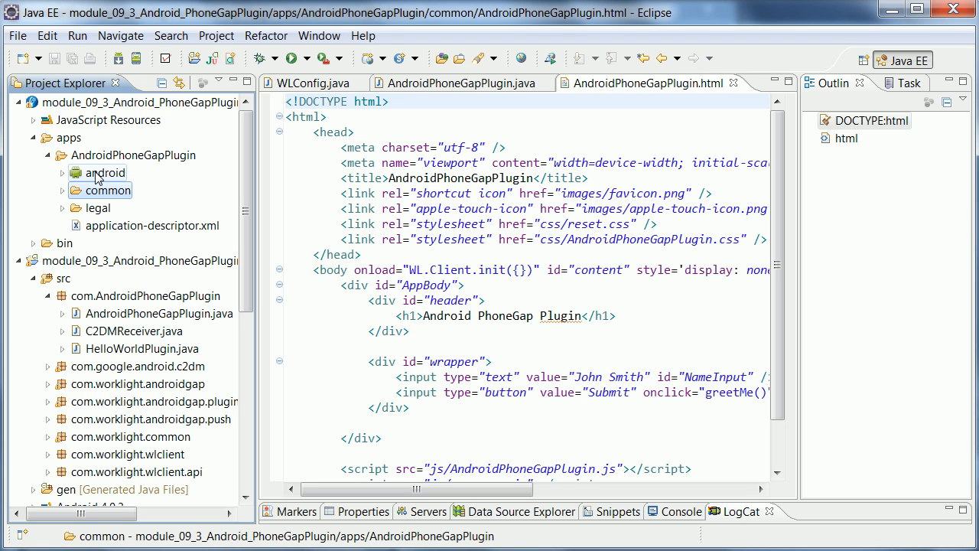
left_click(105, 172)
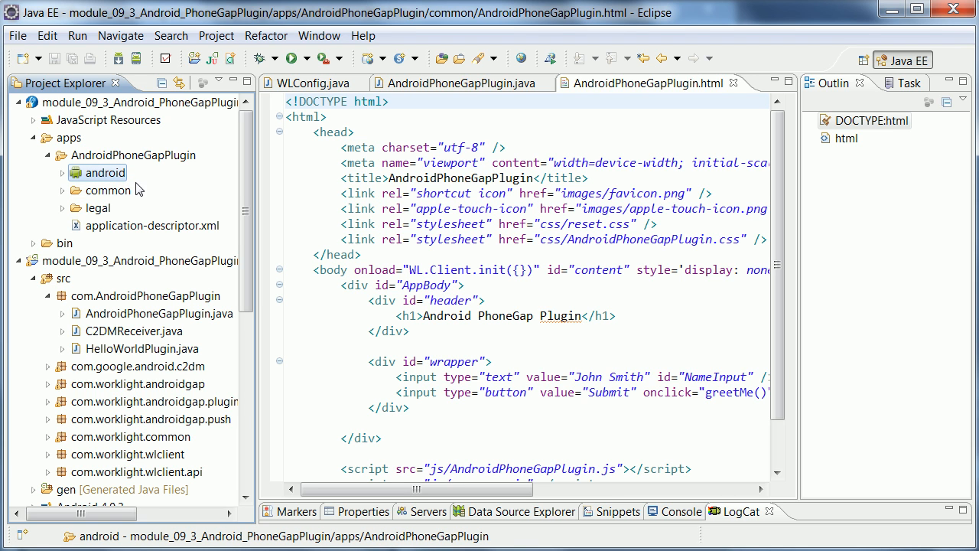
left_click(110, 190)
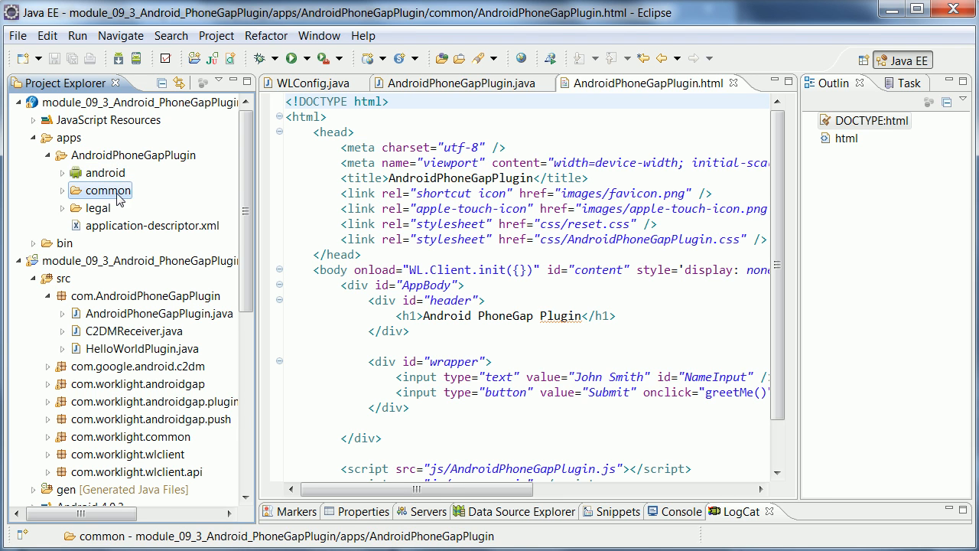
left_click(62, 189)
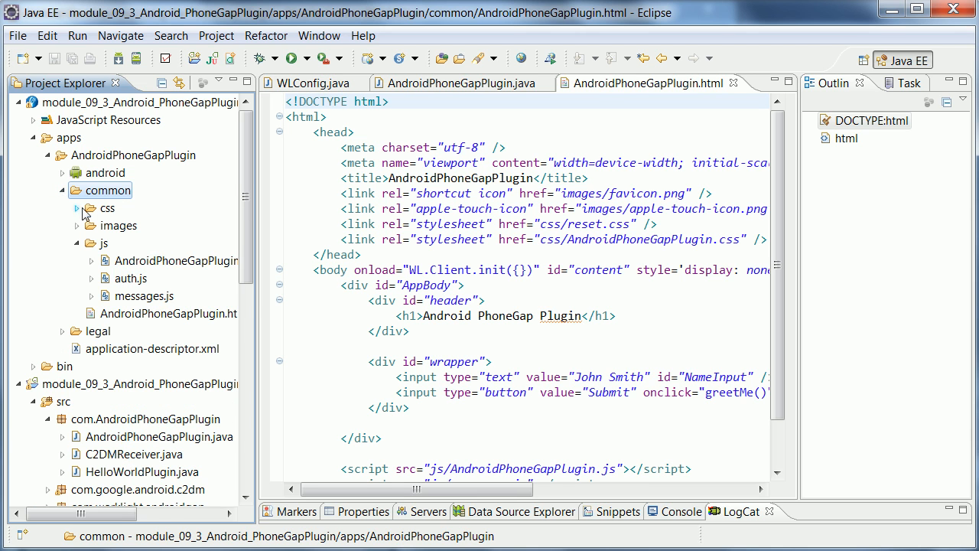
- Select greetMe in AndroidPhoneGapPlugin.html and open common/js/AndroidPhoneGapPlugin.js, then return to the browser
left_click(169, 313)
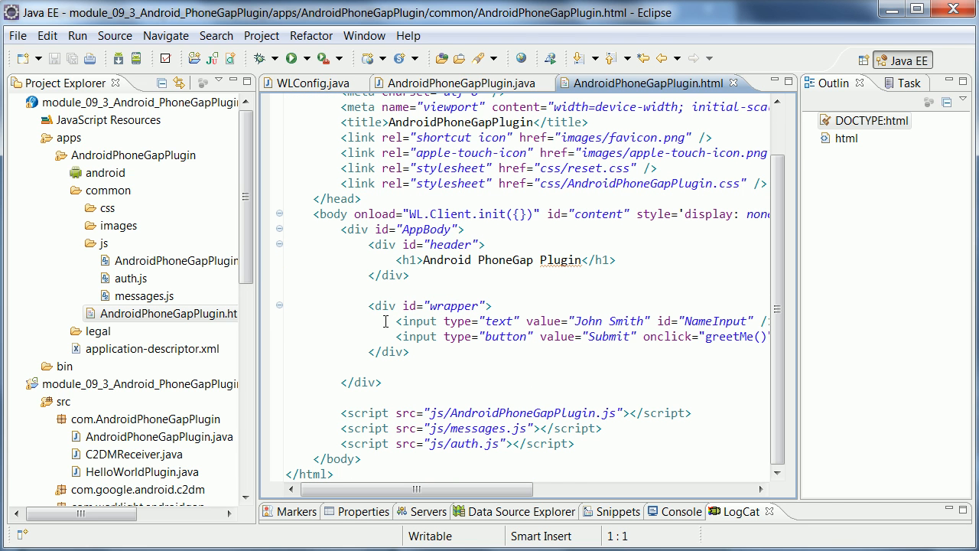
left_click(553, 351)
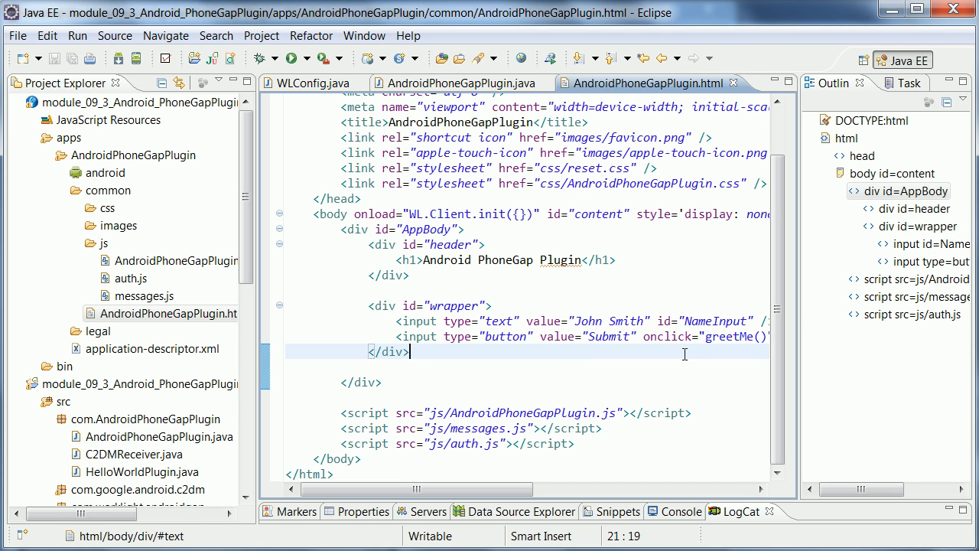
mouse_move(618, 340)
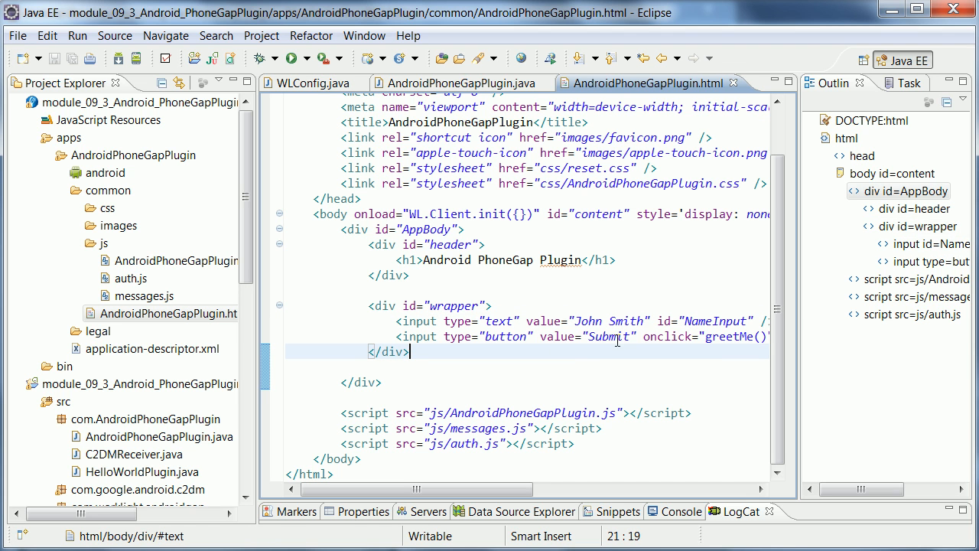
double_click(729, 336)
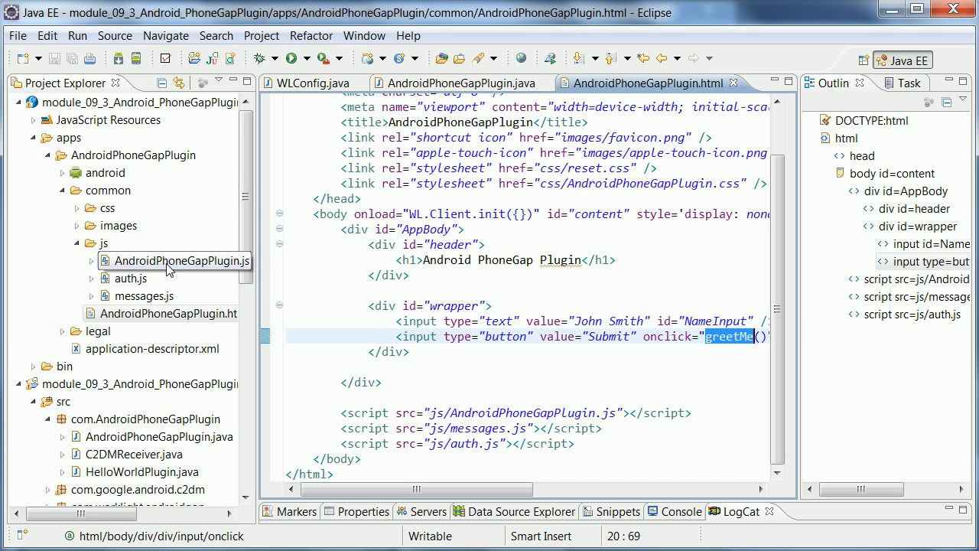
double_click(175, 260)
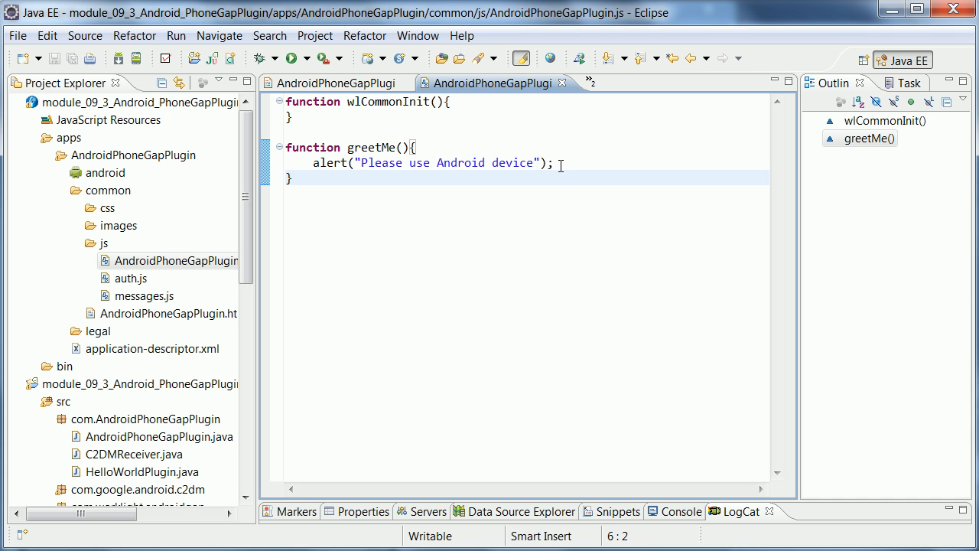
left_click(107, 190)
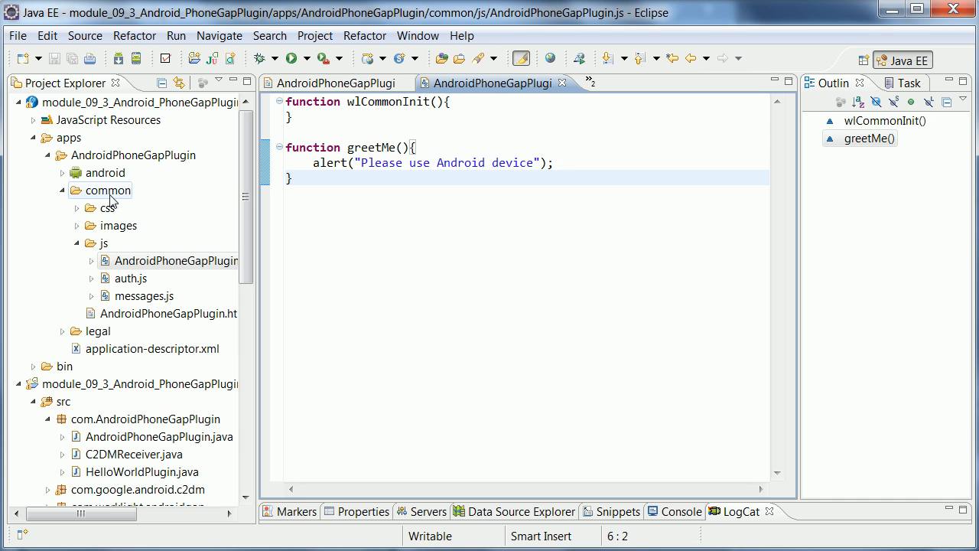
mouse_move(113, 197)
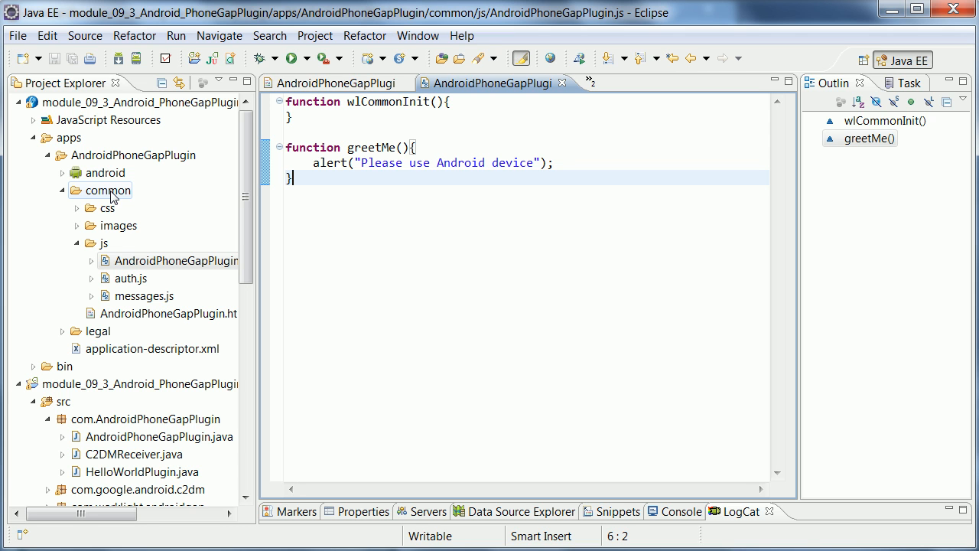
left_click(171, 261)
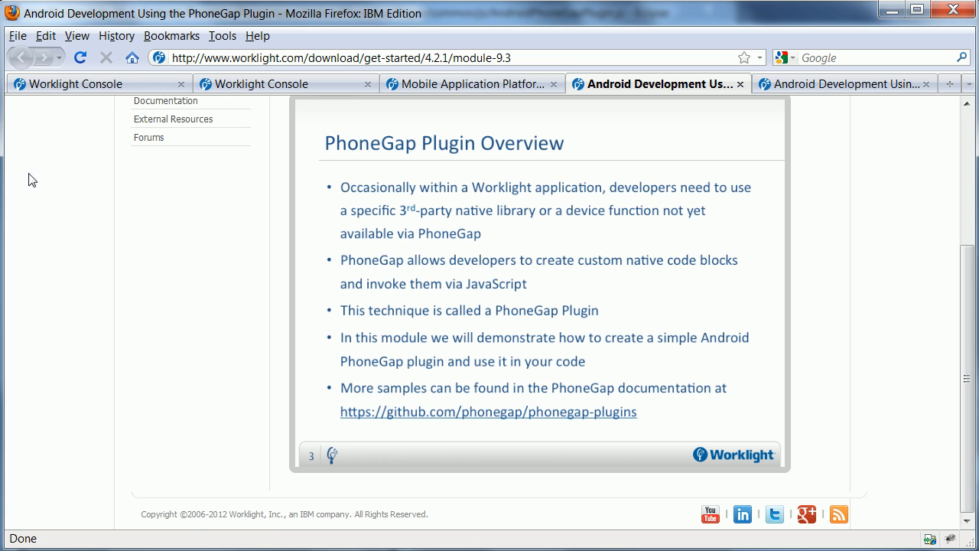
- Preview as Common Resources, submit, and dismiss the 'Please use Android device' alert
left_click(263, 85)
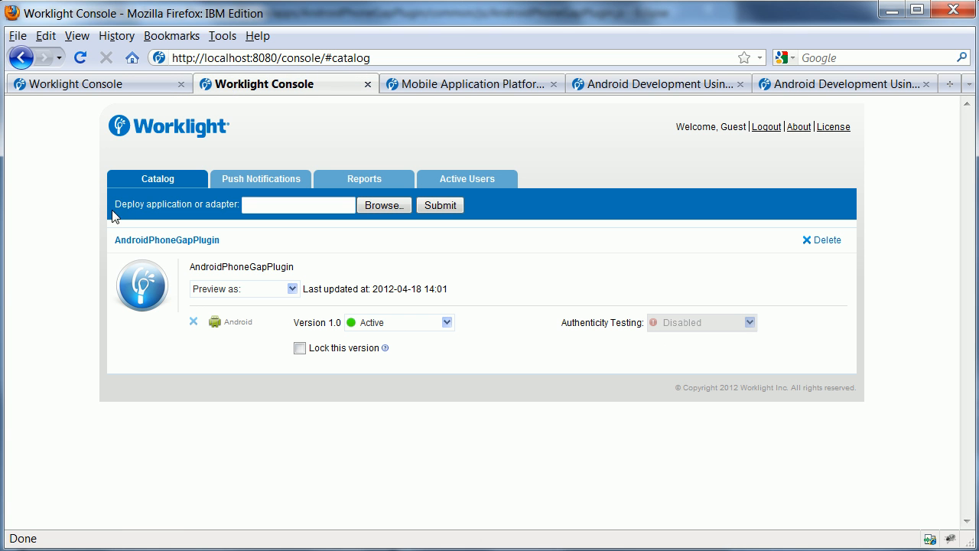
mouse_move(300, 296)
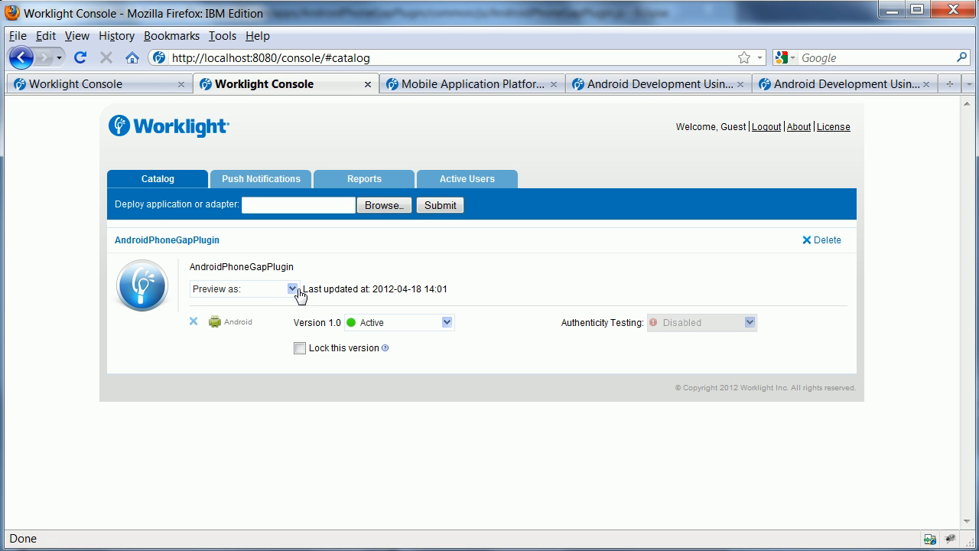
left_click(292, 288)
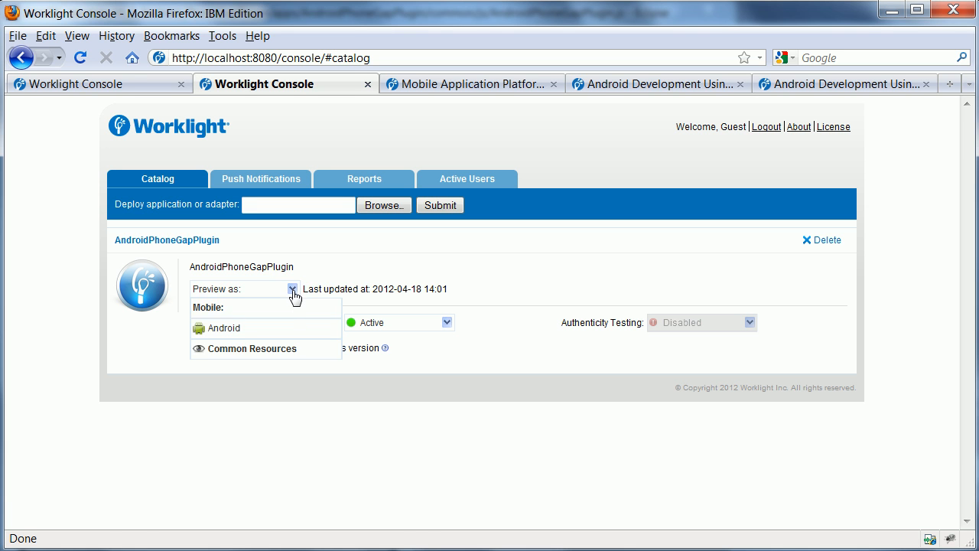
mouse_move(238, 349)
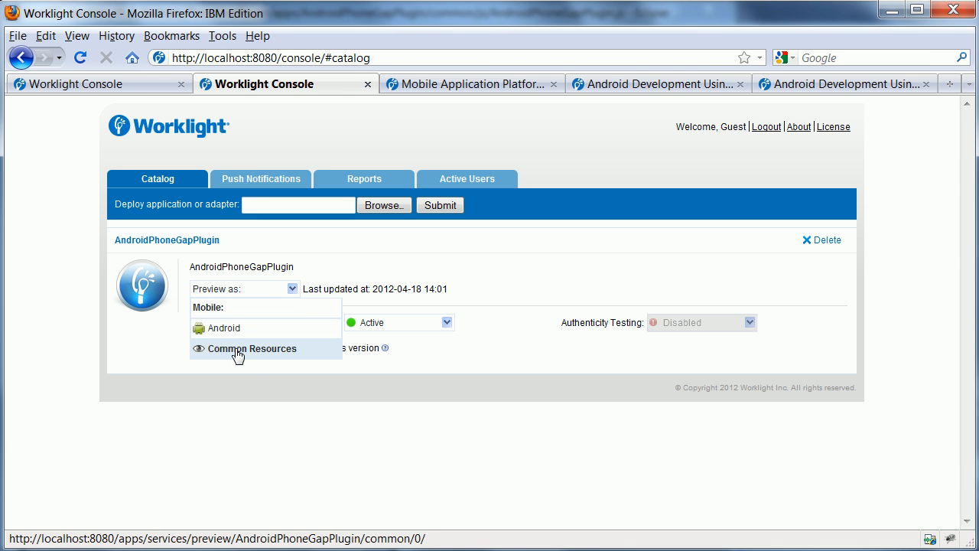
left_click(255, 348)
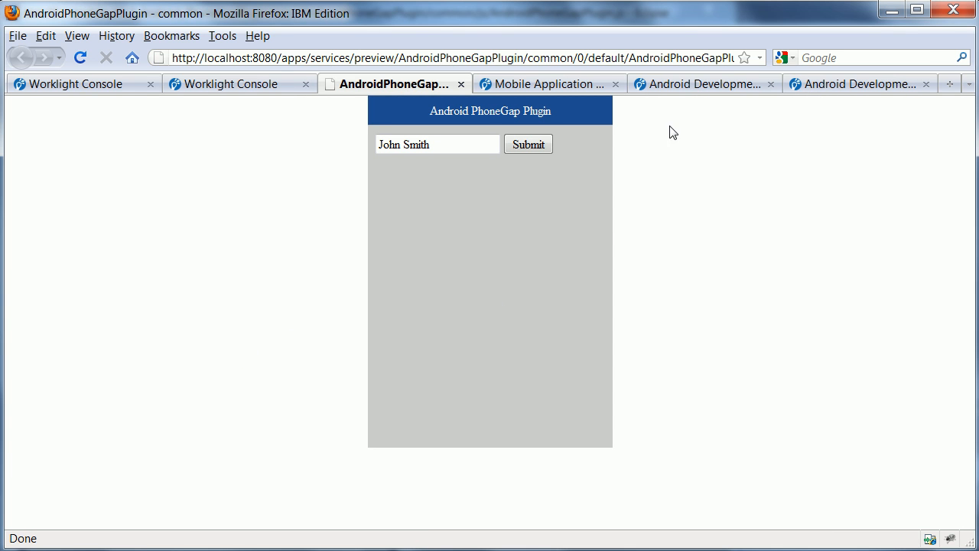
mouse_move(769, 341)
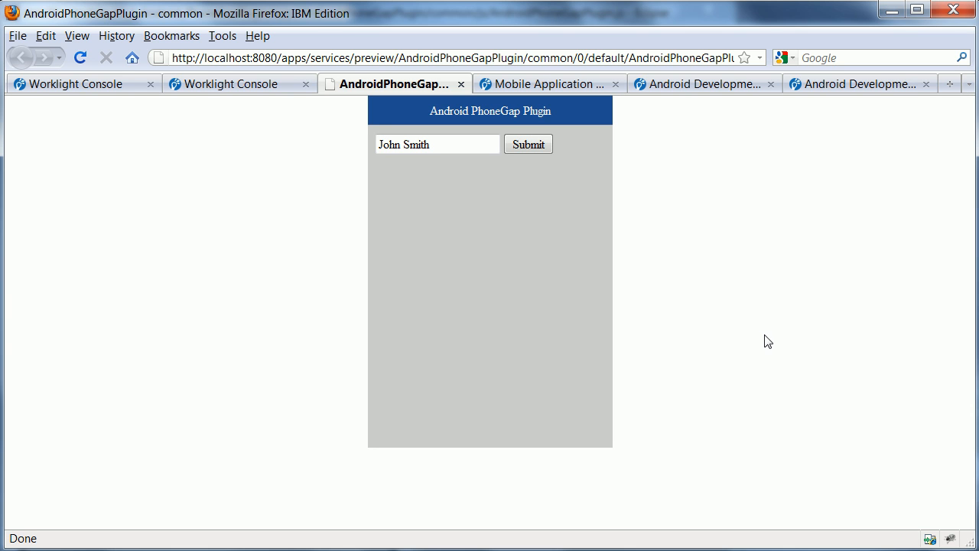
mouse_move(754, 312)
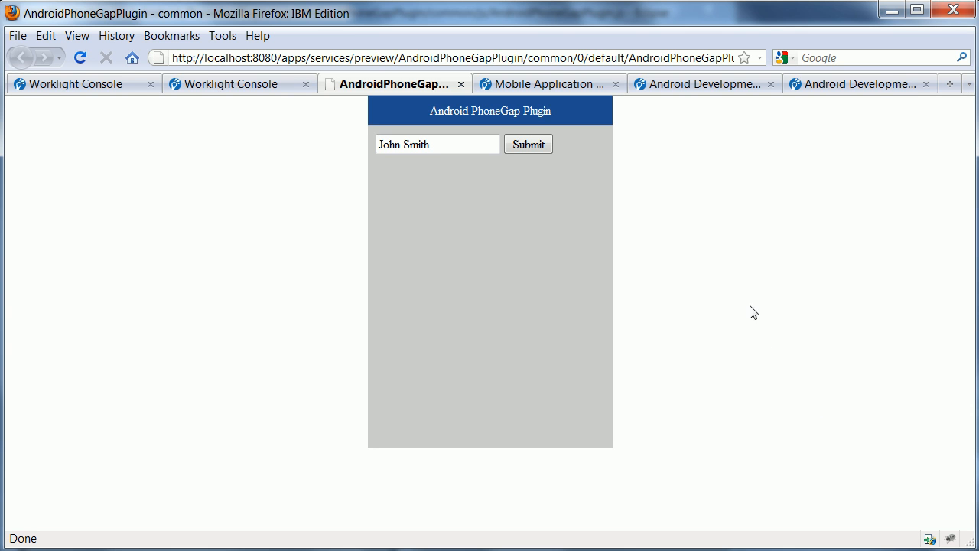
mouse_move(747, 274)
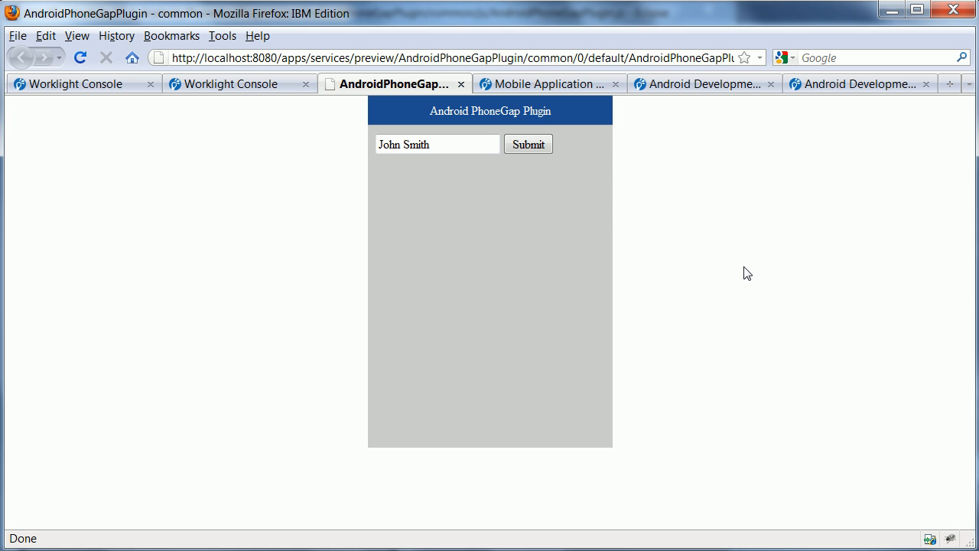
left_click(527, 144)
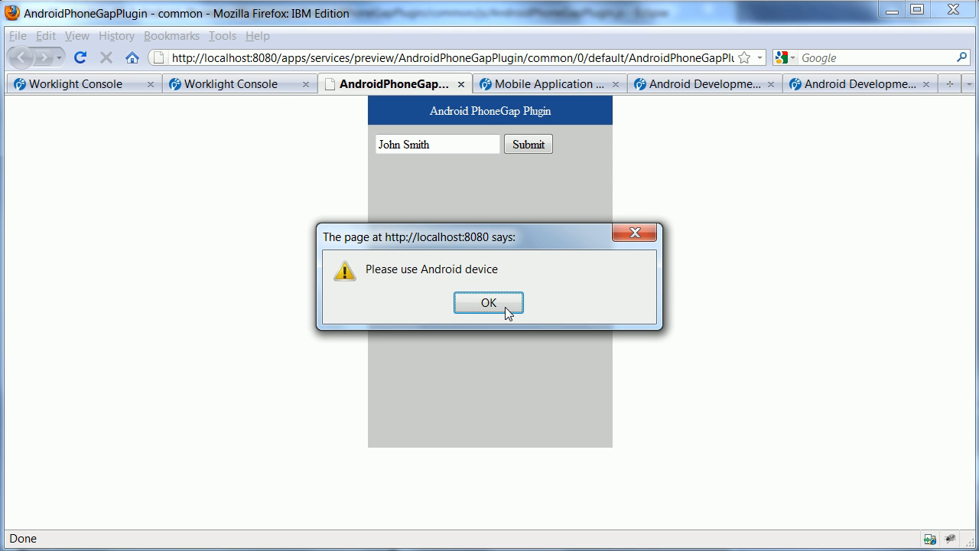
left_click(488, 302)
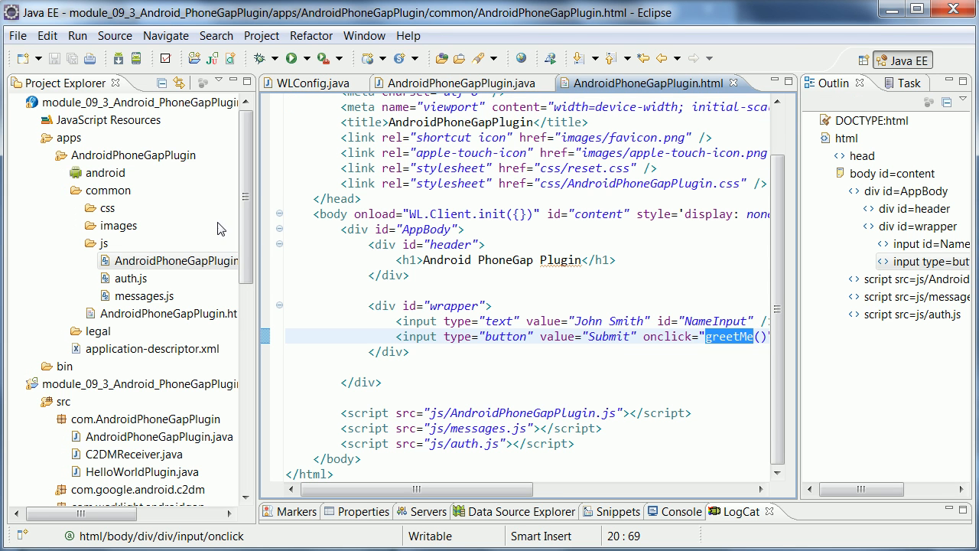
- Open android/js/AndroidPhoneGapPlugin.js, maximize the editor, and highlight the sayHello call
left_click(105, 172)
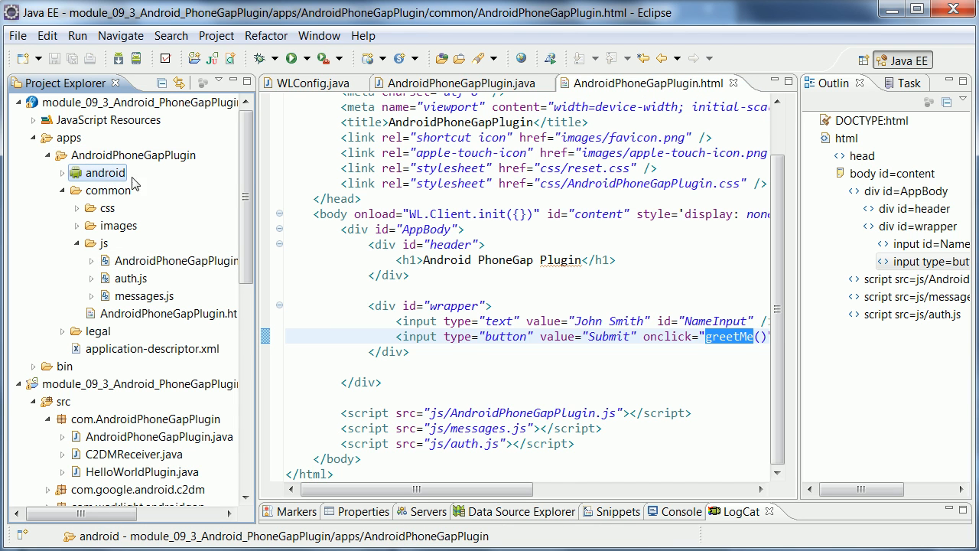
left_click(63, 172)
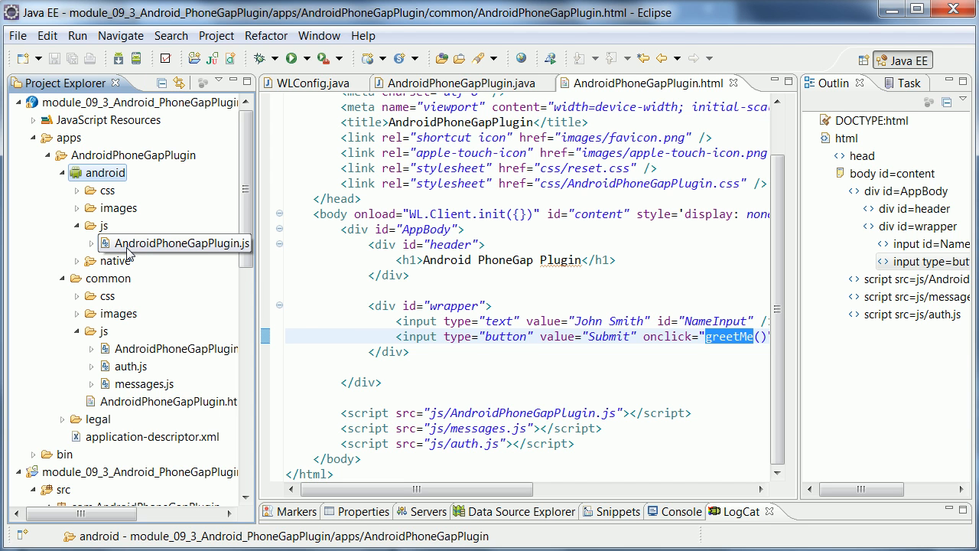
double_click(182, 242)
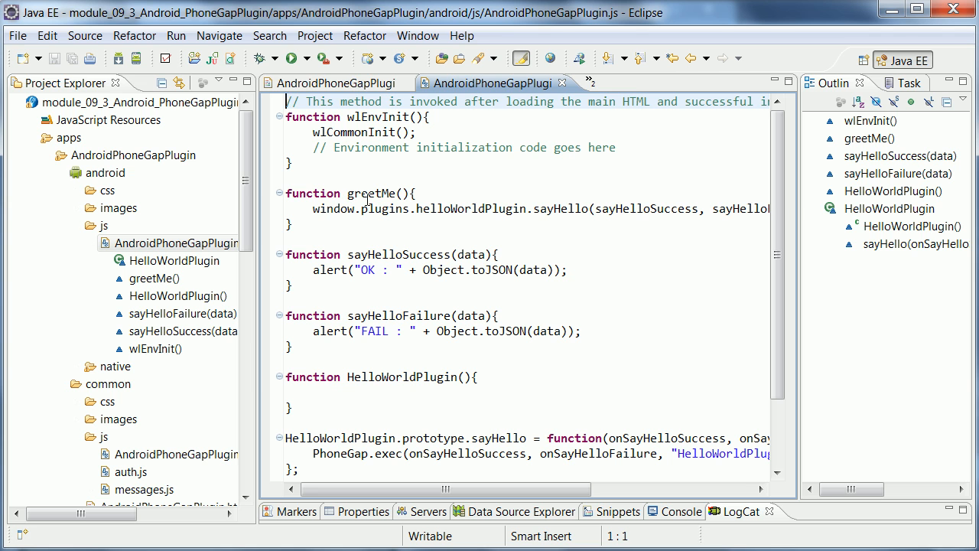
double_click(371, 193)
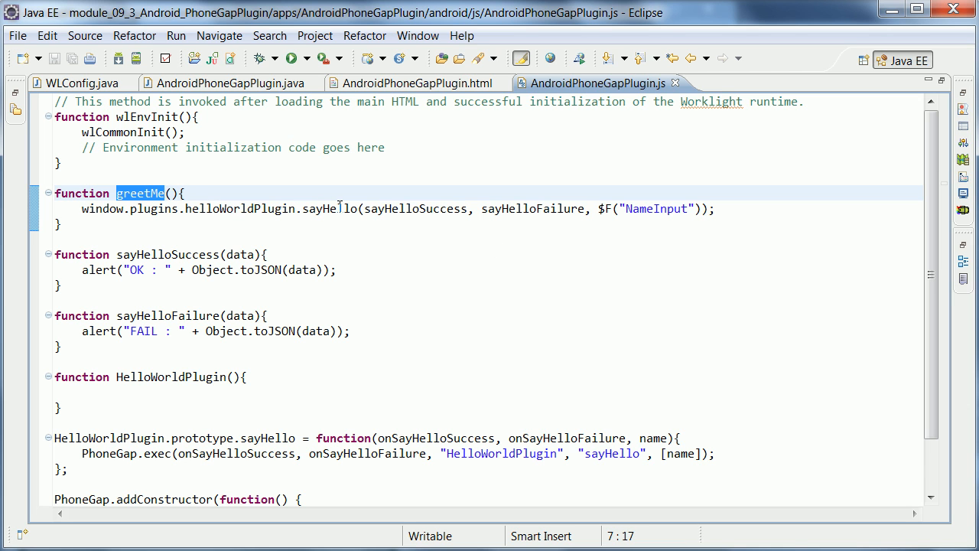
double_click(330, 208)
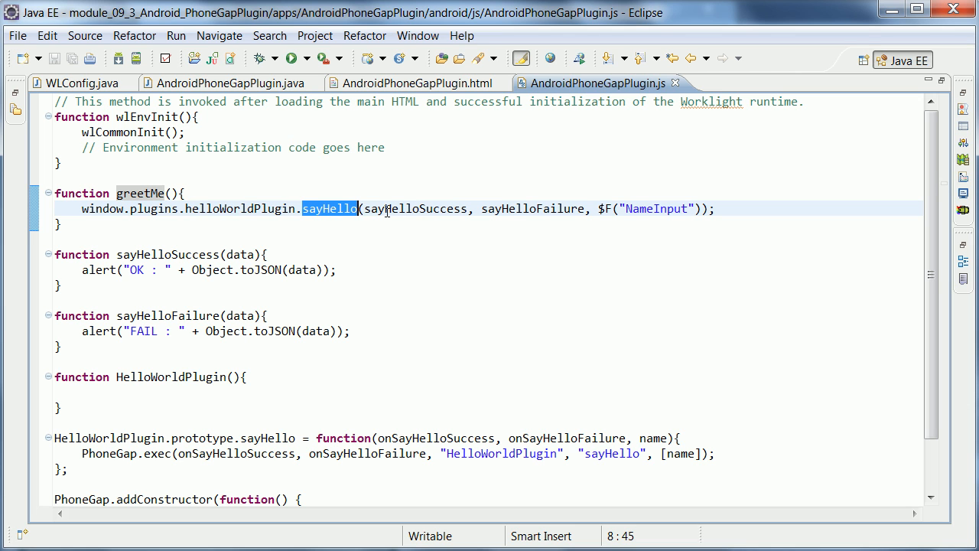
mouse_move(566, 216)
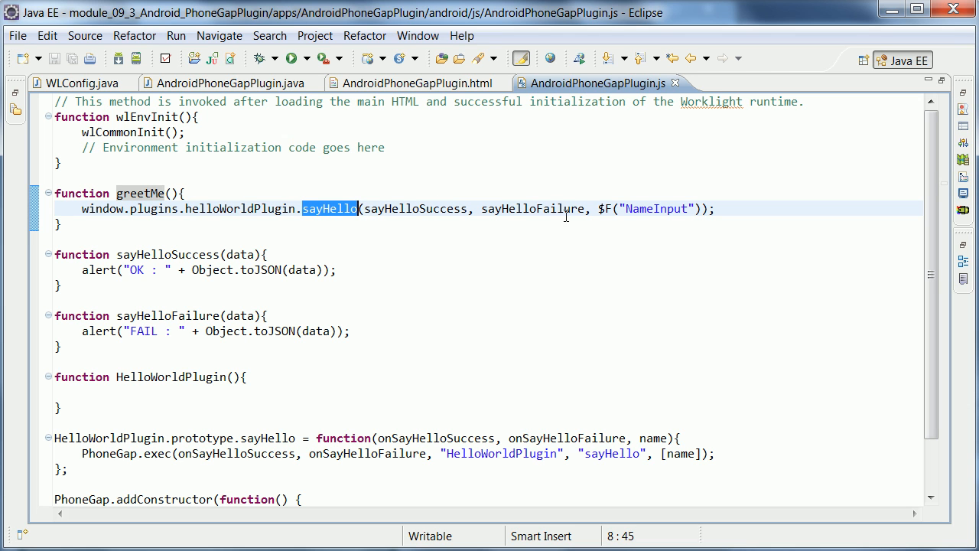
mouse_move(373, 208)
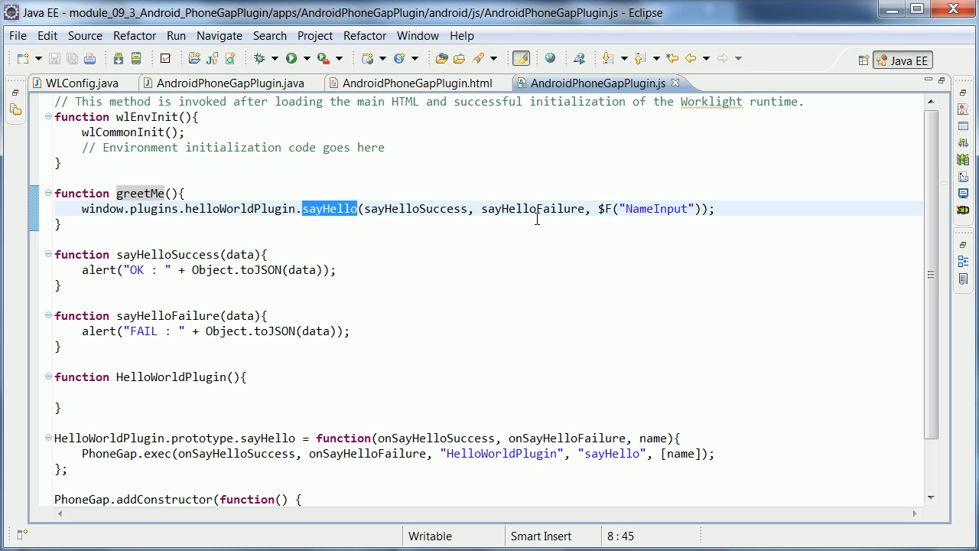
mouse_move(673, 218)
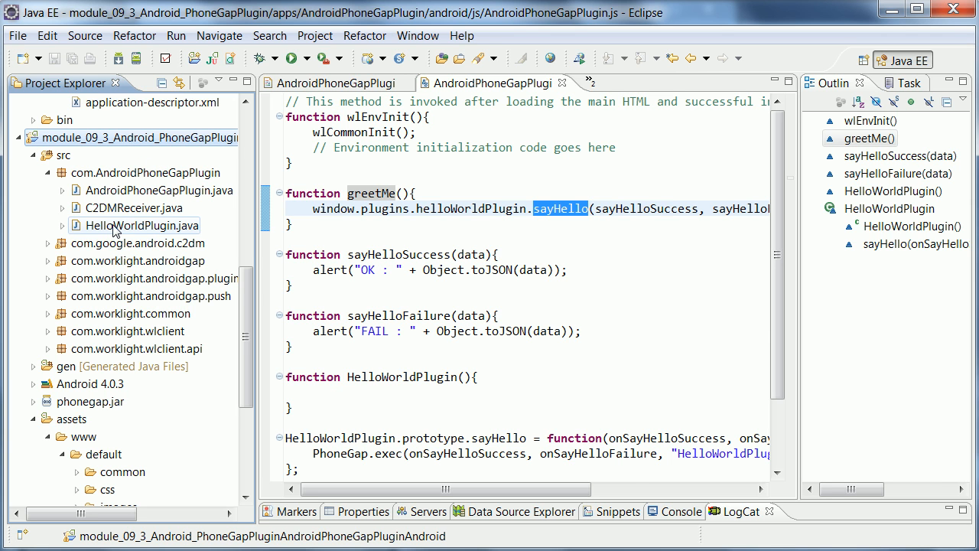
- Review HelloWorldPlugin.java, then close it and AndroidPhoneGapPlugin.js
double_click(143, 224)
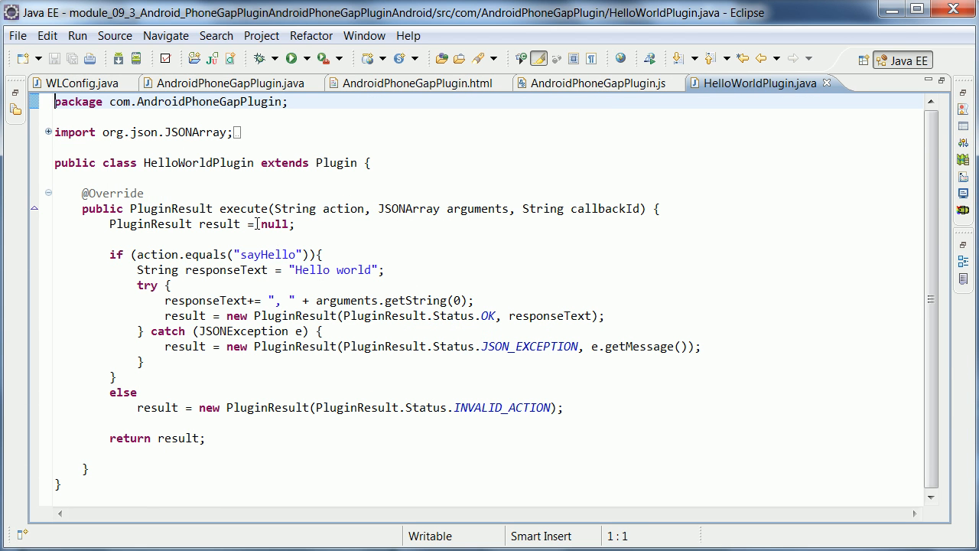
mouse_move(288, 194)
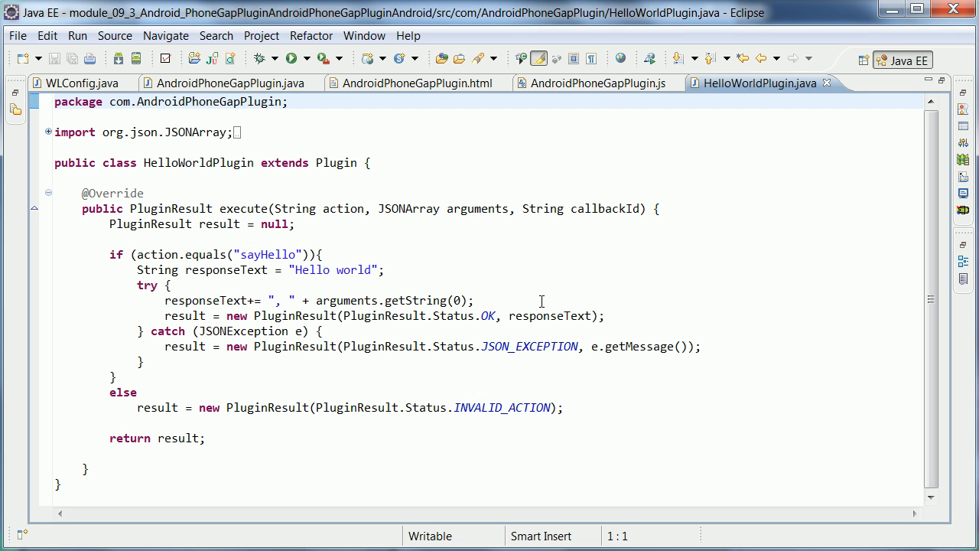
mouse_move(580, 243)
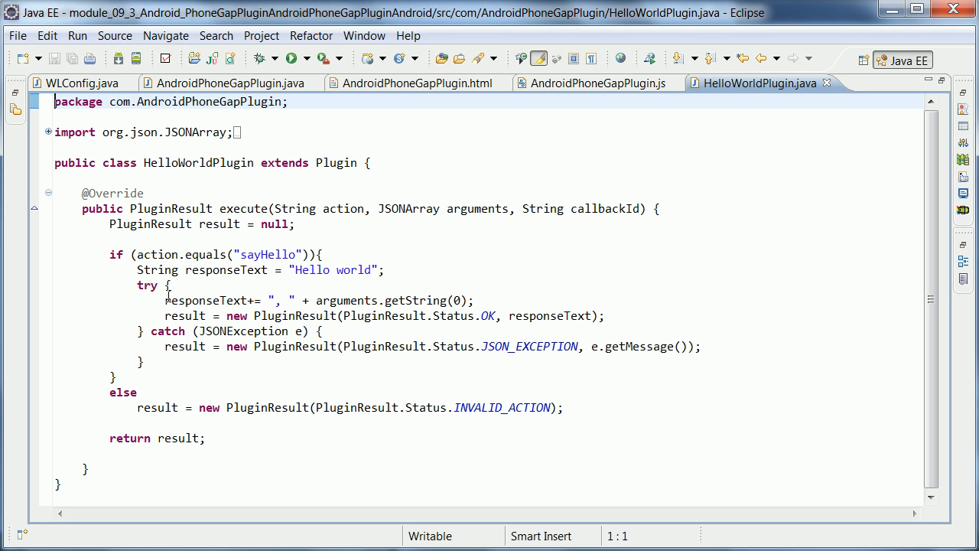
mouse_move(373, 287)
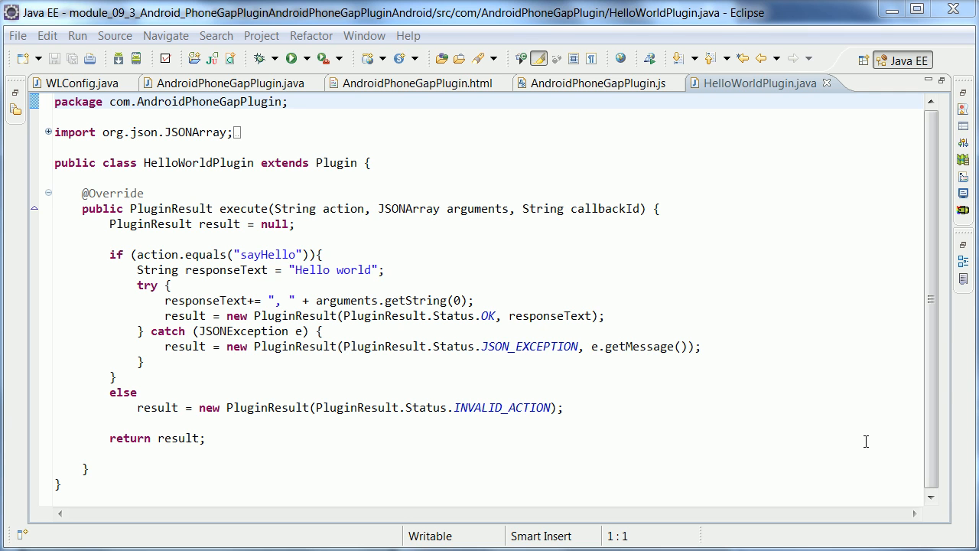
mouse_move(796, 213)
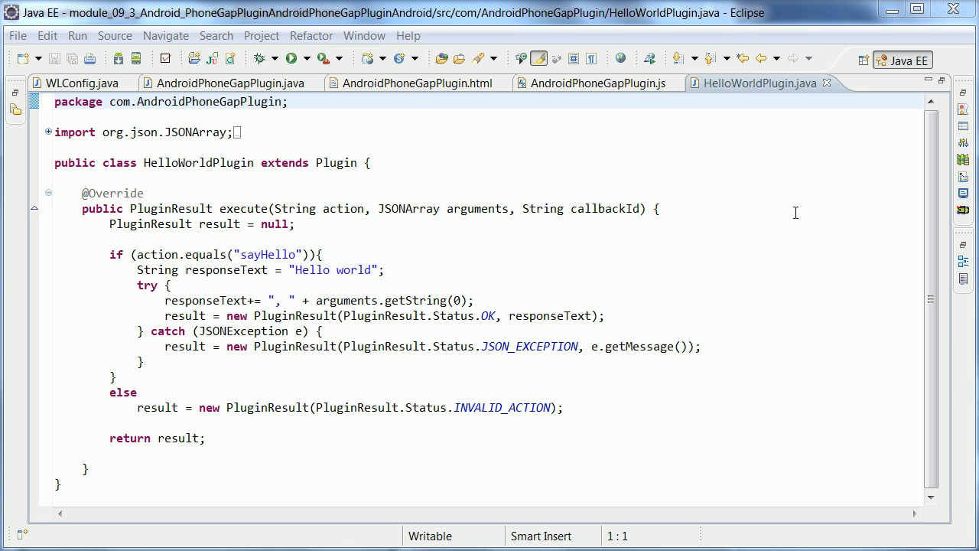
mouse_move(827, 82)
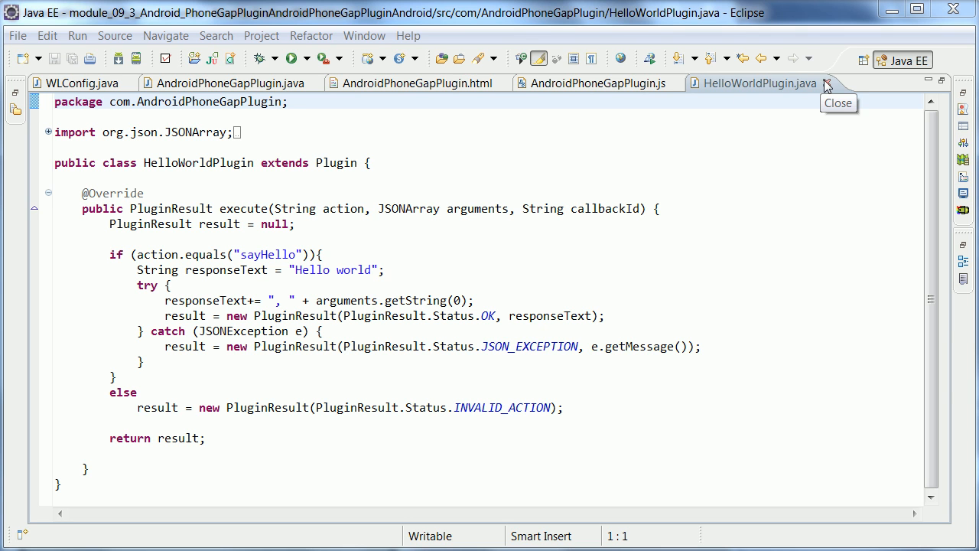
left_click(809, 83)
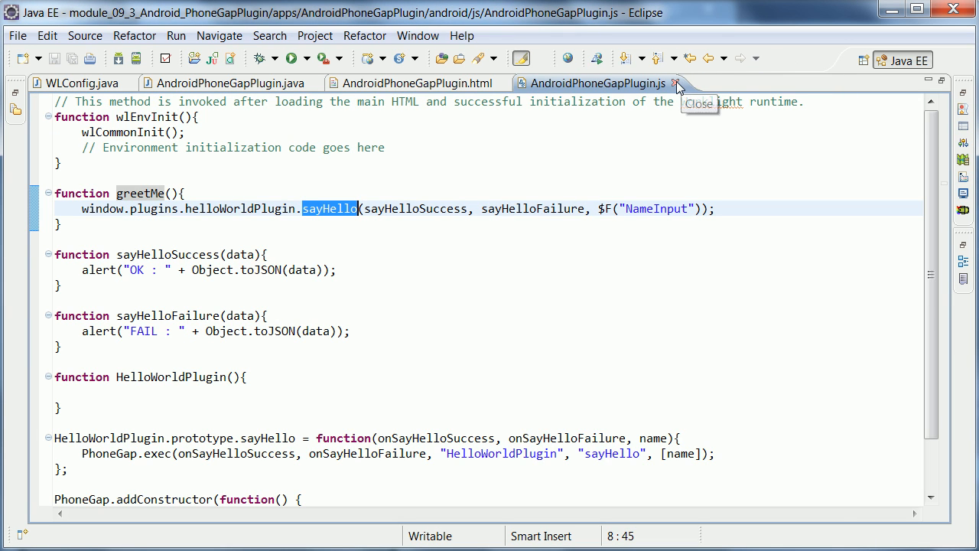
left_click(677, 83)
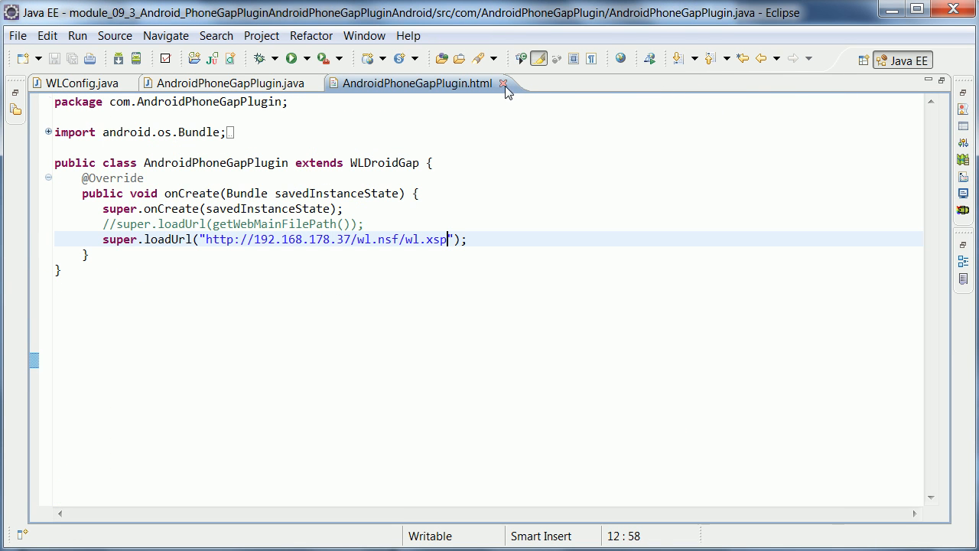
- Close AndroidPhoneGapPlugin.html and highlight the remote wl.xsp loadUrl line in the activity class
left_click(505, 83)
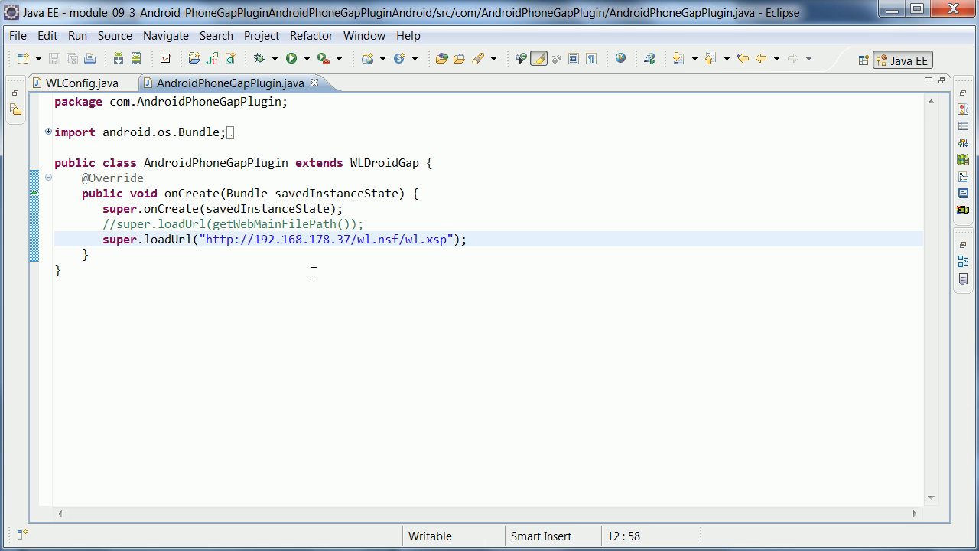
mouse_move(306, 252)
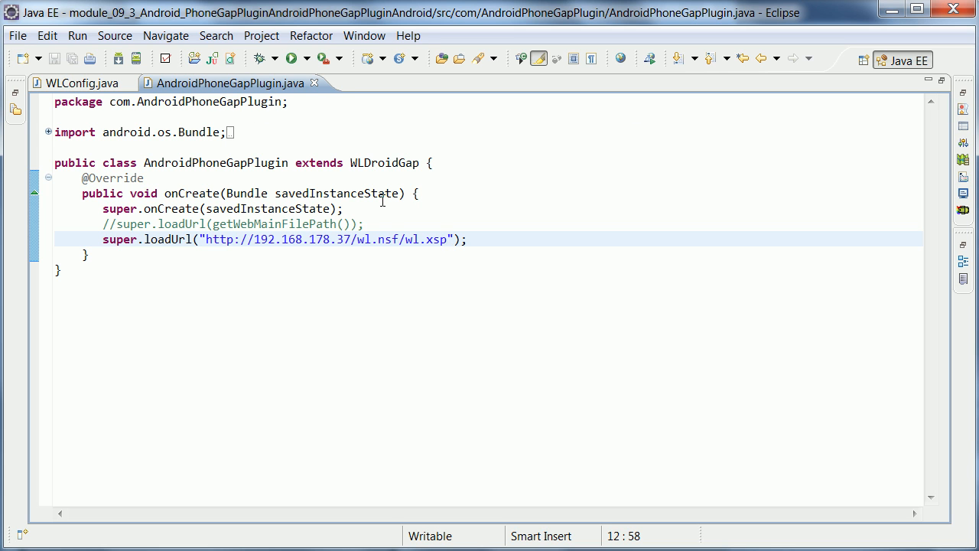
left_click(205, 239)
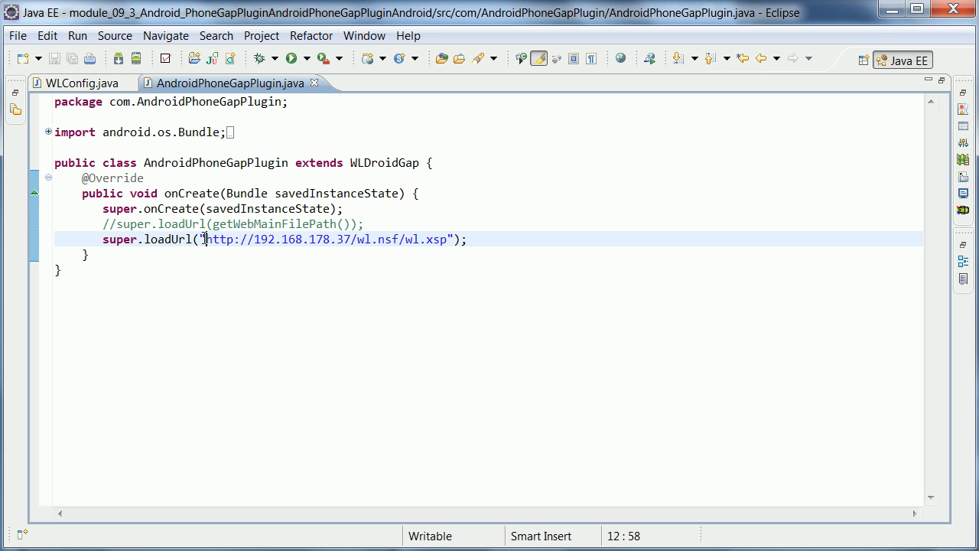
left_click_drag(205, 239, 449, 238)
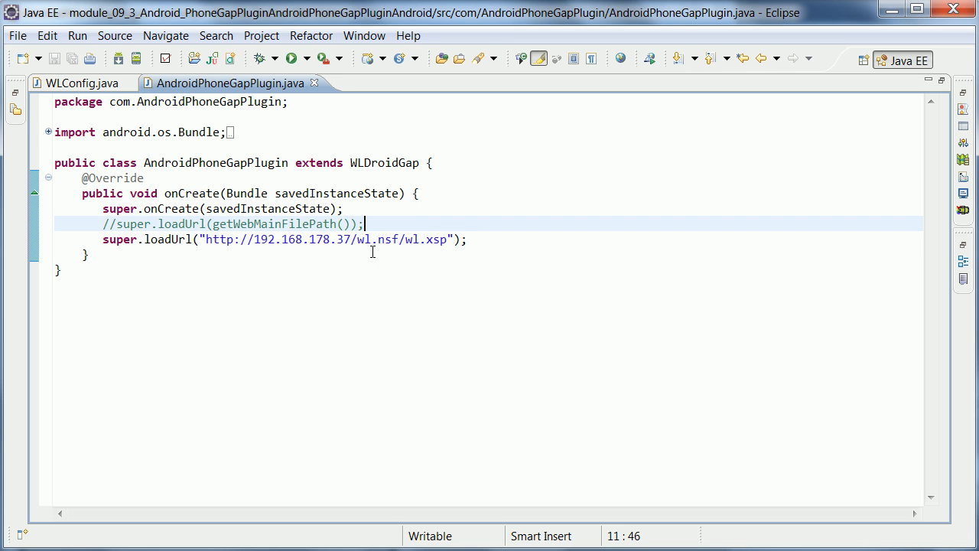
mouse_move(410, 242)
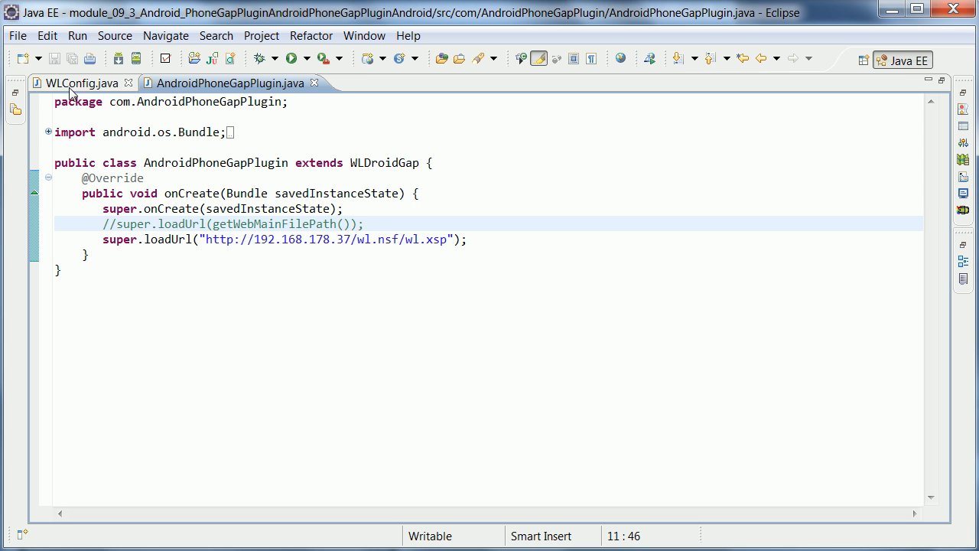
- In WLConfig.java, select the getBaseServerURL string and highlight its xsp/proxy/BasicProxy part
left_click(80, 83)
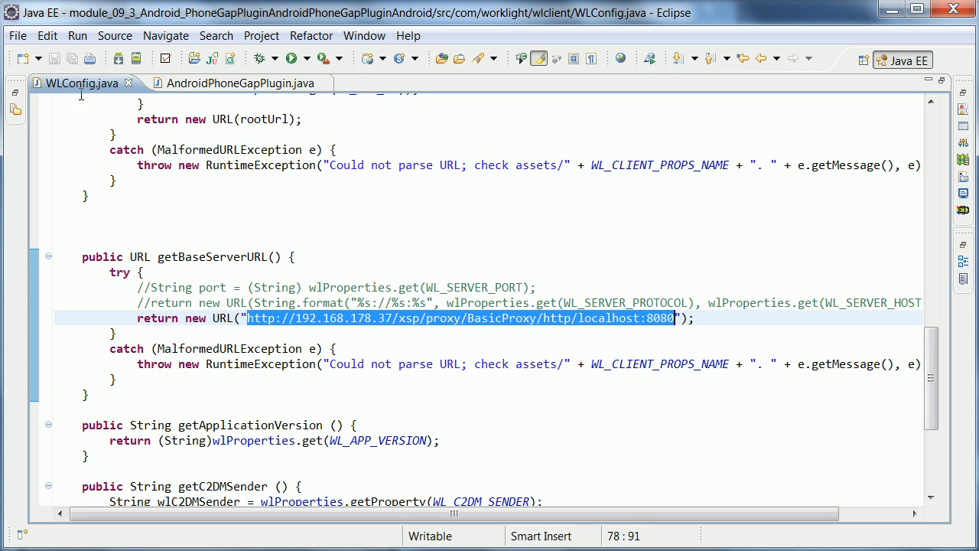
mouse_move(527, 307)
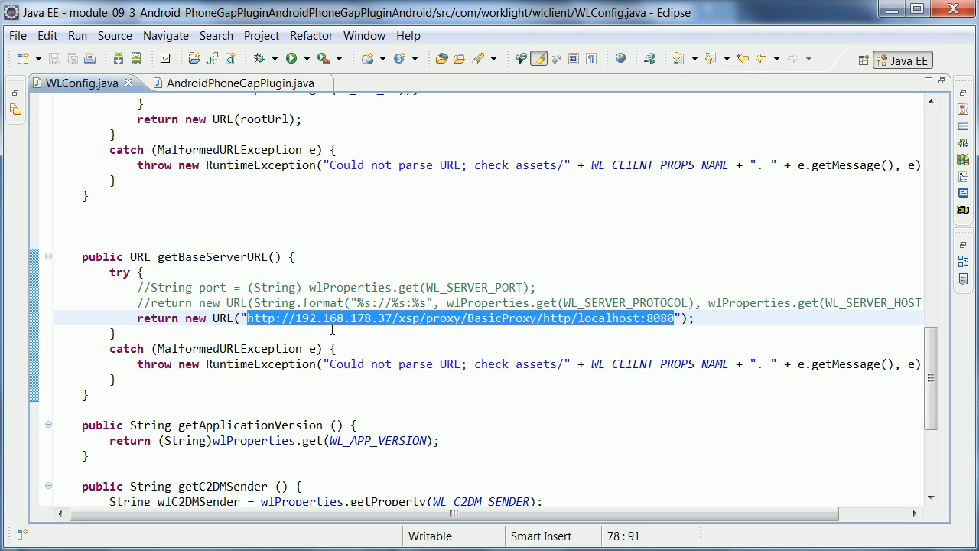
double_click(320, 319)
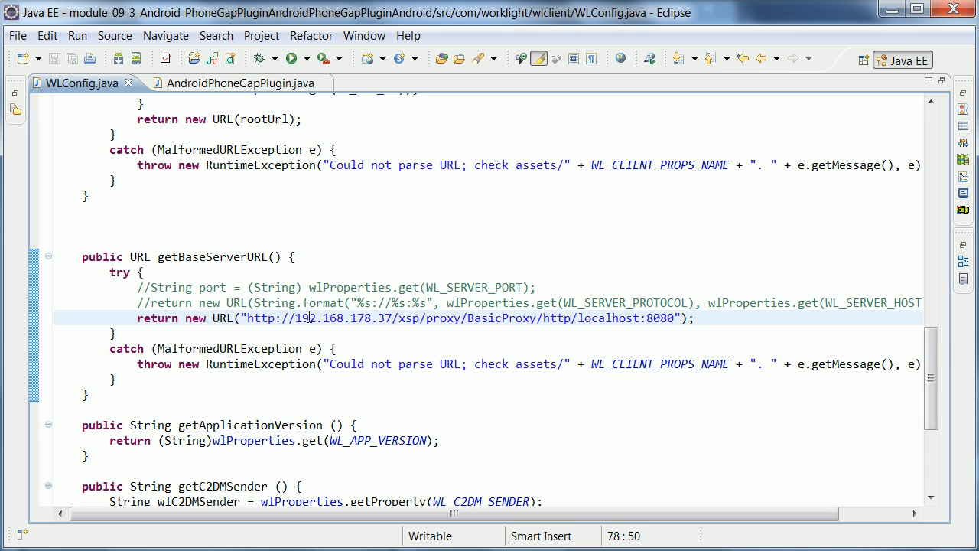
left_click(398, 318)
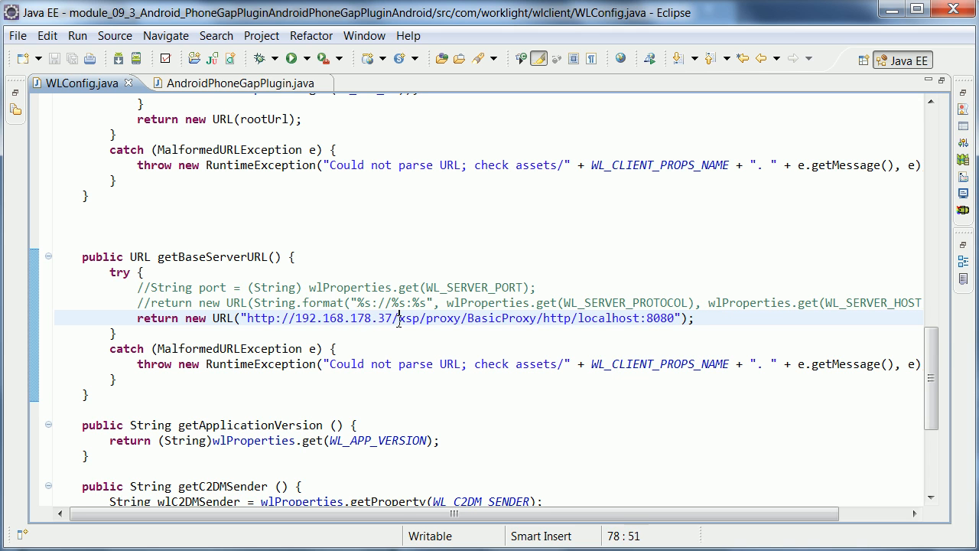
left_click_drag(398, 318, 538, 318)
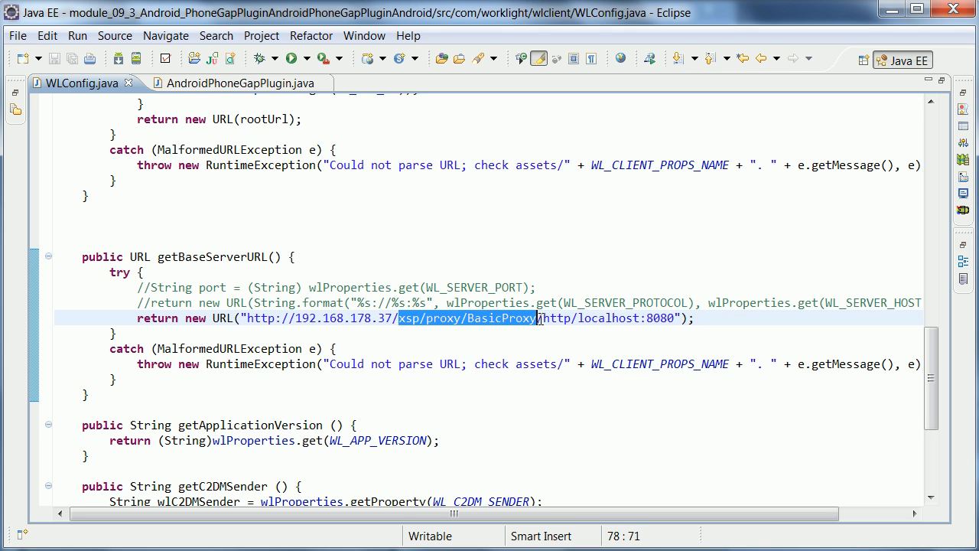
mouse_move(589, 317)
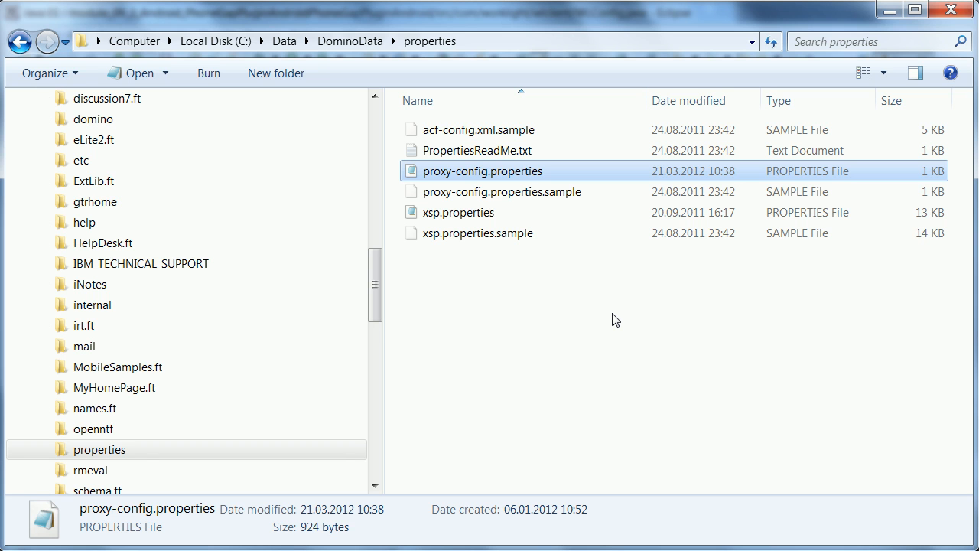
mouse_move(479, 178)
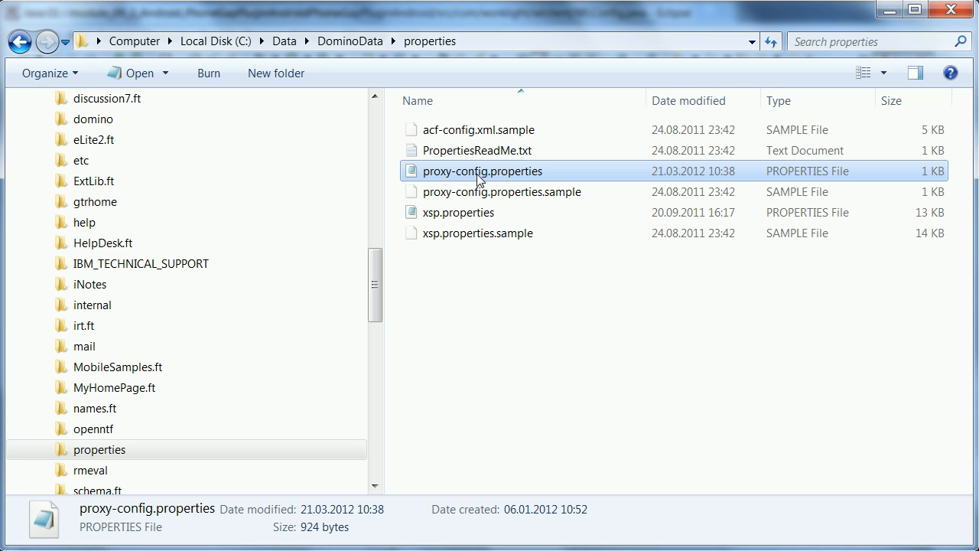
- Open proxy-config.properties from C:\Data\DominoData\properties in Notepad
double_click(481, 171)
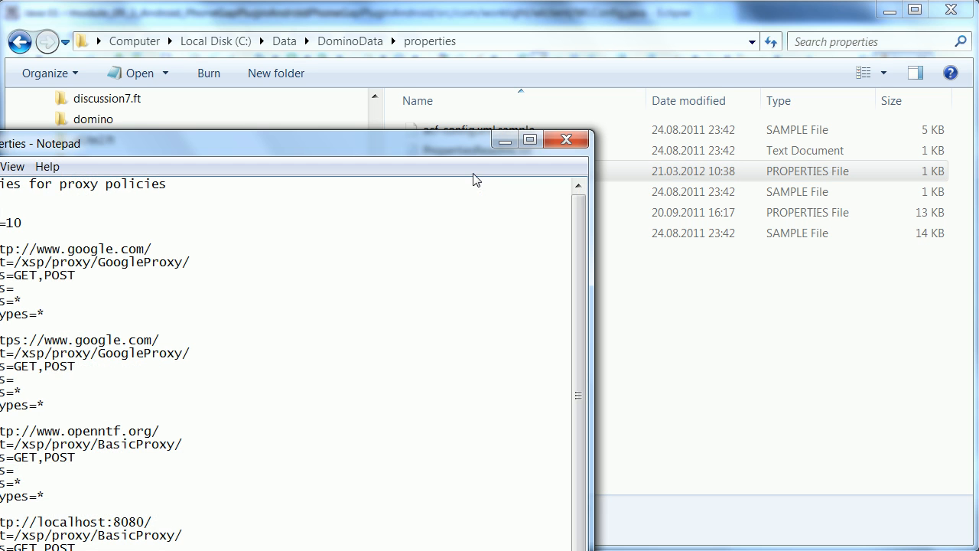
left_click(566, 139)
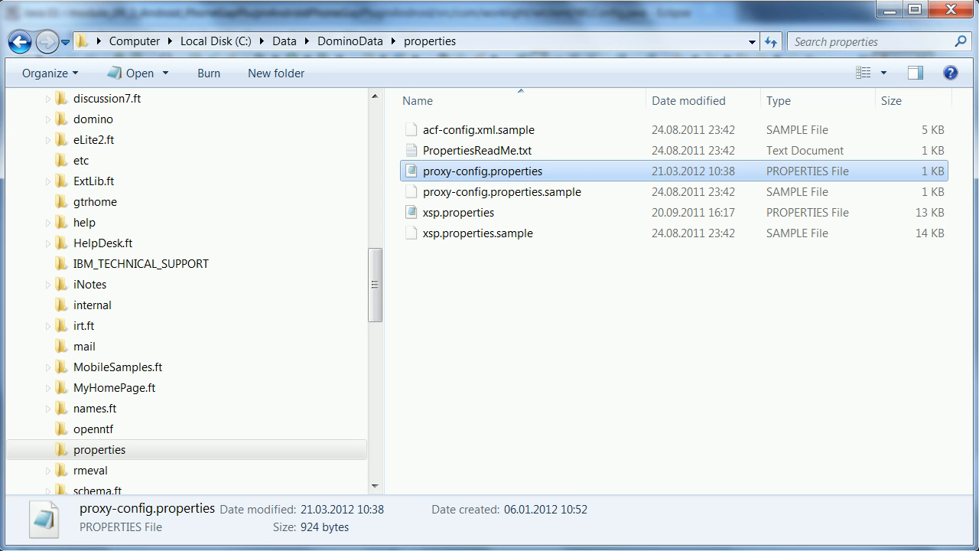
- Maximize Notepad and highlight the policy3 entry mapping /xsp/proxy/BasicProxy/ to localhost:8080
double_click(482, 170)
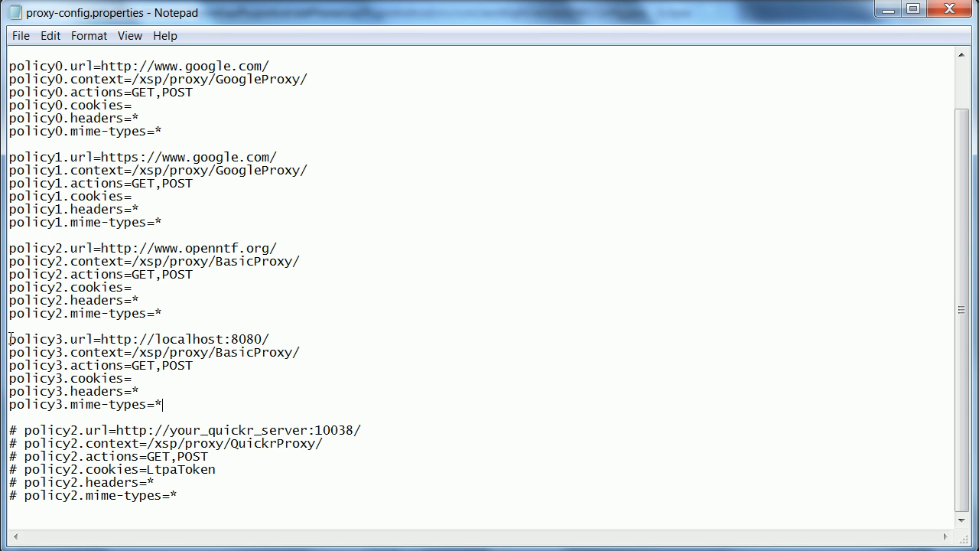
left_click_drag(9, 339, 163, 403)
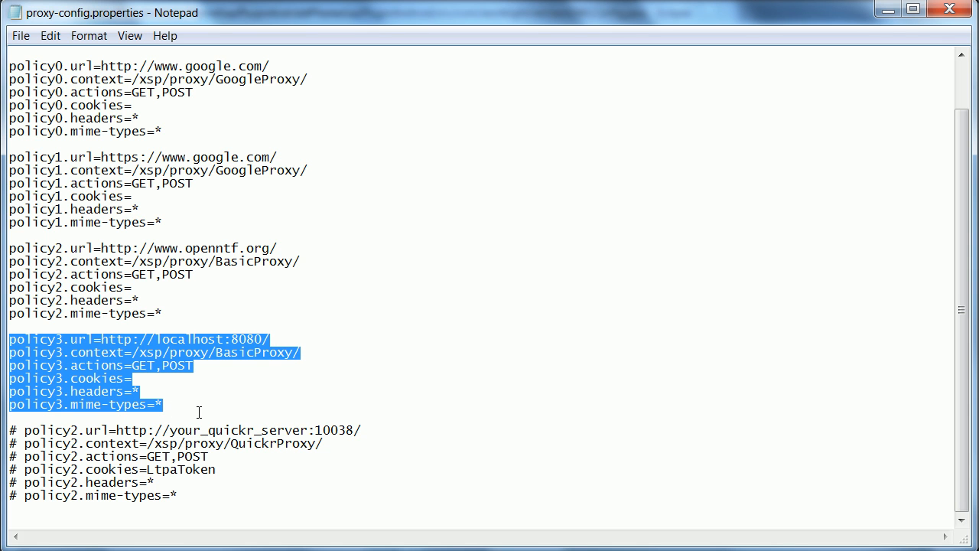
left_click(199, 415)
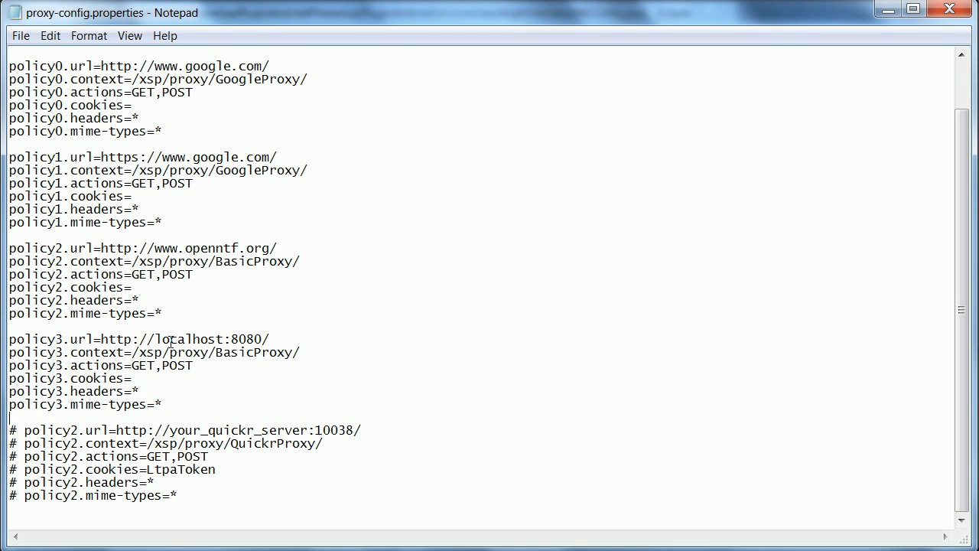
mouse_move(290, 336)
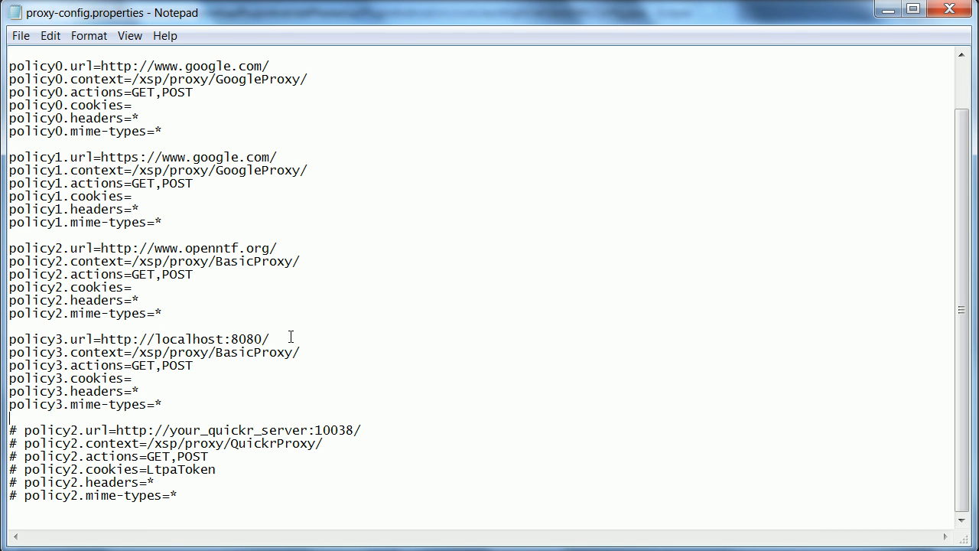
mouse_move(74, 323)
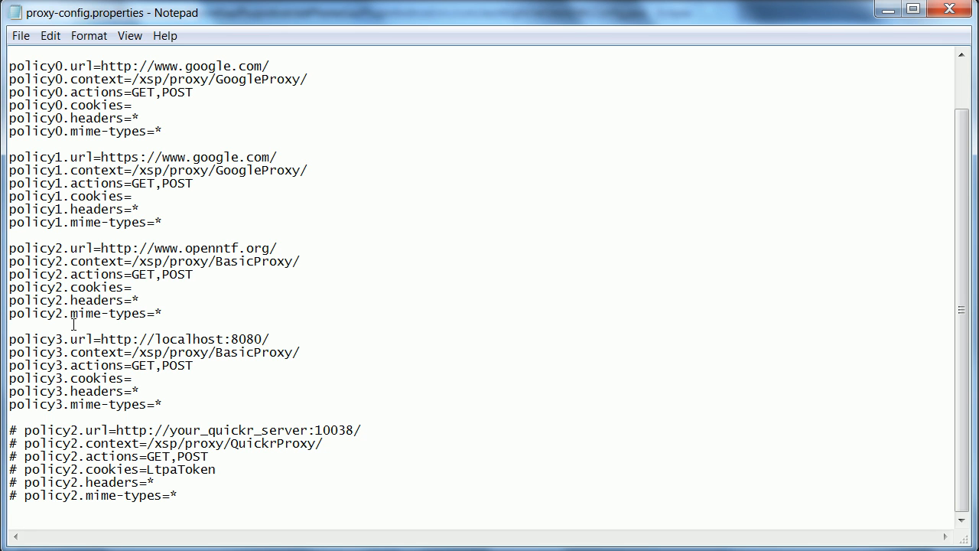
left_click(10, 417)
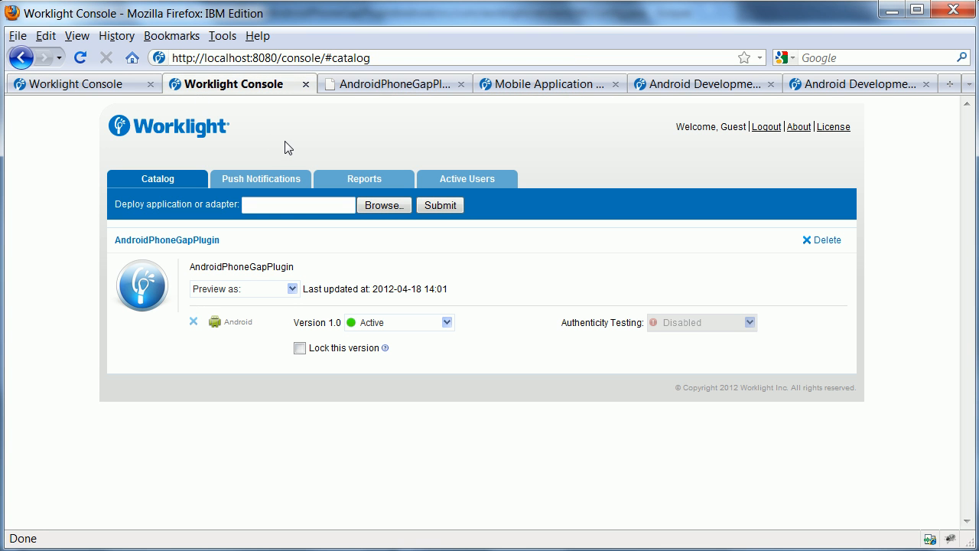
mouse_move(110, 132)
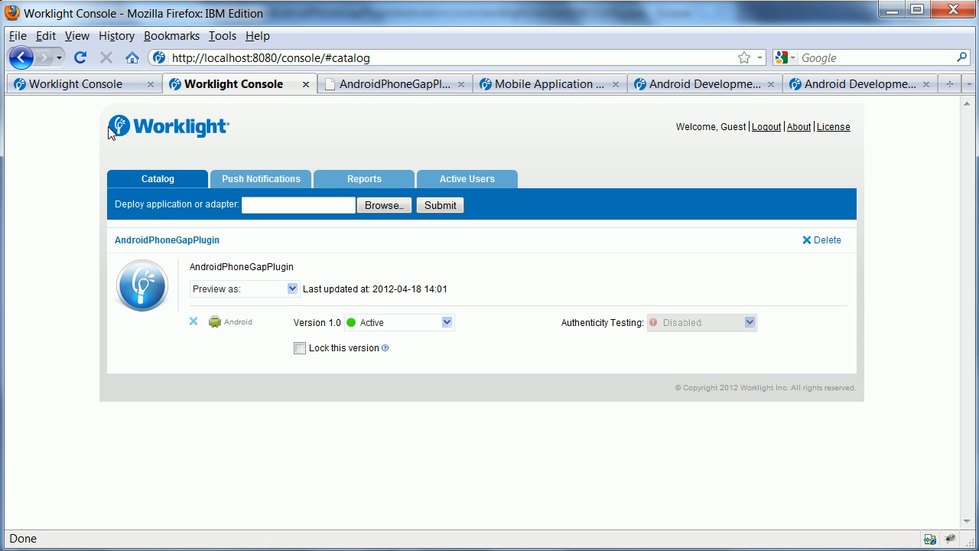
left_click(76, 84)
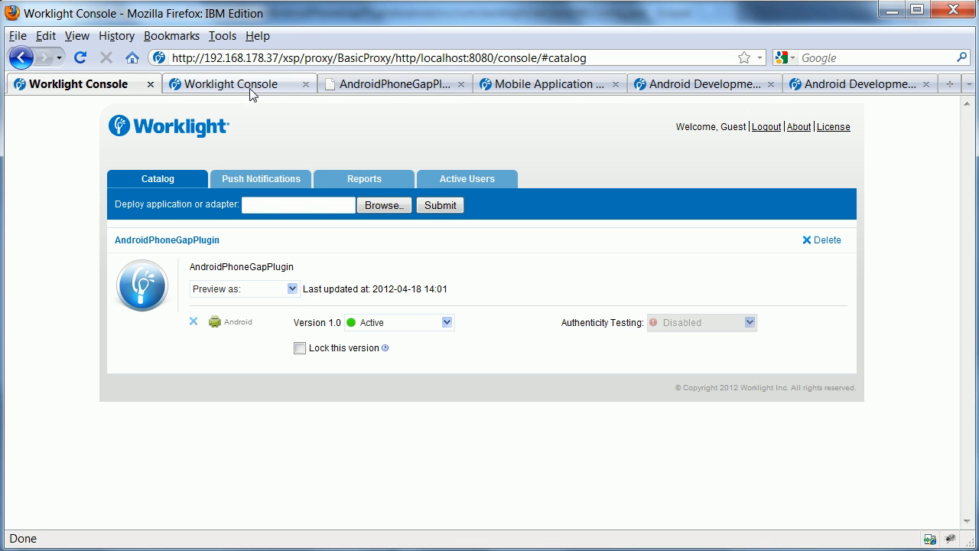
mouse_move(262, 83)
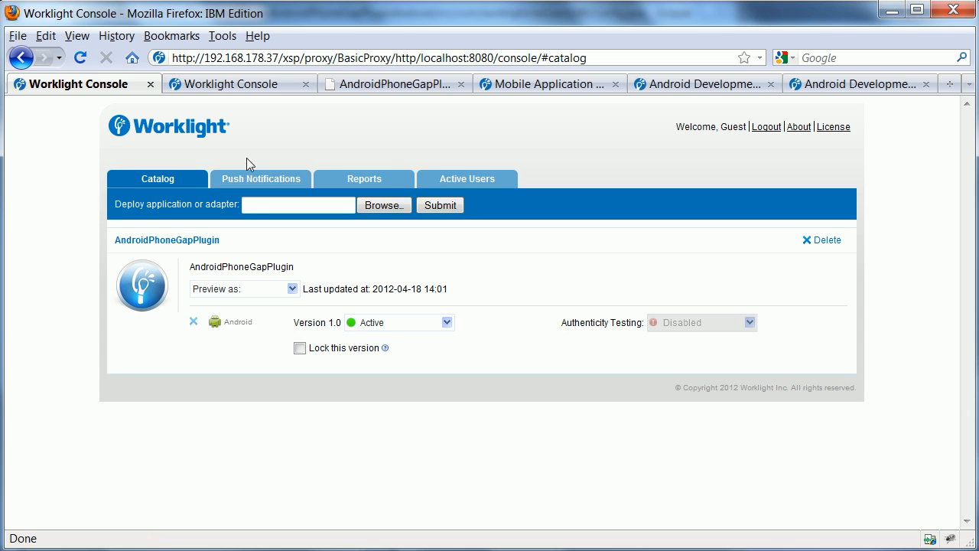
mouse_move(371, 58)
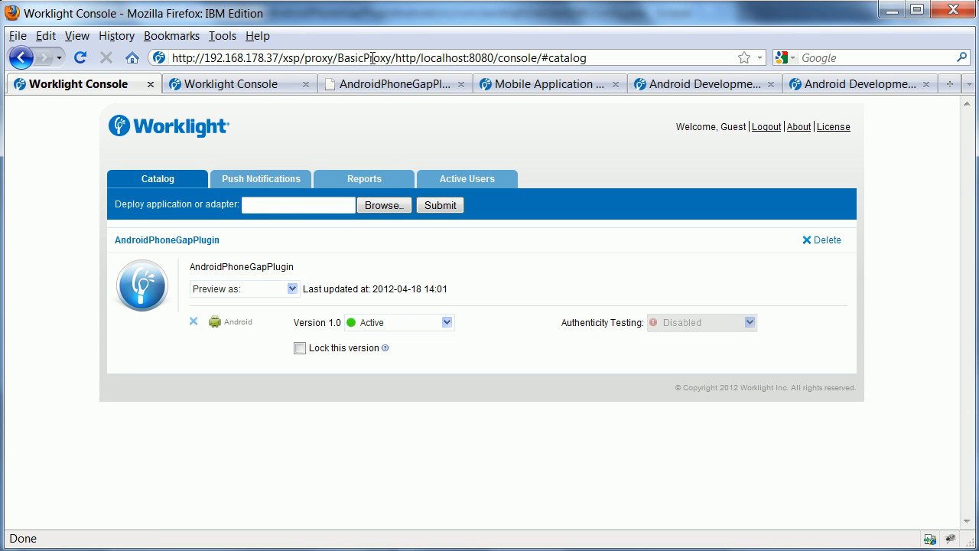
mouse_move(447, 145)
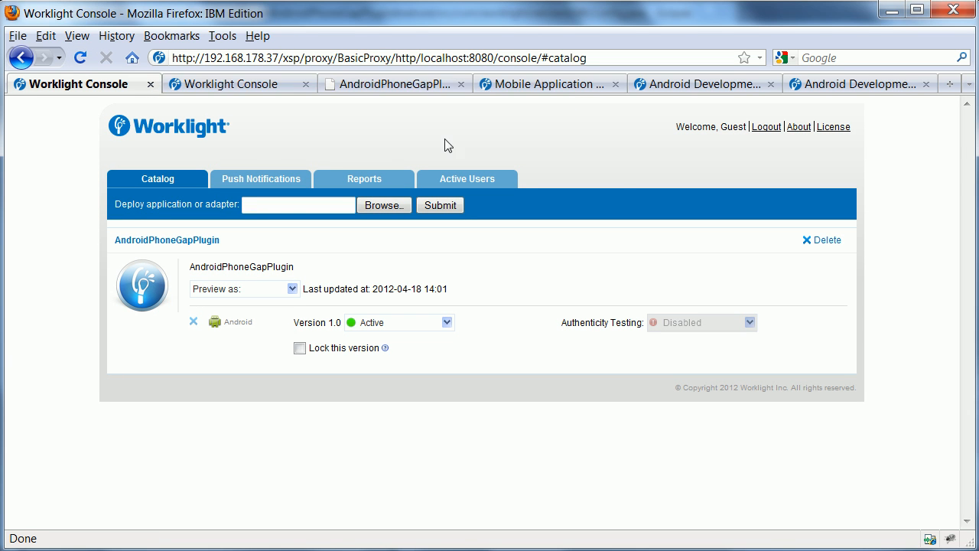
mouse_move(606, 459)
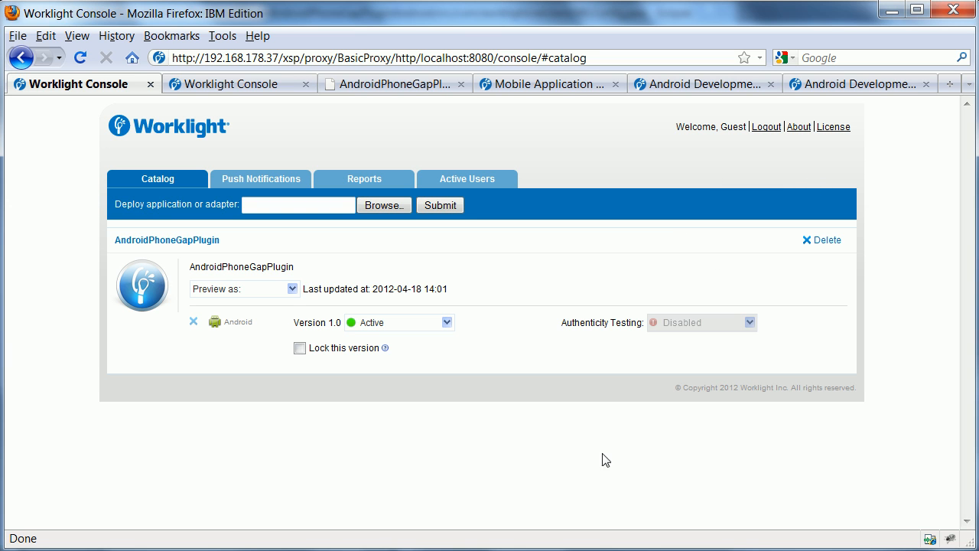
mouse_move(498, 471)
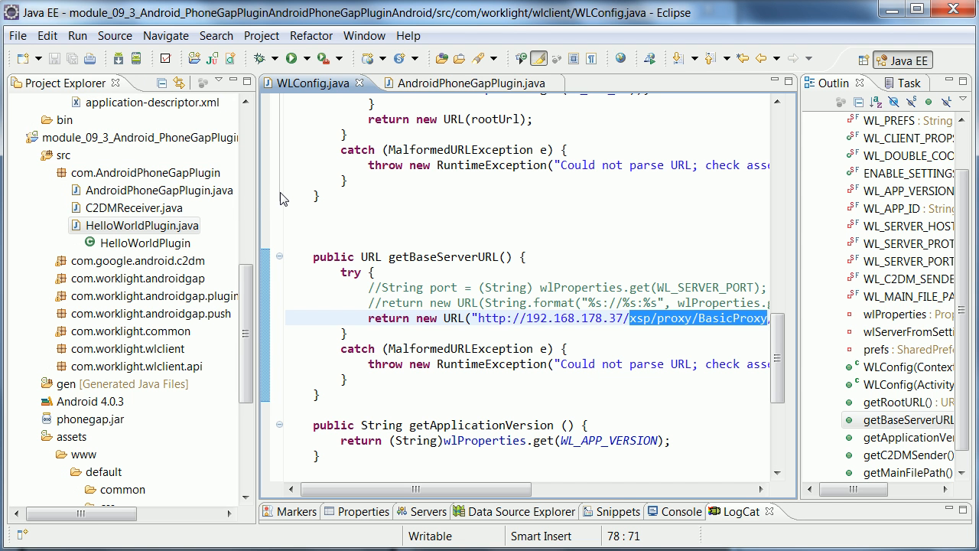
mouse_move(342, 340)
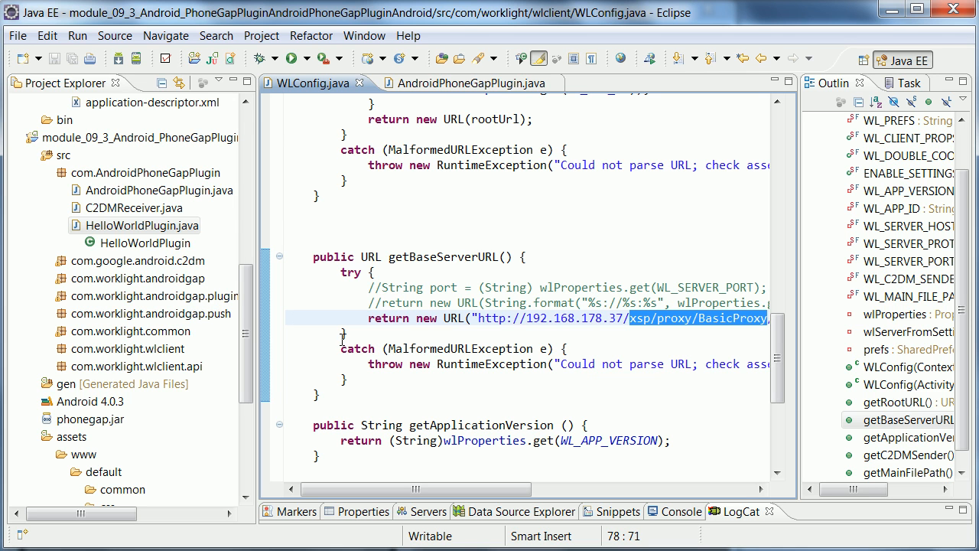
mouse_move(326, 247)
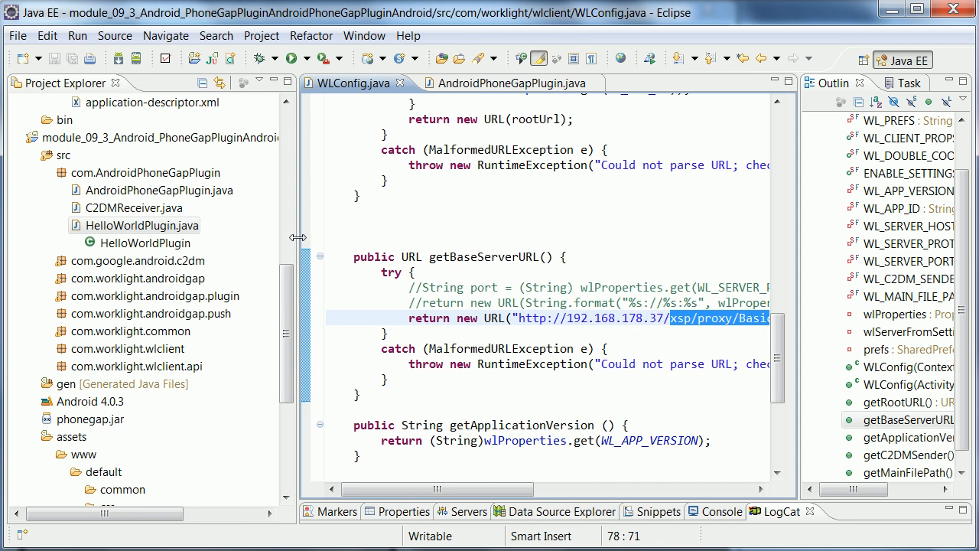
- Collapse src and select assets/www/default in the Android project
left_click(141, 225)
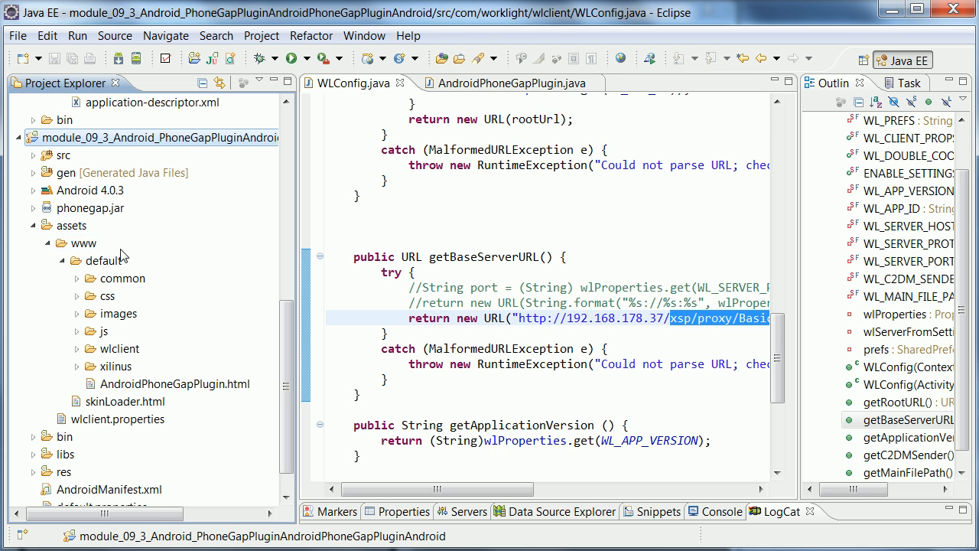
left_click(103, 260)
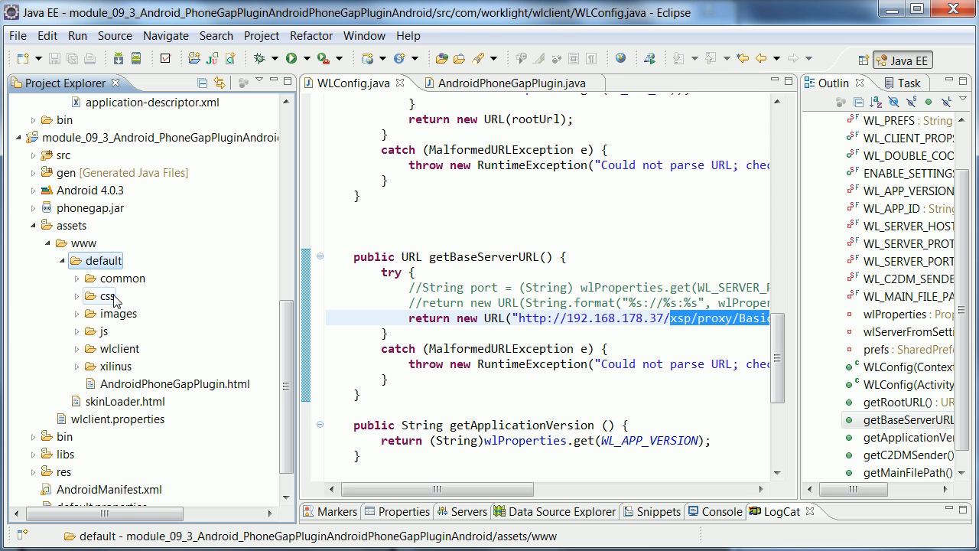
mouse_move(118, 314)
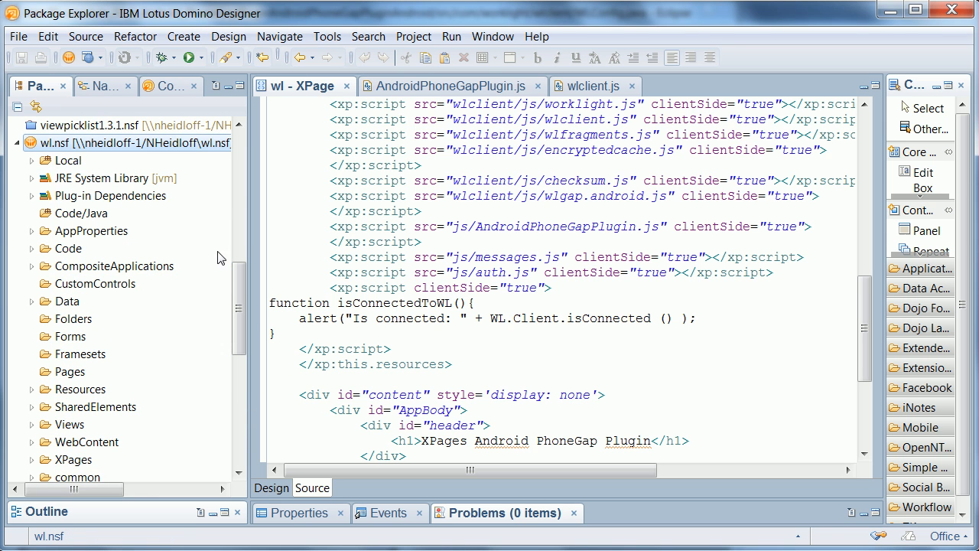
- Scroll Package Explorer down to the wl.nsf js and wlclient/js folders
scroll("down", 3)
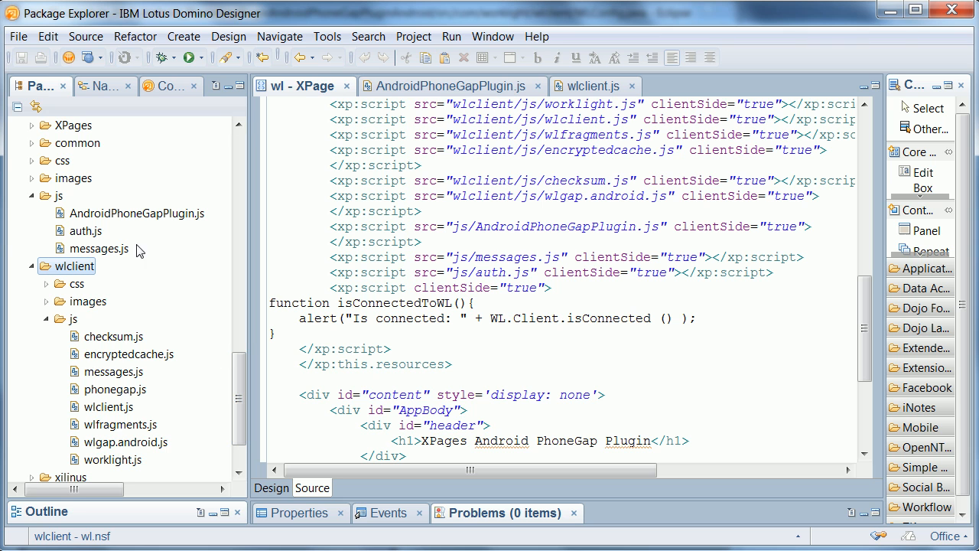
mouse_move(153, 276)
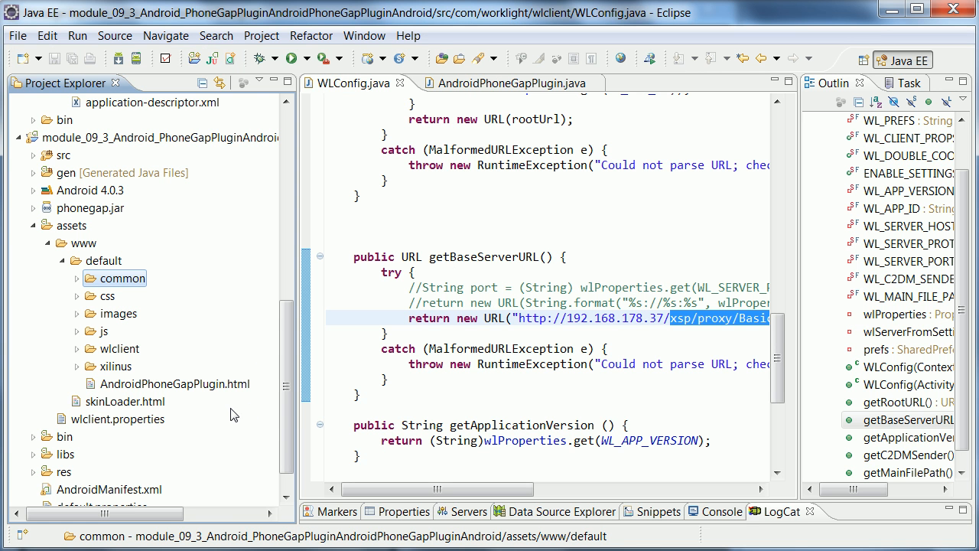
- Open AndroidPhoneGapPlugin.html in the editor to view its script includes
double_click(174, 383)
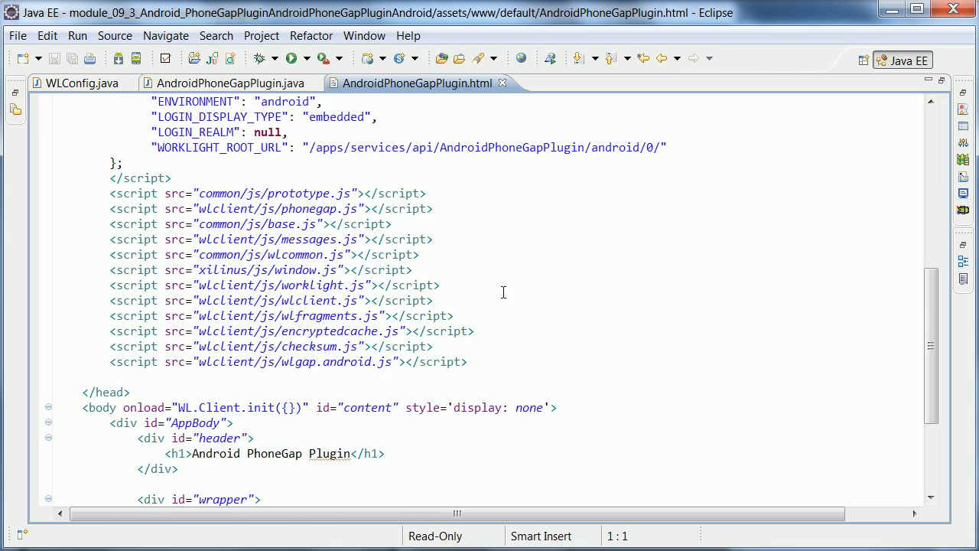
mouse_move(448, 285)
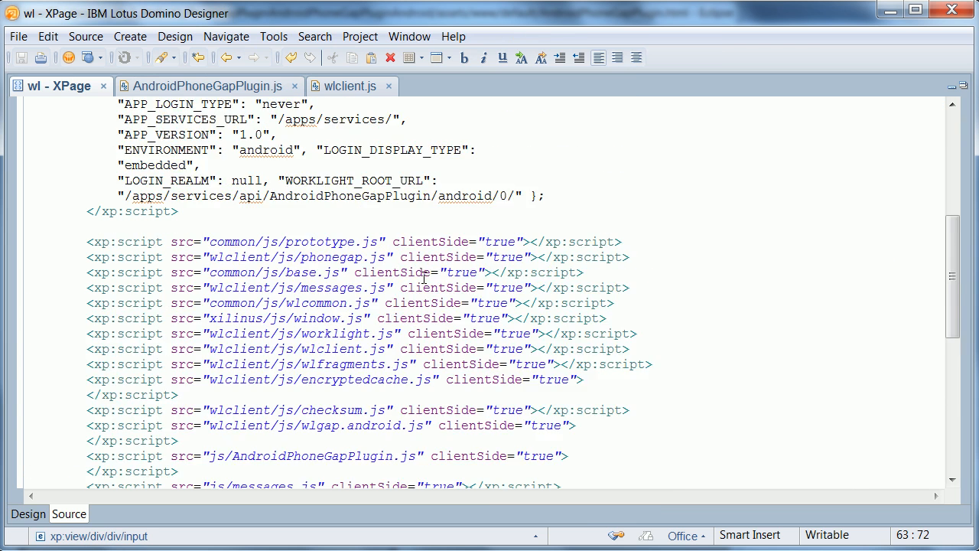
scroll("up", 3)
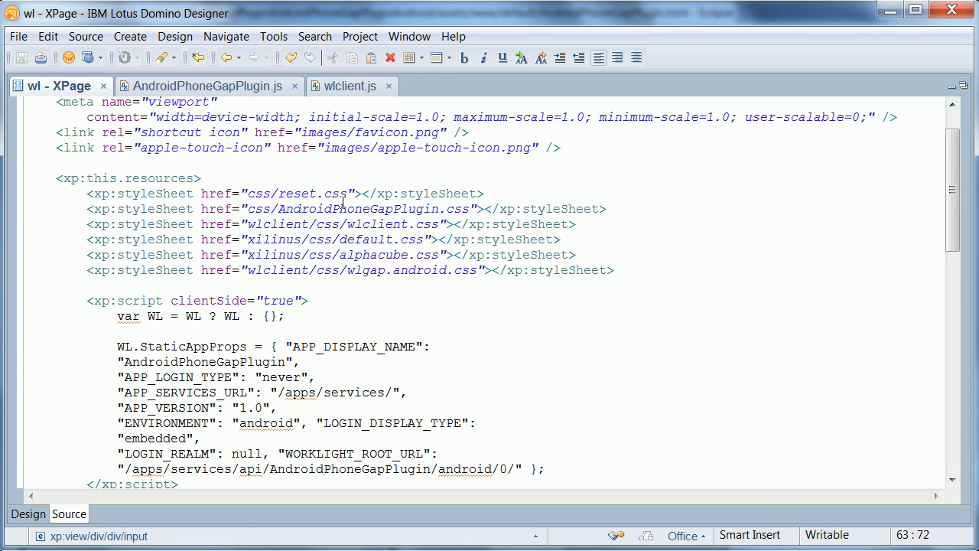
left_click_drag(342, 208, 26, 285)
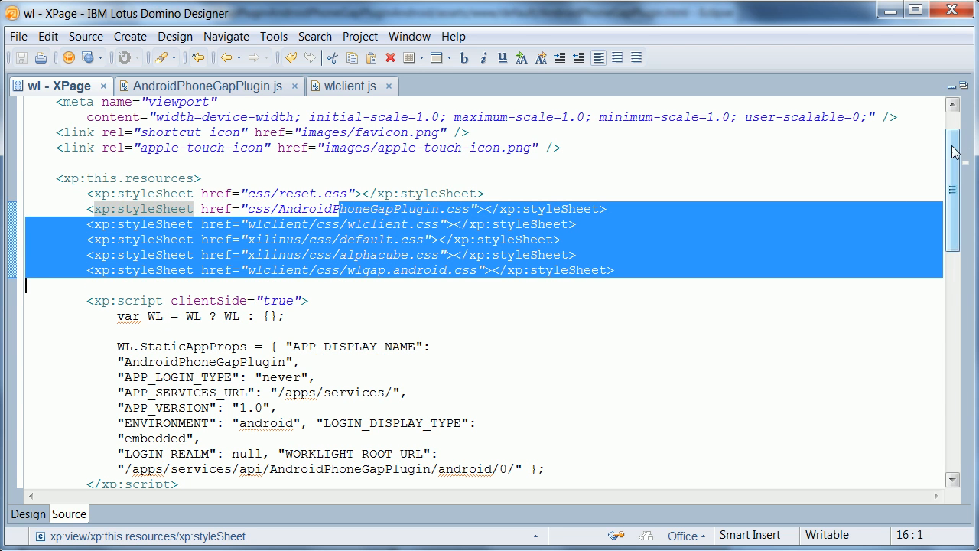
scroll("down", 3)
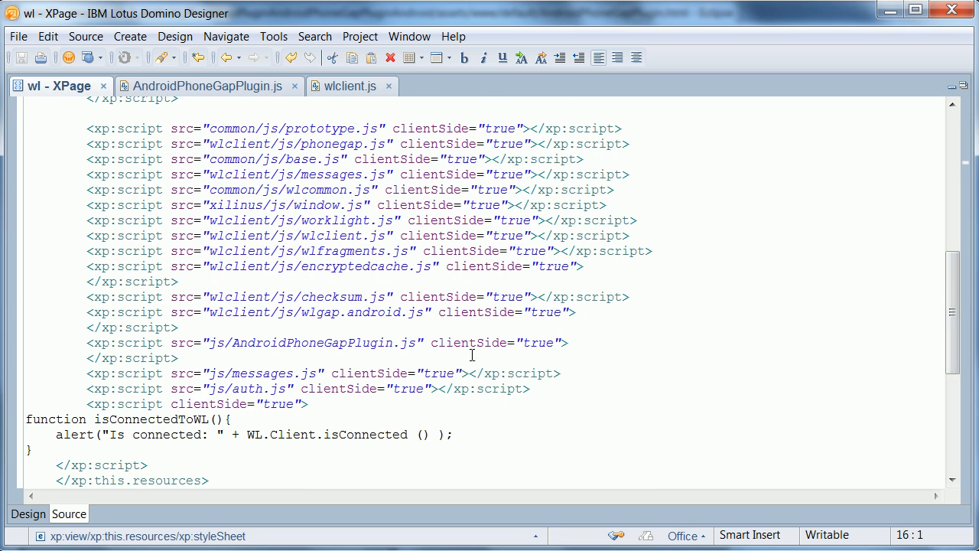
scroll("down", 3)
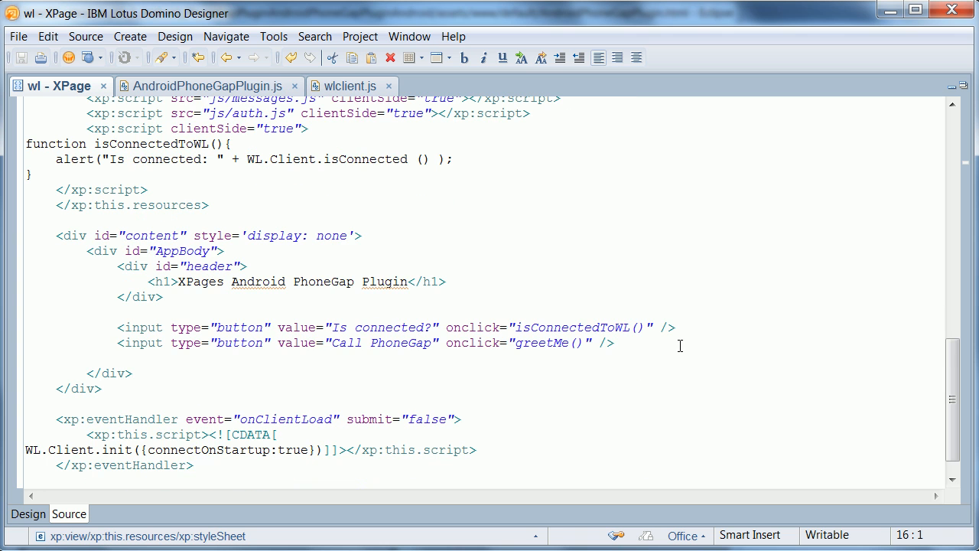
left_click_drag(55, 235, 87, 282)
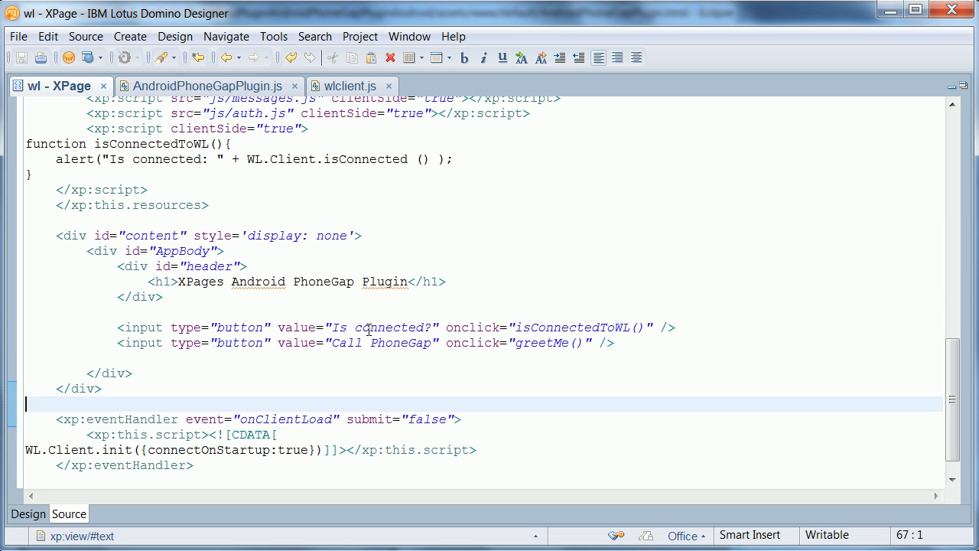
mouse_move(356, 343)
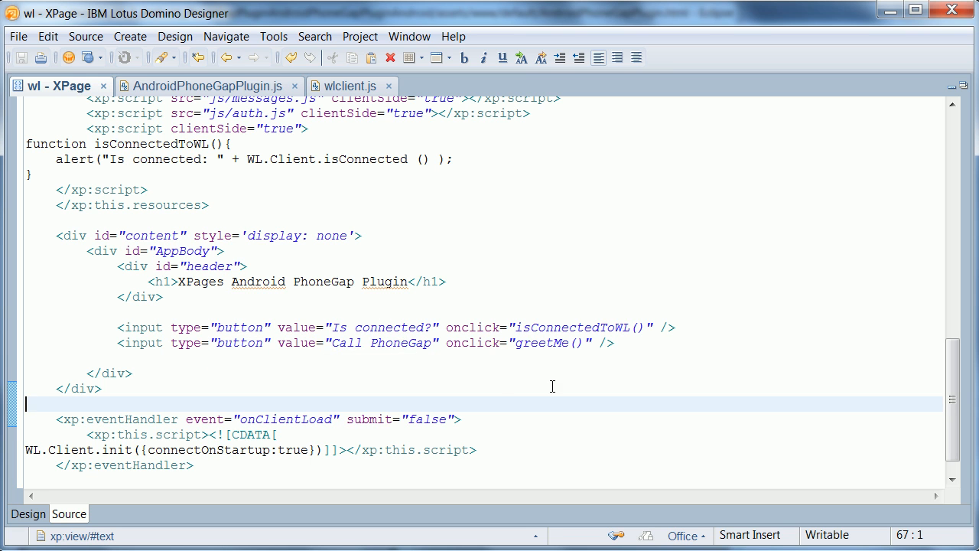
mouse_move(704, 364)
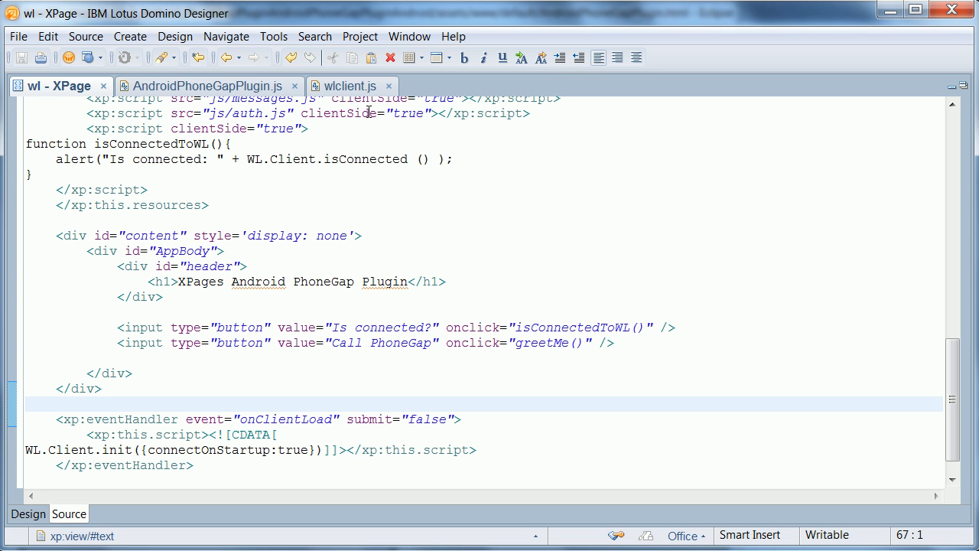
- Switch to wlclient.js and select the handleDirectUpdate function name
left_click(345, 86)
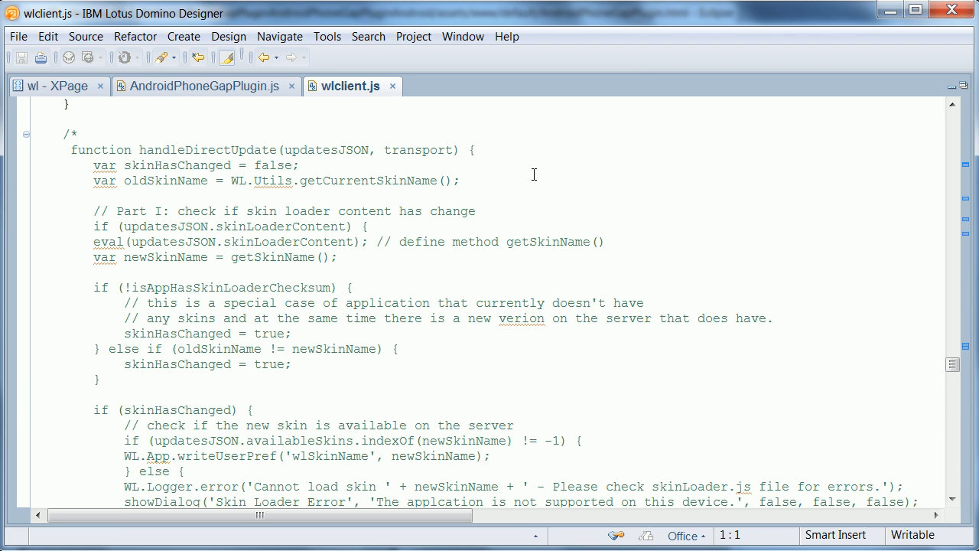
double_click(206, 149)
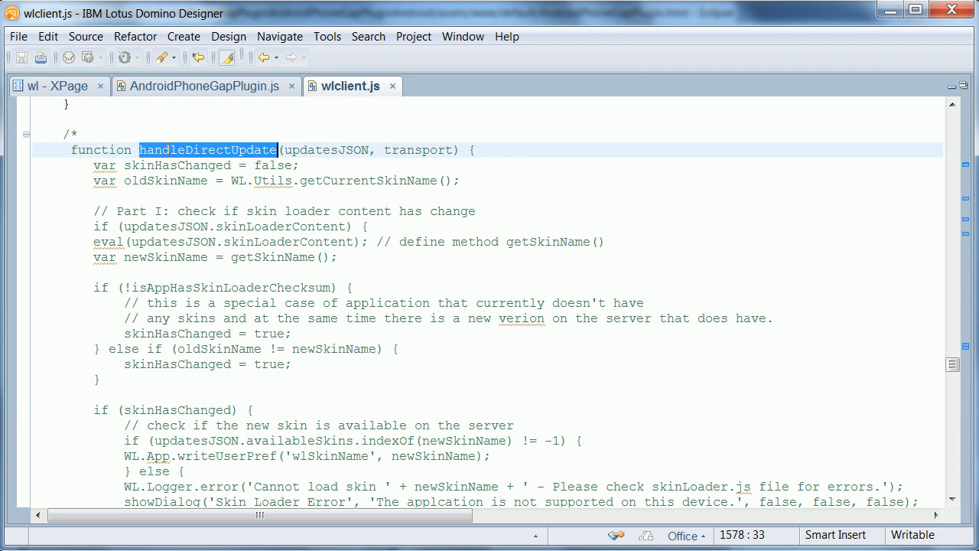
mouse_move(650, 191)
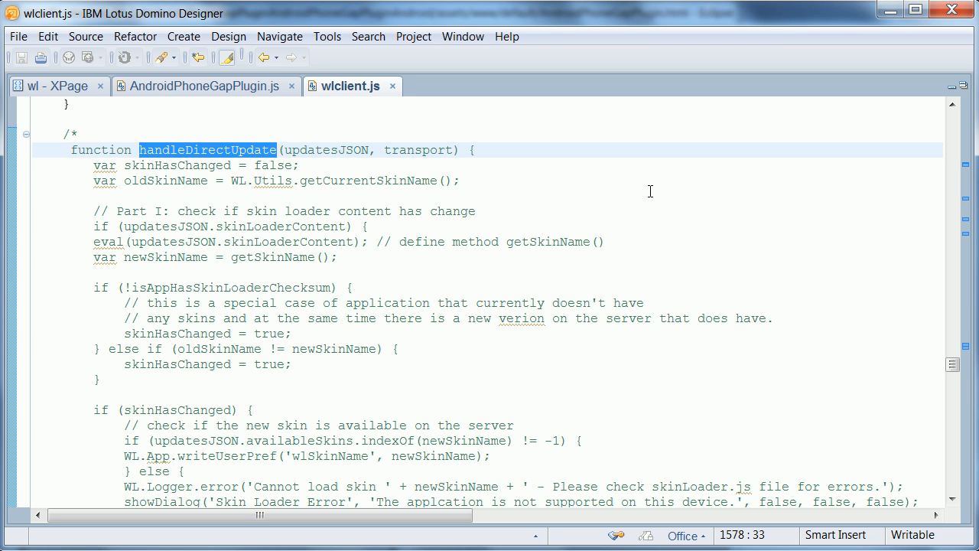
mouse_move(492, 309)
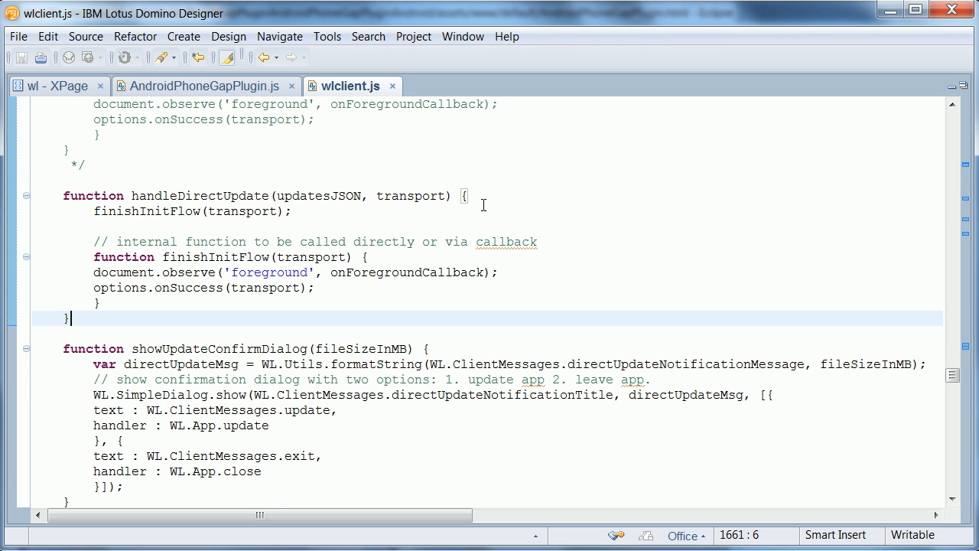
mouse_move(562, 191)
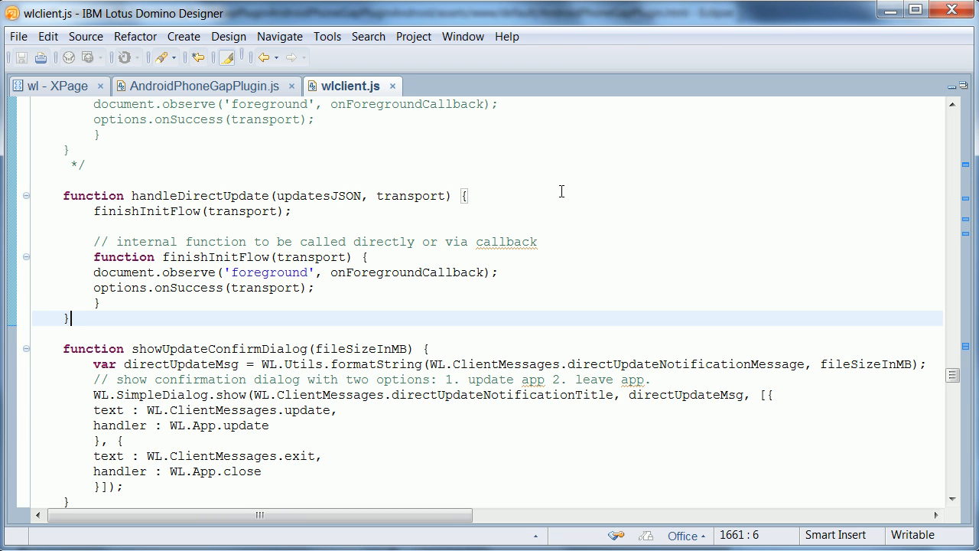
mouse_move(620, 303)
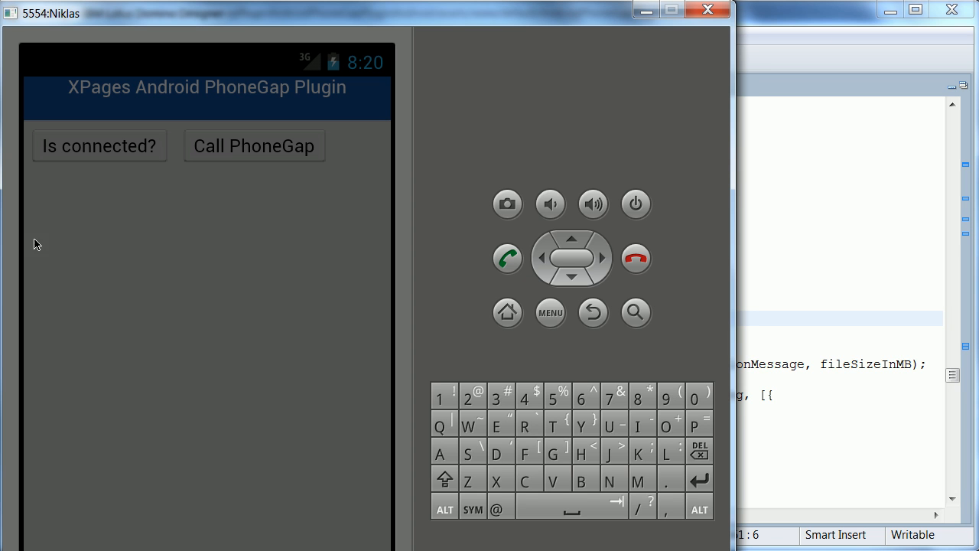
- Exit the app and relaunch AndroidPhoneGapPlugin from the app drawer
left_click(593, 312)
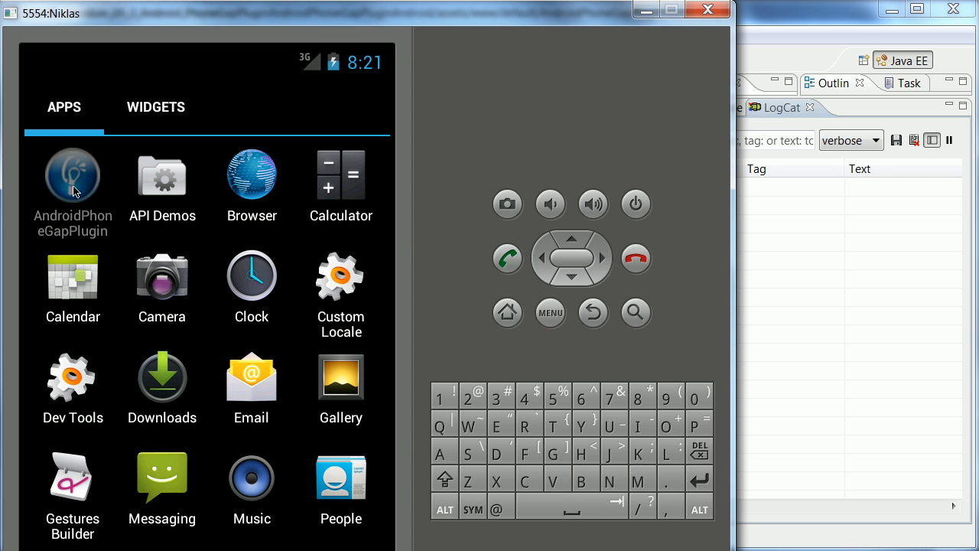
left_click(73, 174)
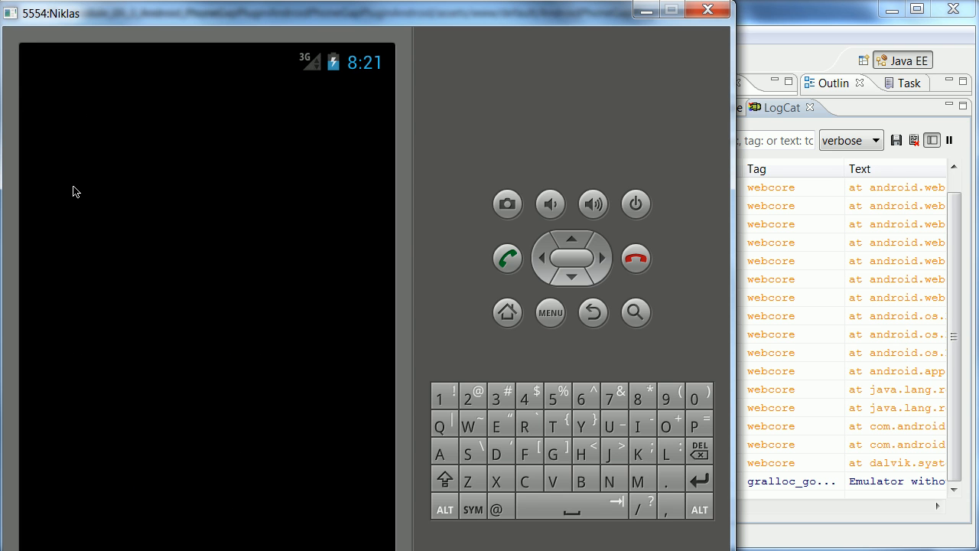
mouse_move(199, 199)
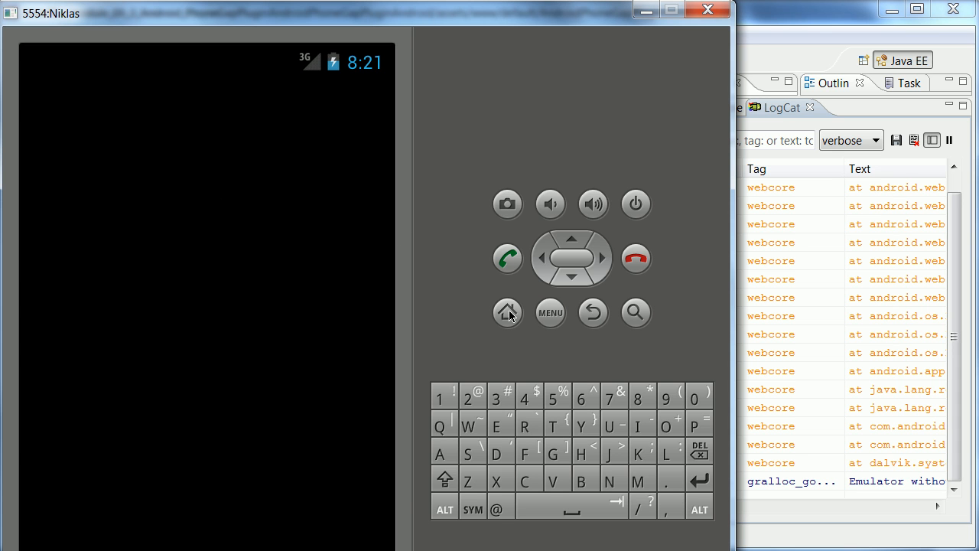
mouse_move(817, 413)
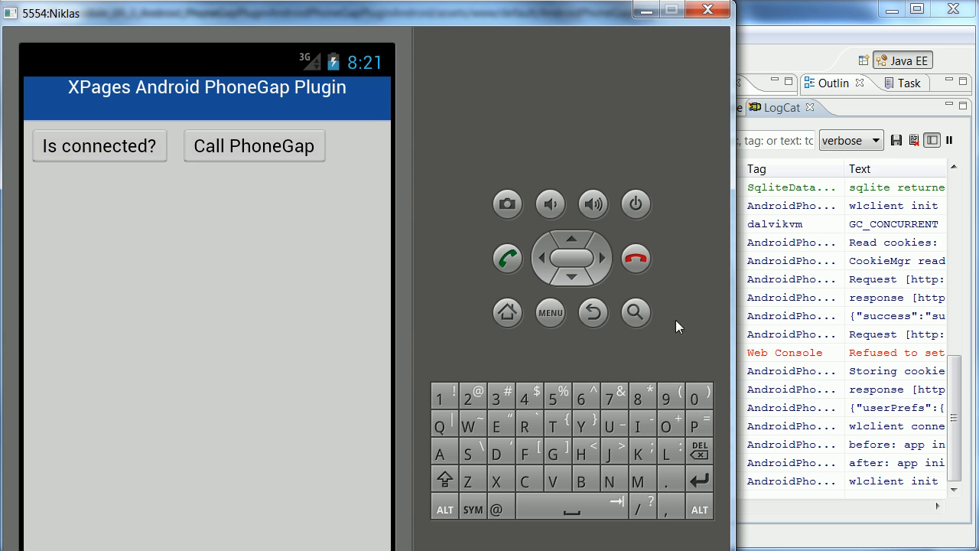
mouse_move(742, 68)
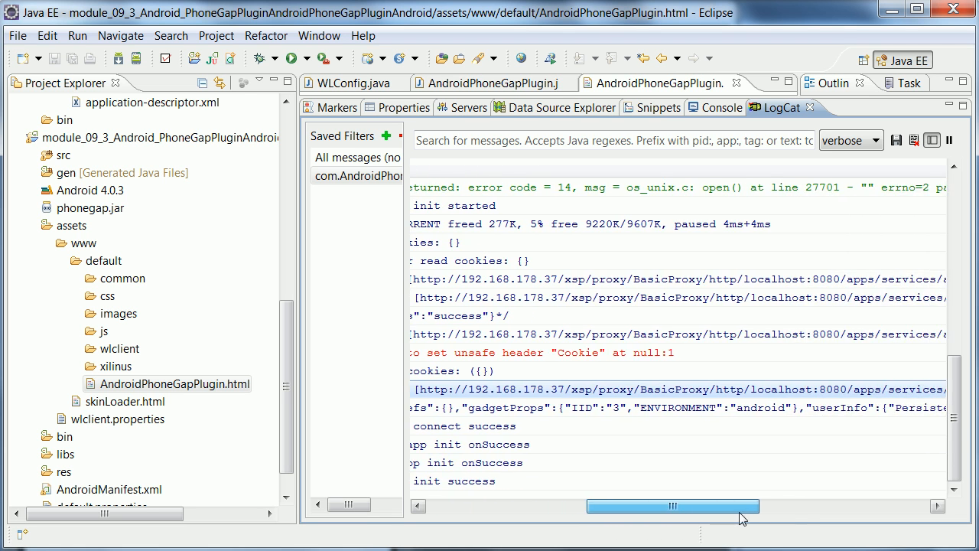
left_click_drag(674, 506, 717, 506)
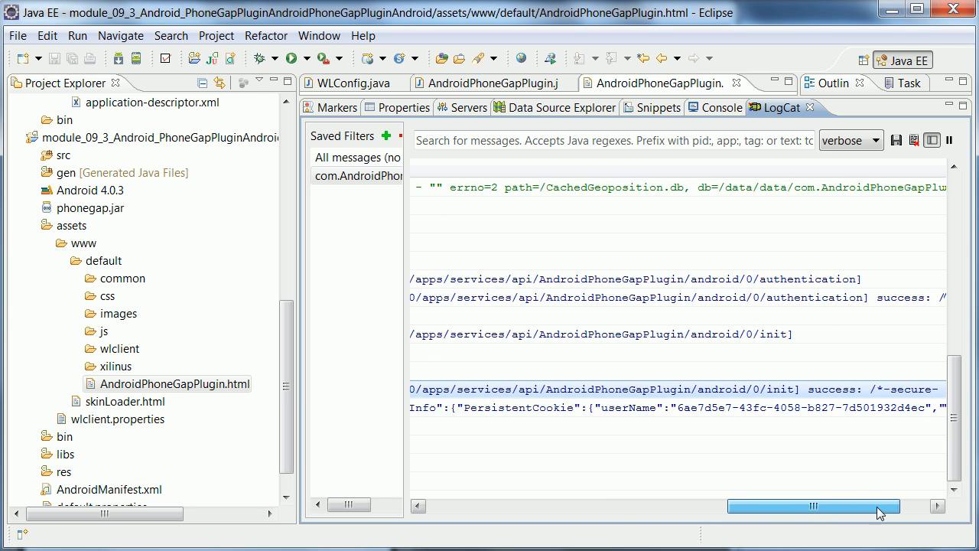
left_click_drag(813, 505, 819, 505)
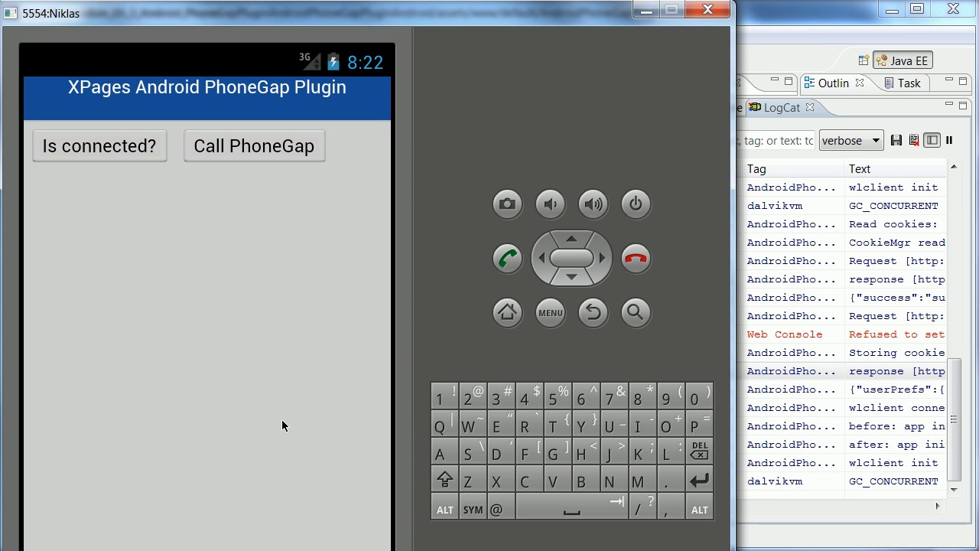
mouse_move(98, 155)
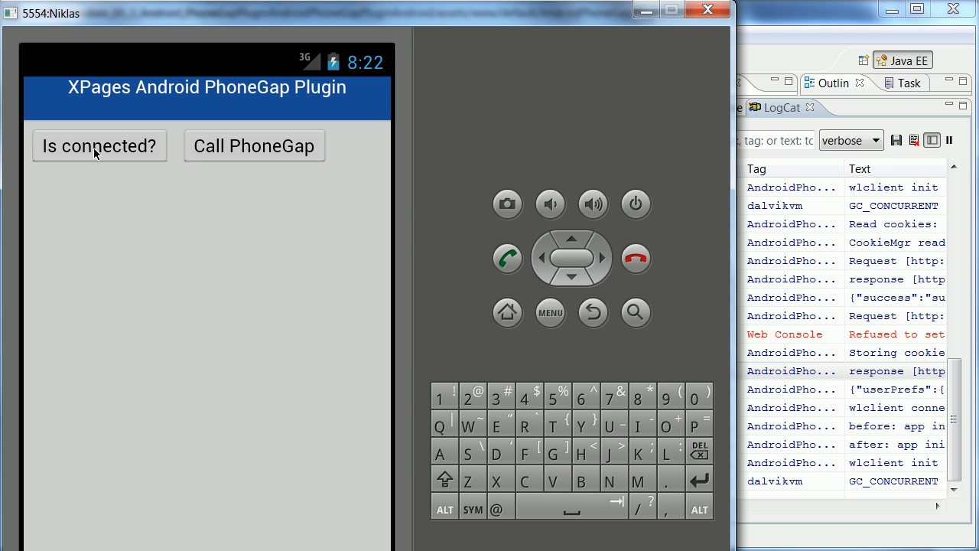
- Press Is connected? and dismiss the 'Is connected: true' alert
left_click(99, 145)
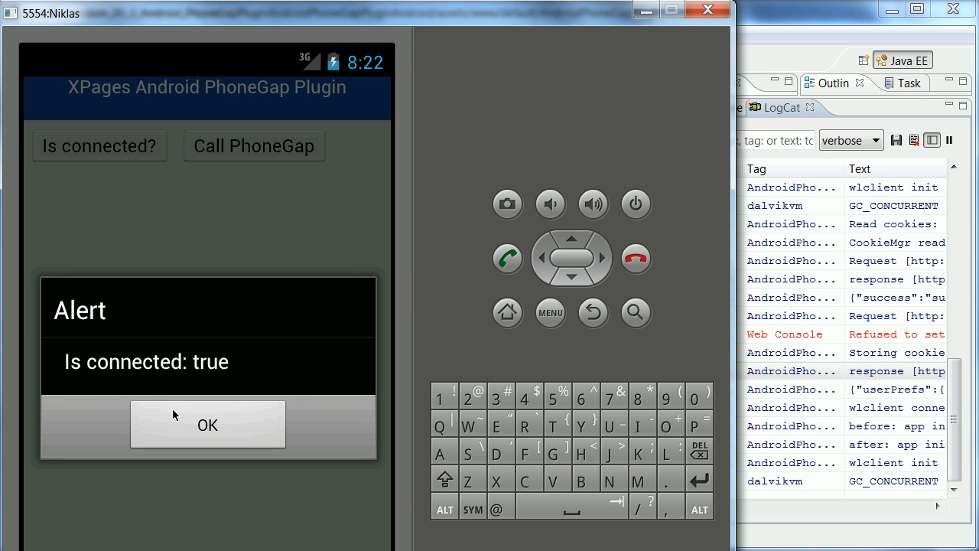
left_click(208, 425)
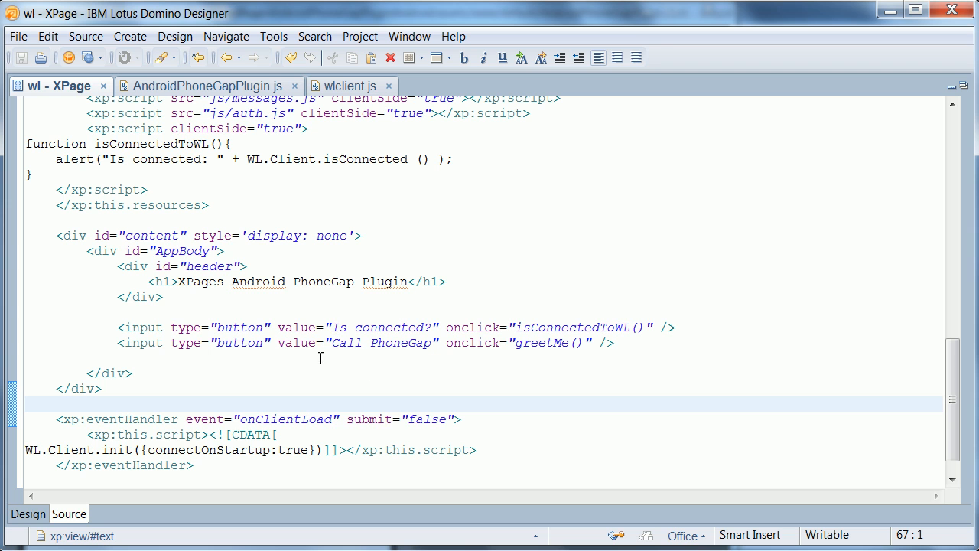
- Review the isConnectedToWL function and button handlers, then return to the emulator
double_click(392, 326)
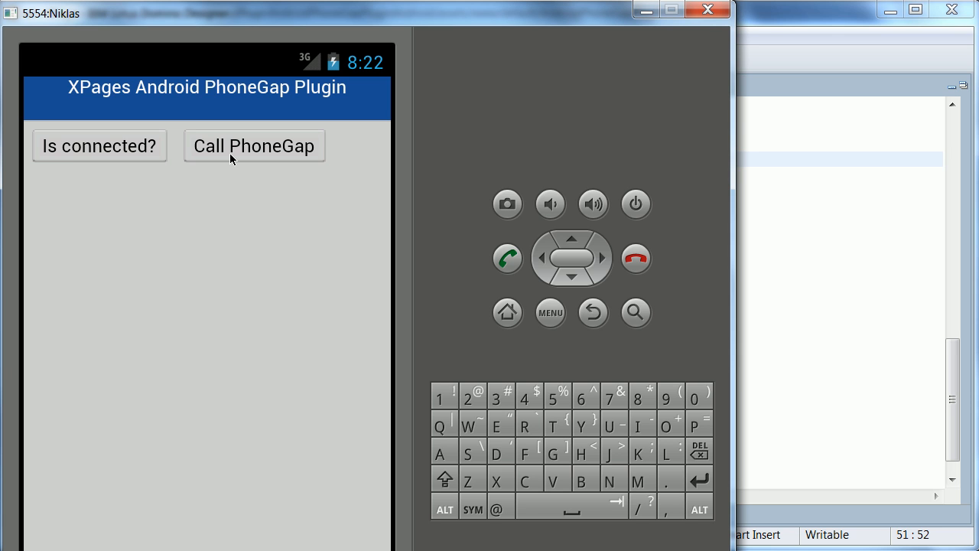
- Press Call PhoneGap and dismiss the 'Hello world, XPages Developers' alert
left_click(254, 146)
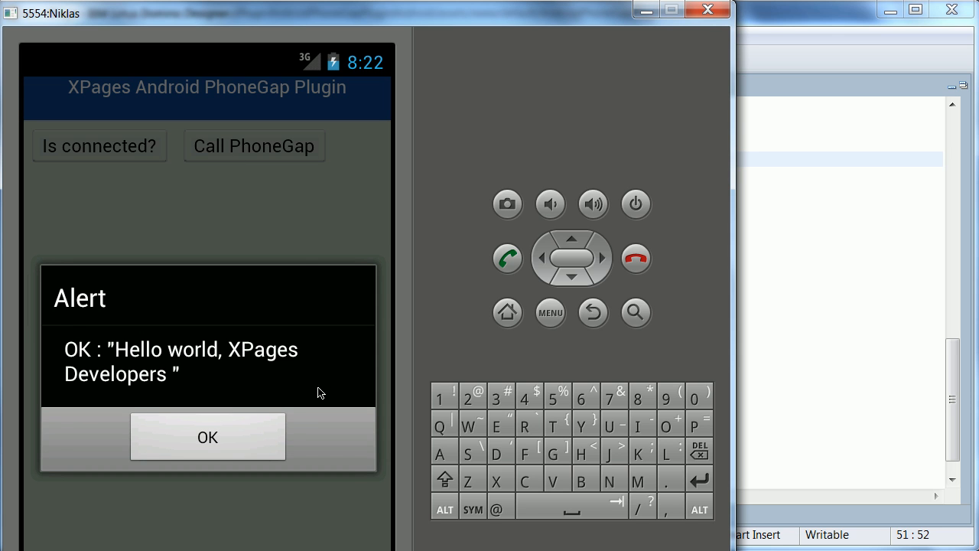
mouse_move(263, 340)
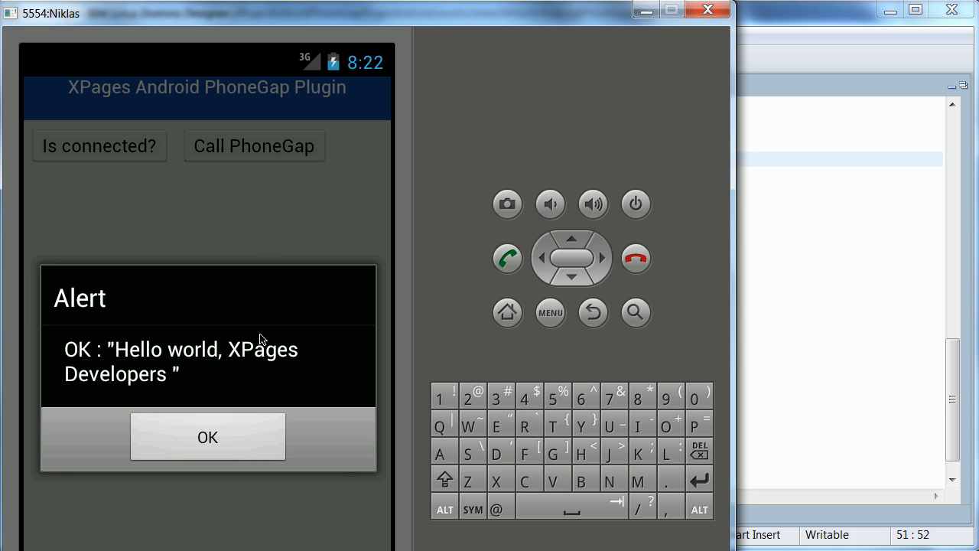
mouse_move(262, 242)
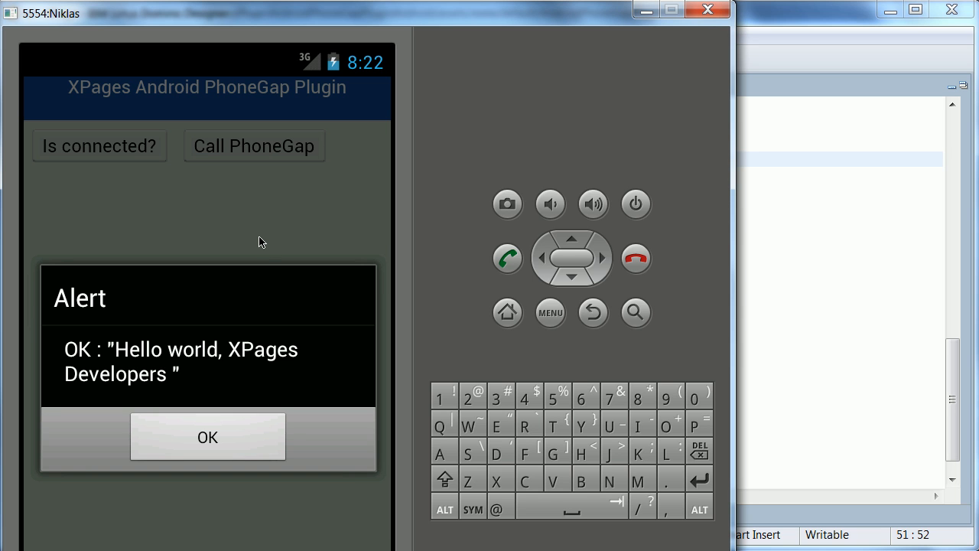
mouse_move(230, 230)
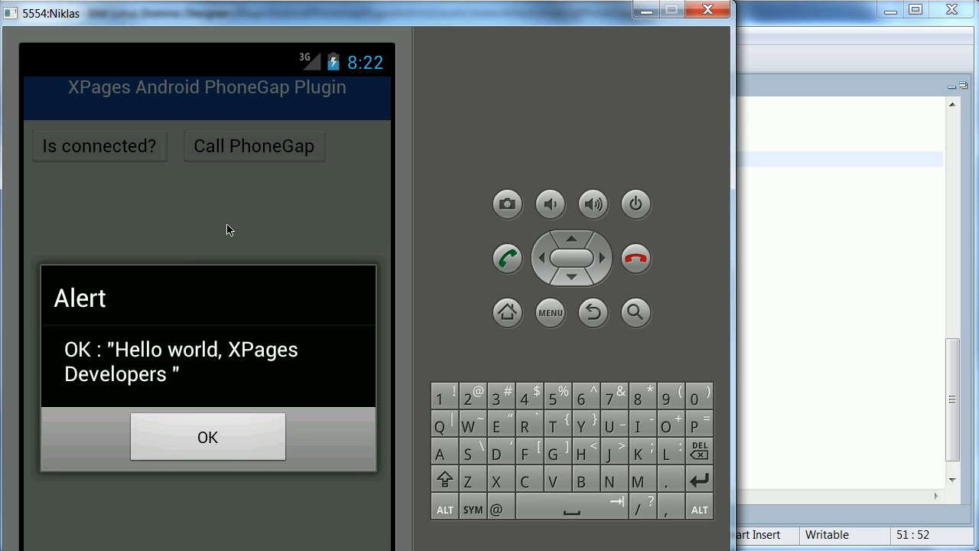
mouse_move(232, 360)
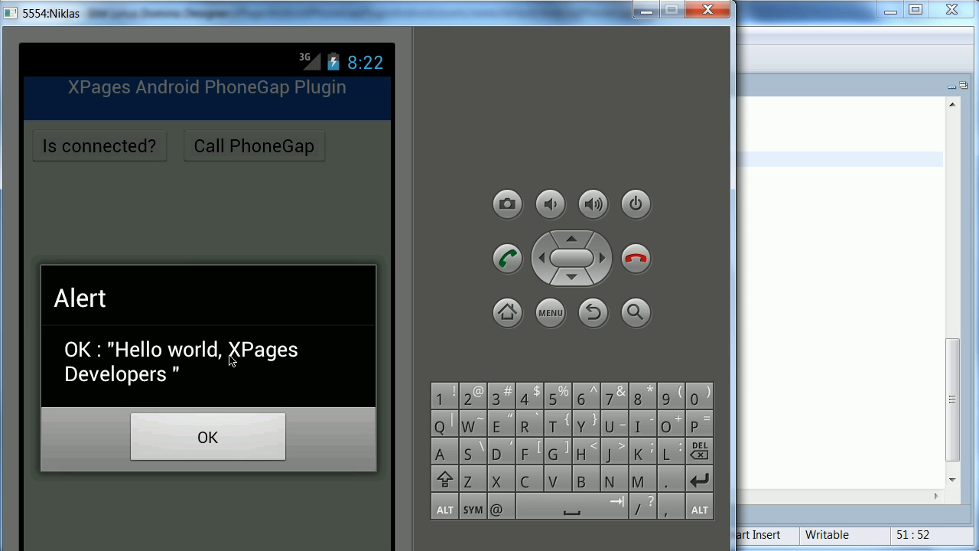
mouse_move(161, 384)
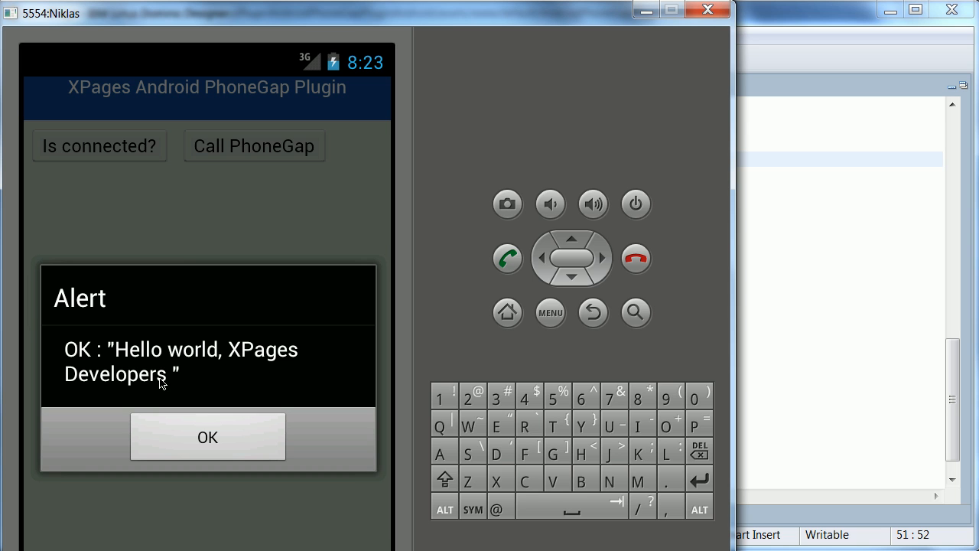
left_click(208, 436)
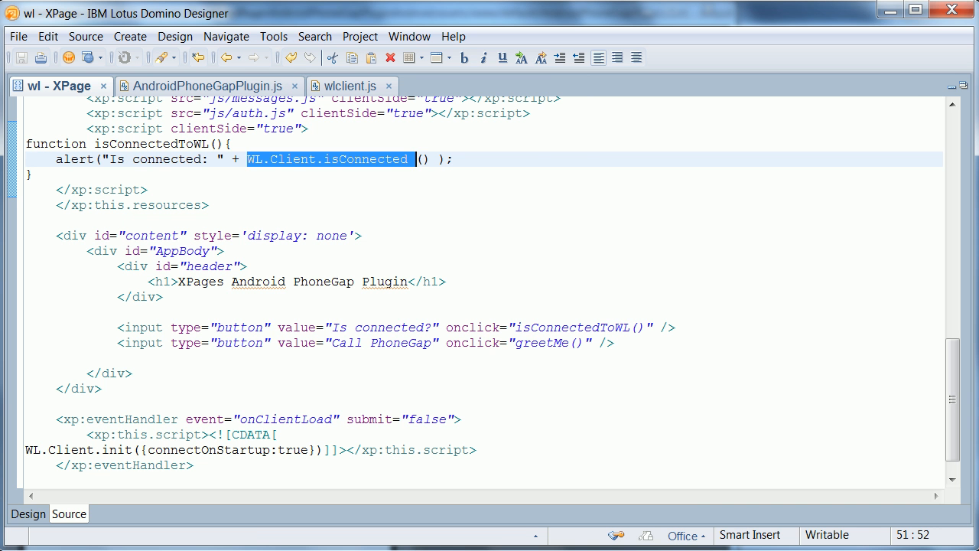
- Bring up AndroidPhoneGapPlugin.js to show greetMe calling helloWorldPlugin sayHello with alert callbacks
left_click(203, 86)
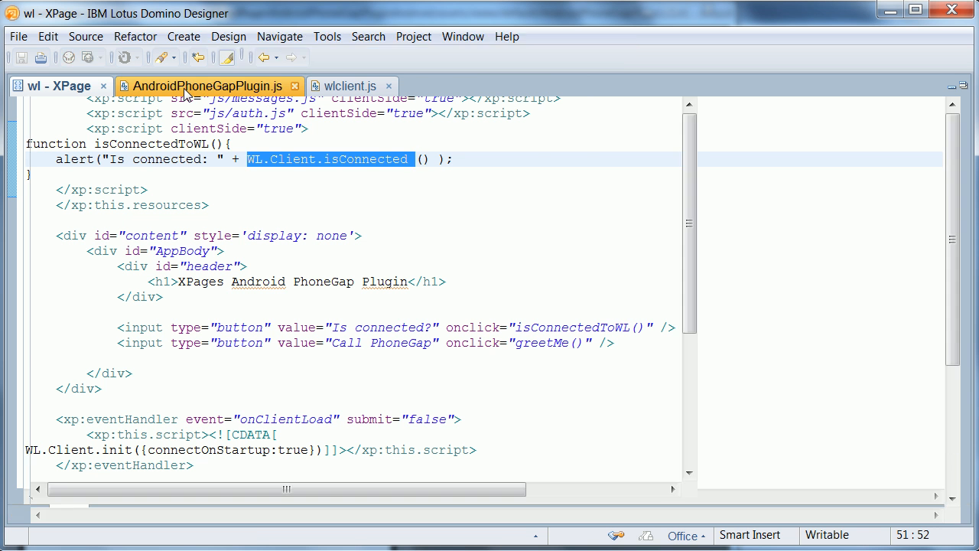
left_click(199, 86)
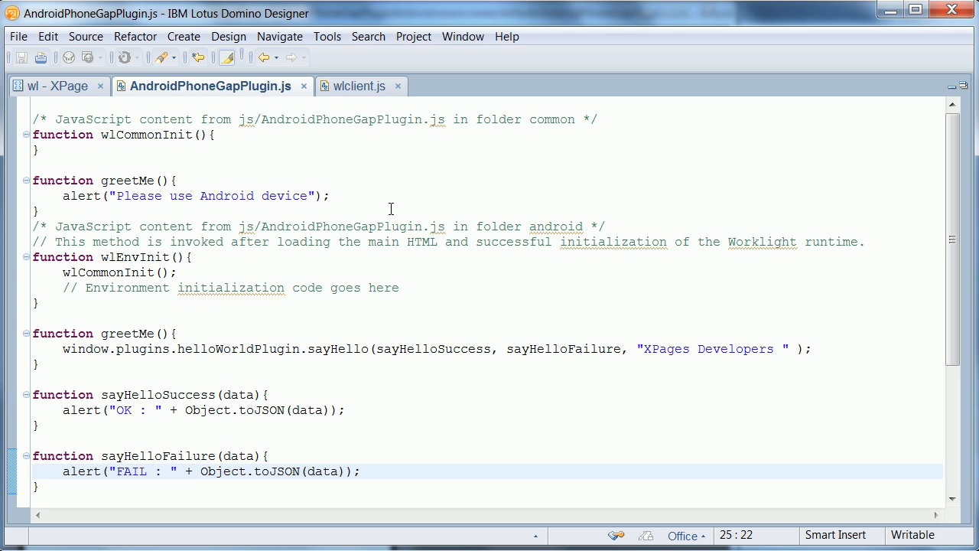
mouse_move(402, 256)
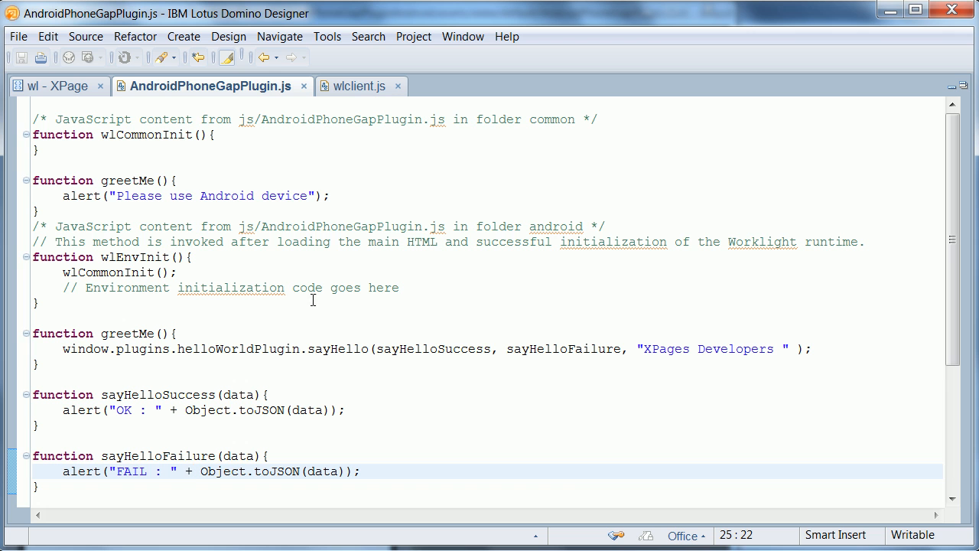
mouse_move(232, 323)
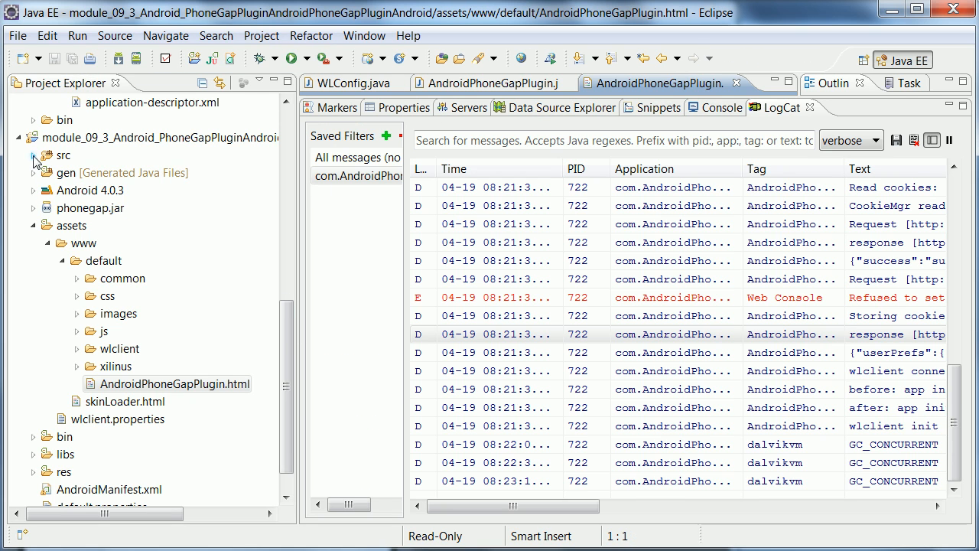
- Open HelloWorldPlugin.java from com.AndroidPhoneGapPlugin and maximize its editor to show the sayHello response
double_click(144, 225)
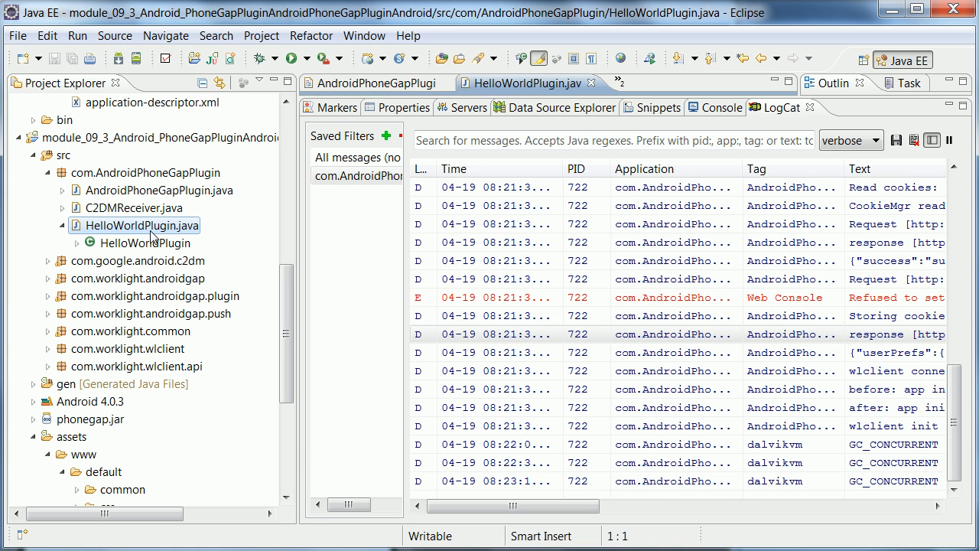
mouse_move(145, 225)
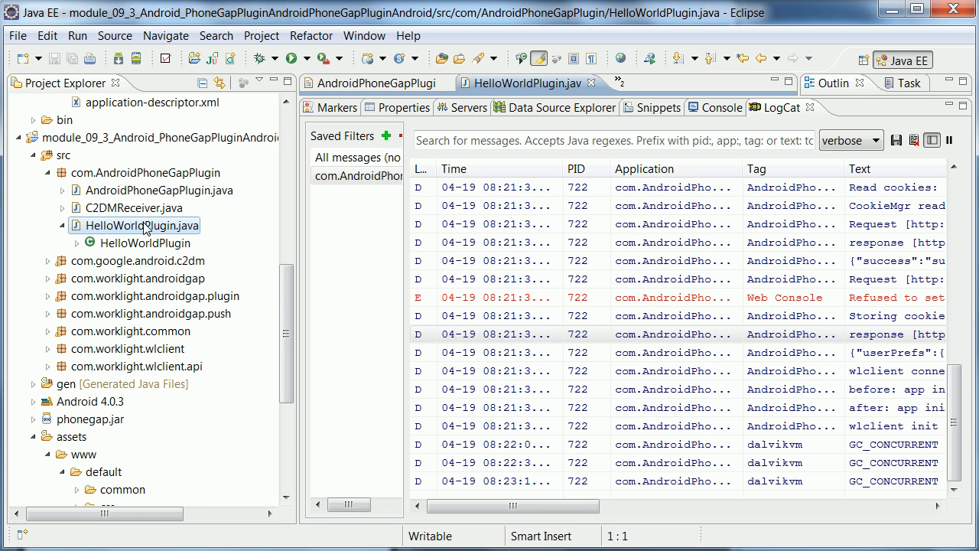
double_click(144, 225)
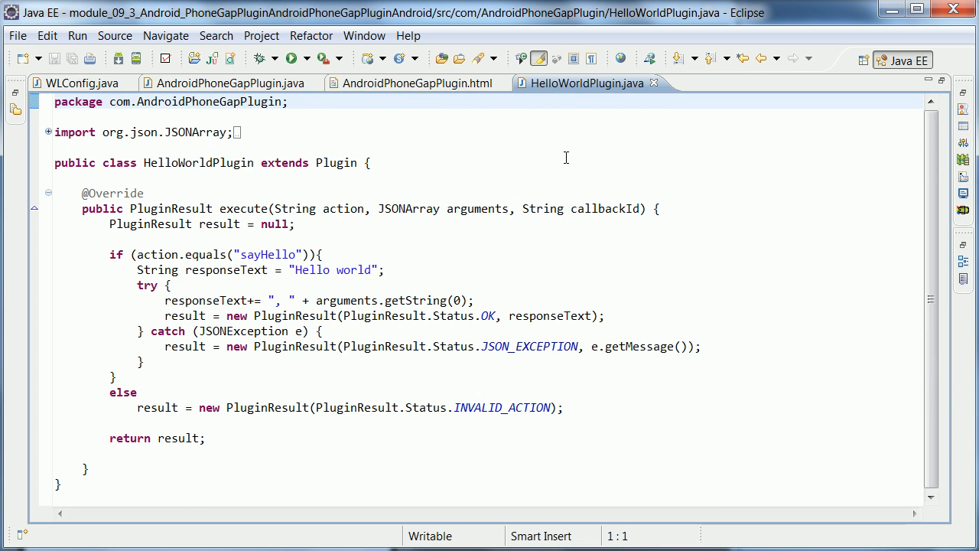